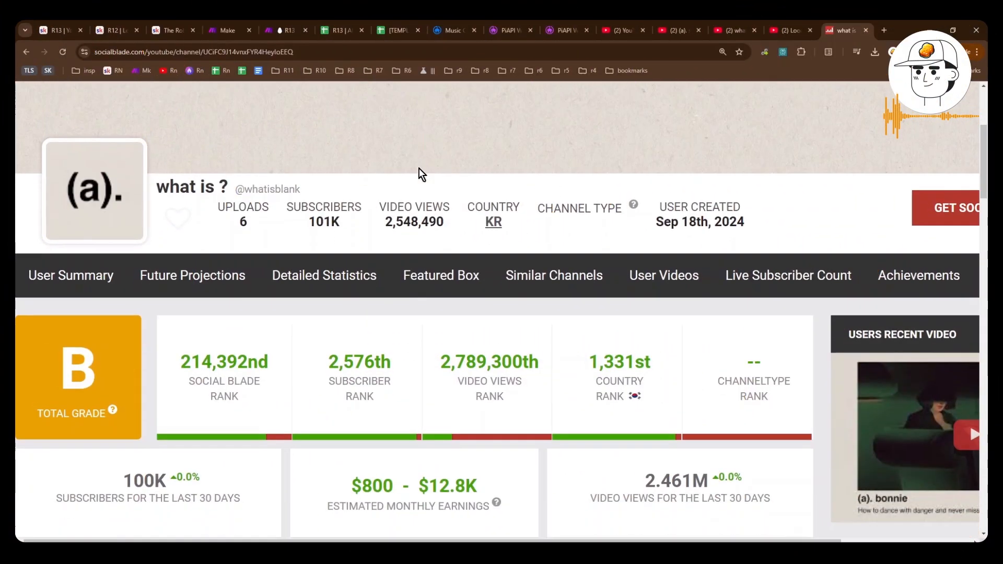
Step: Scroll through the channel's Social Blade stats and switch to its YouTube page
scroll("down", 3)
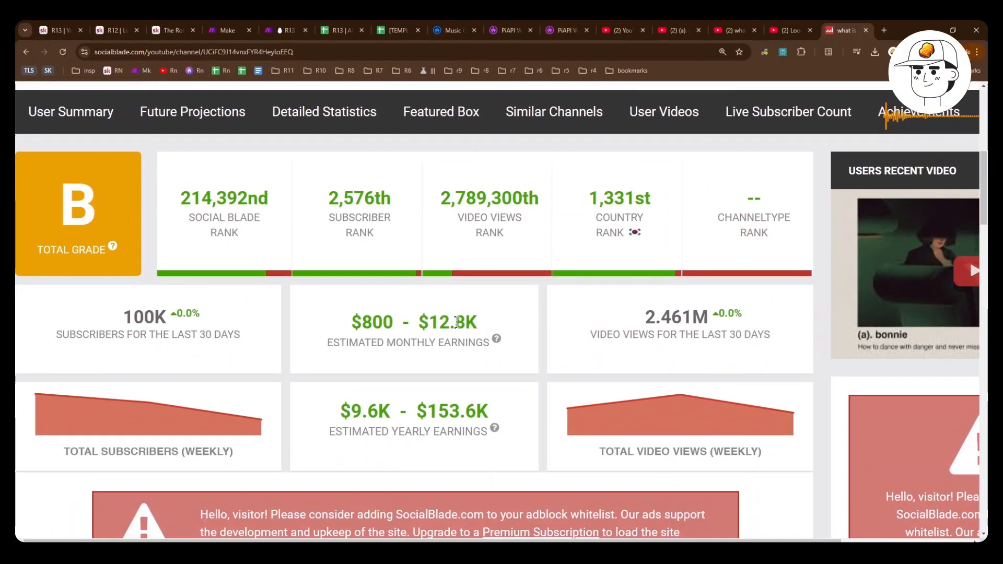
left_click(679, 31)
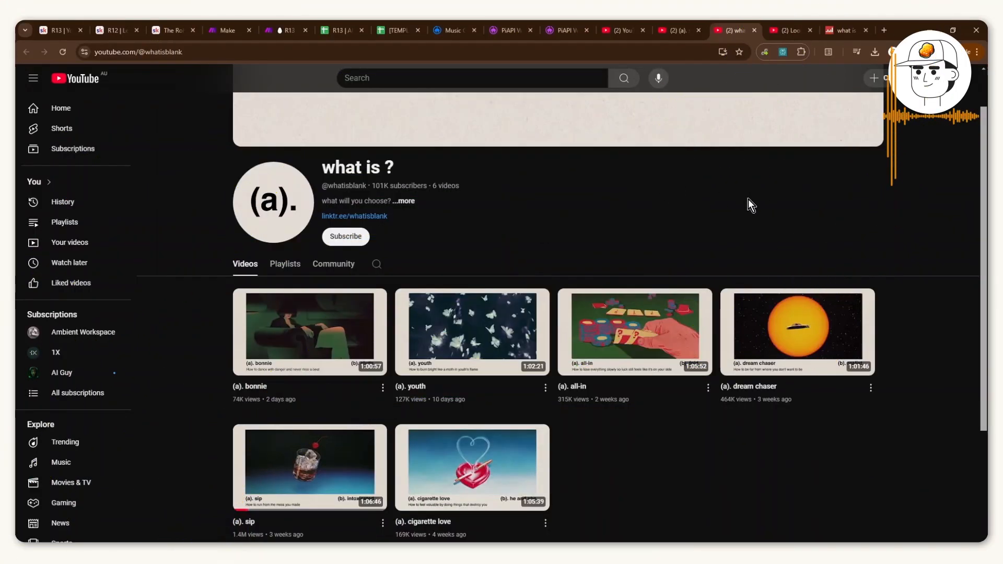
mouse_move(727, 215)
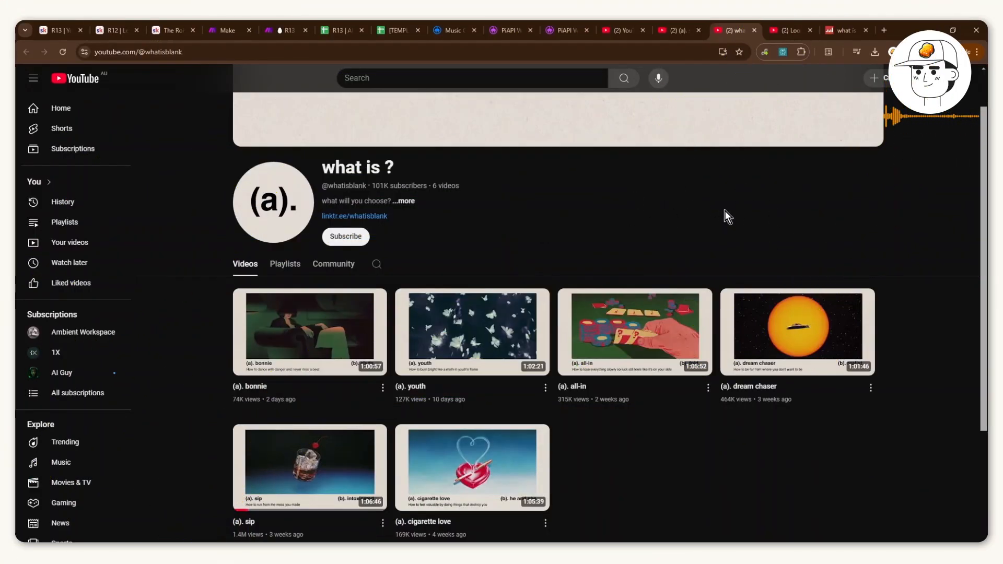
mouse_move(720, 232)
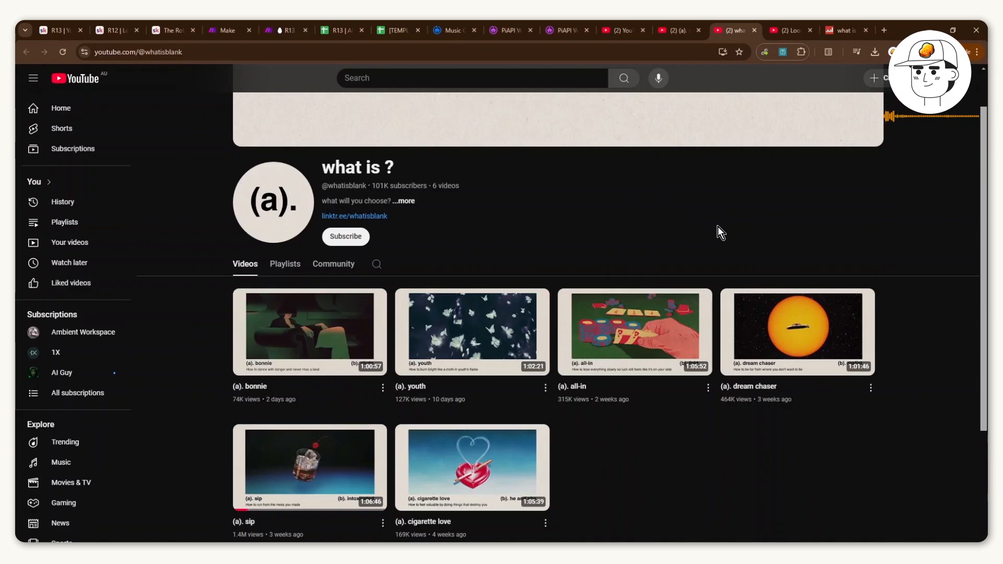
mouse_move(676, 230)
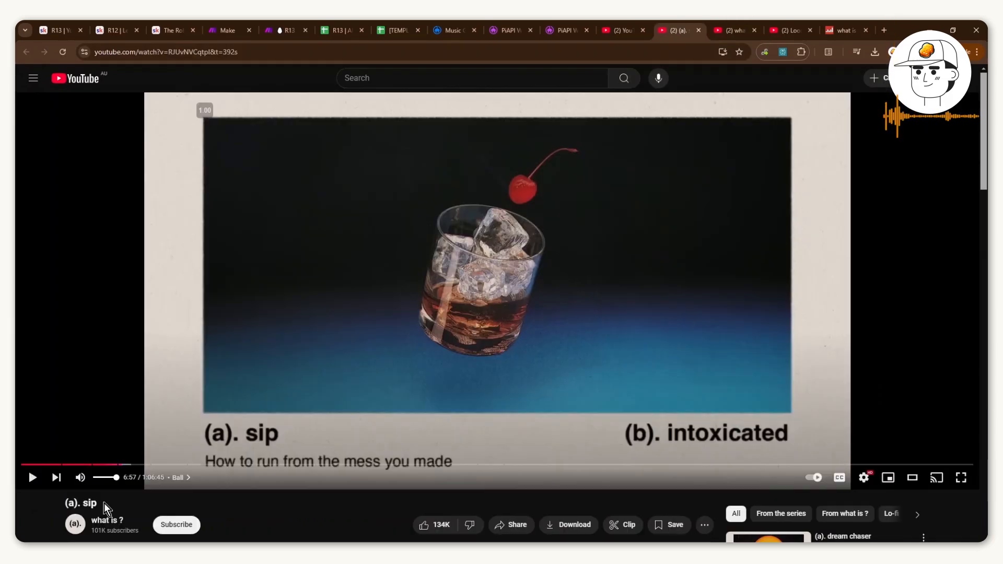
mouse_move(321, 358)
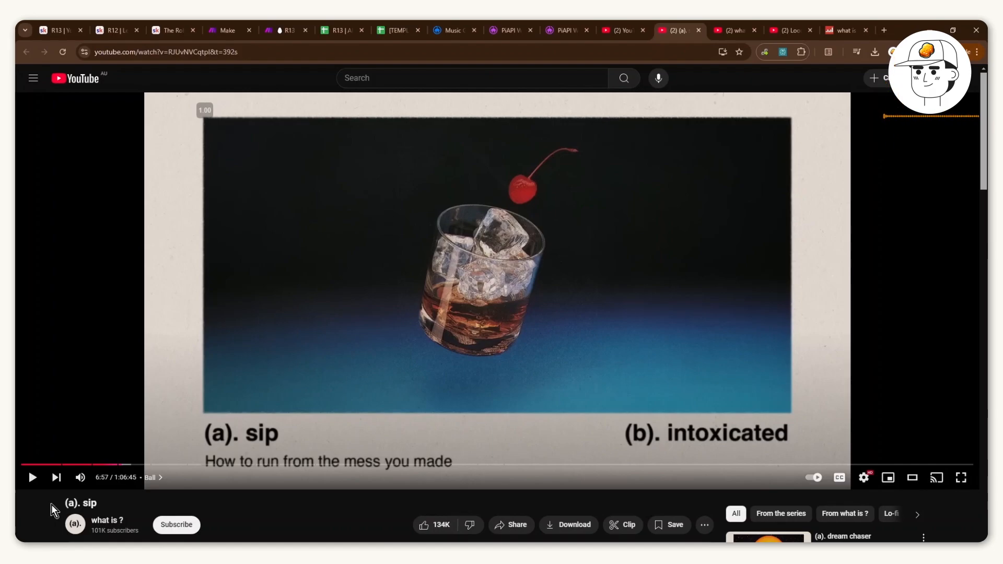
mouse_move(81, 478)
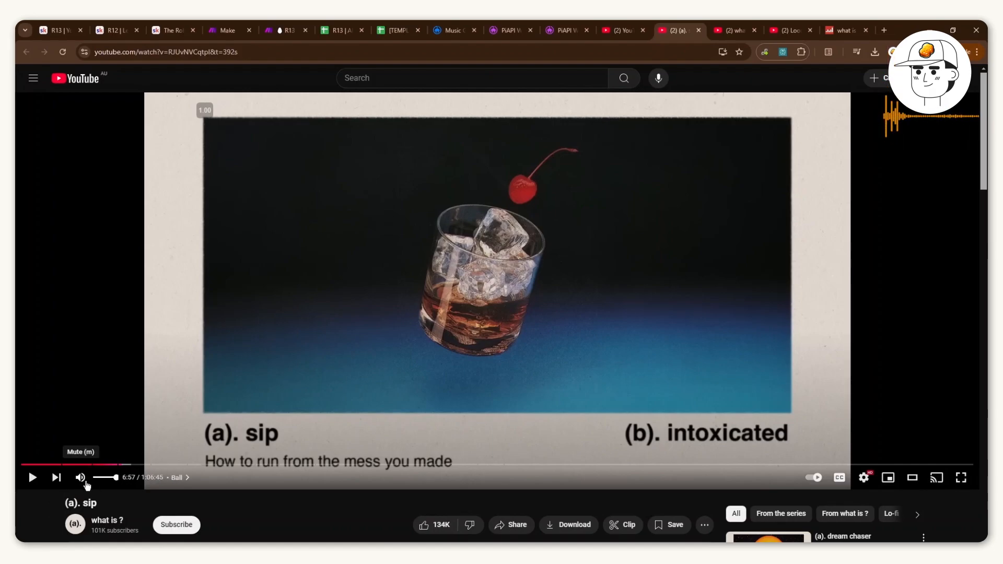
mouse_move(314, 344)
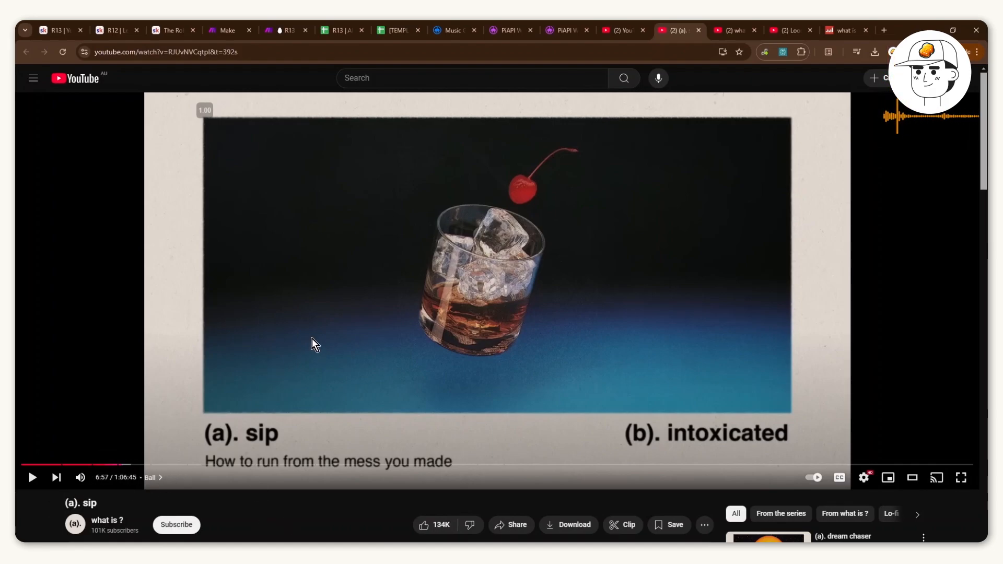
Step: Resume playback of the (a). sip video
left_click(497, 290)
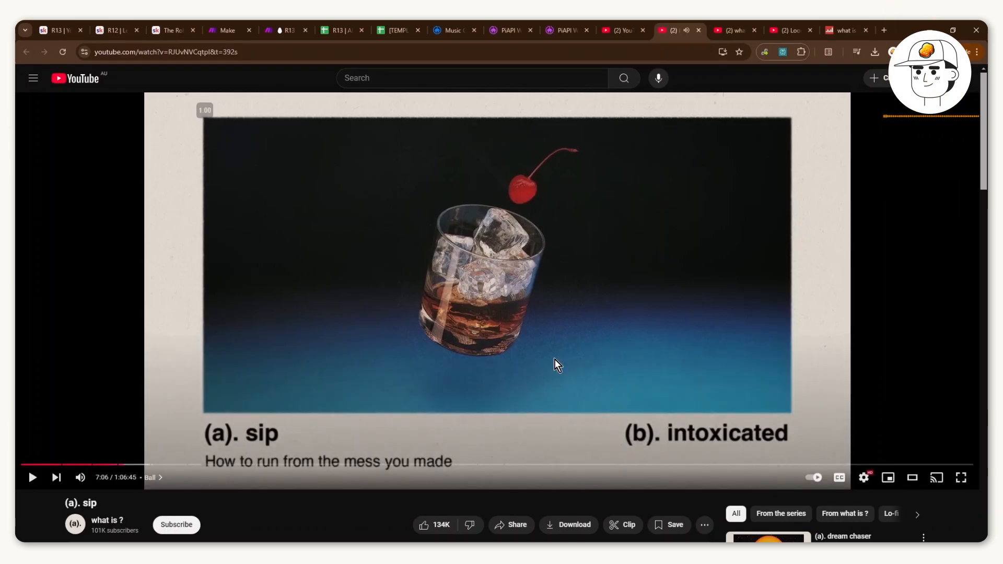
mouse_move(774, 245)
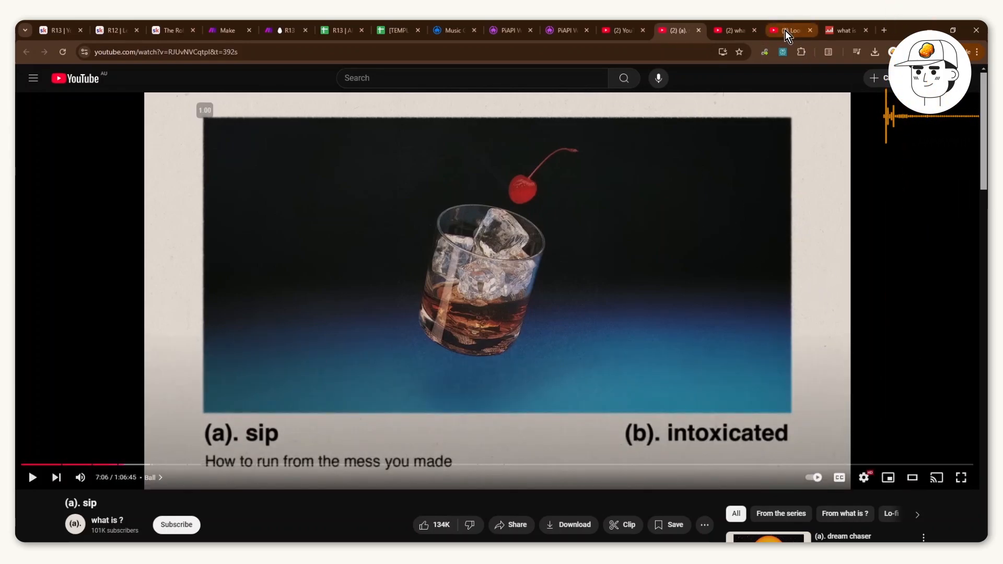
Step: View the Loom room channel page and highlight its 11-video count
left_click(791, 30)
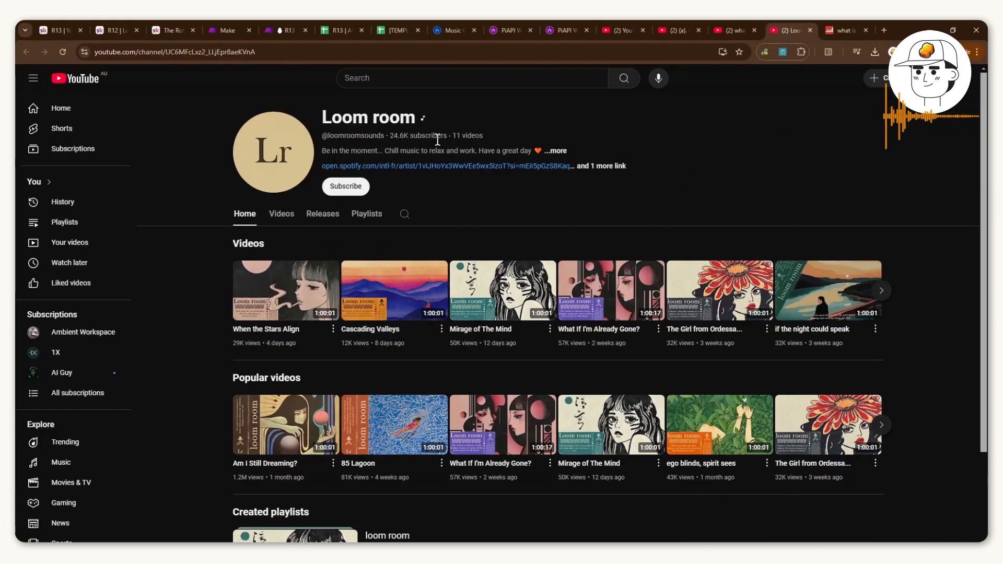
double_click(466, 135)
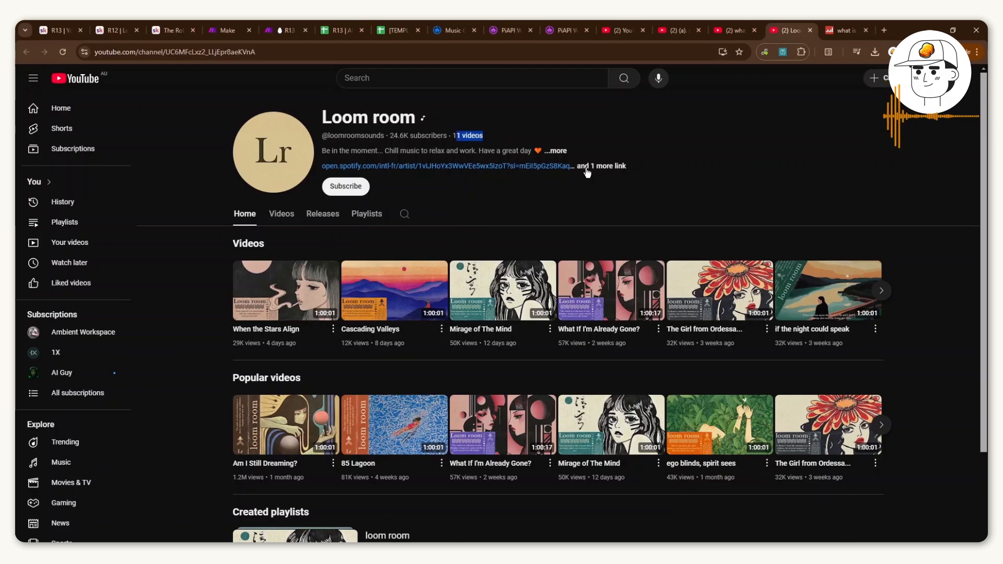
mouse_move(628, 232)
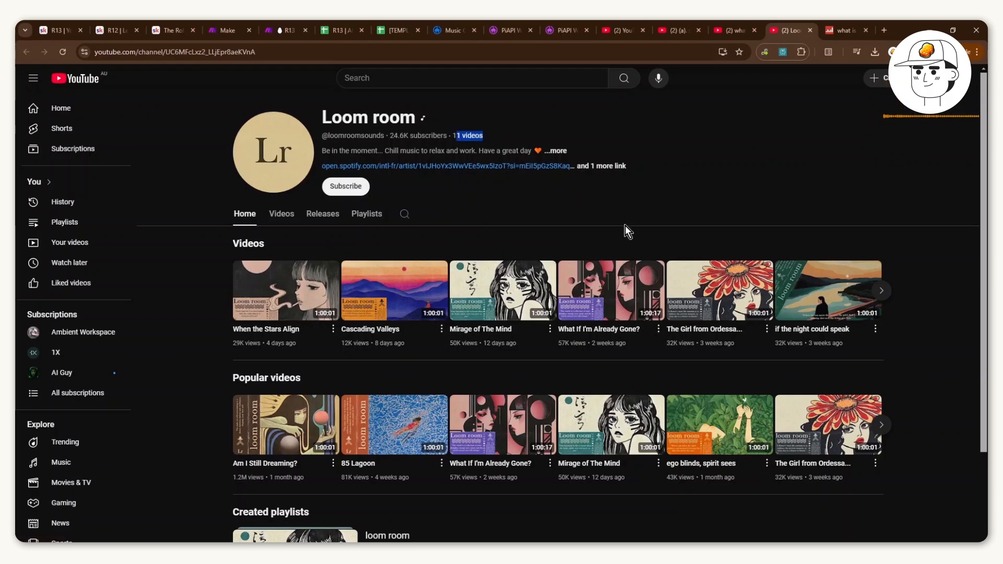
mouse_move(613, 261)
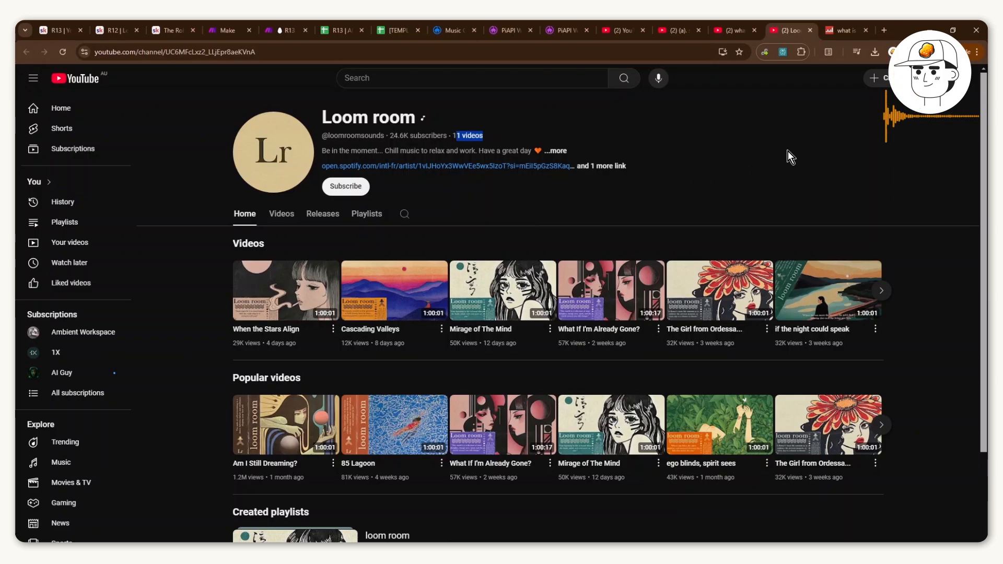
left_click(787, 30)
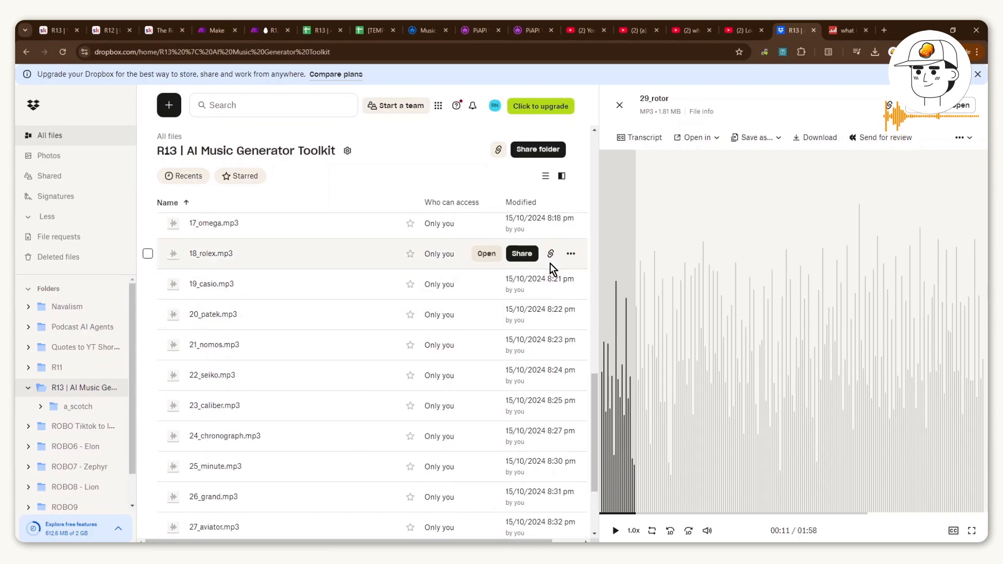
Step: Switch to the R13 AI Music Generator Agent scenario in Make.com
left_click(255, 30)
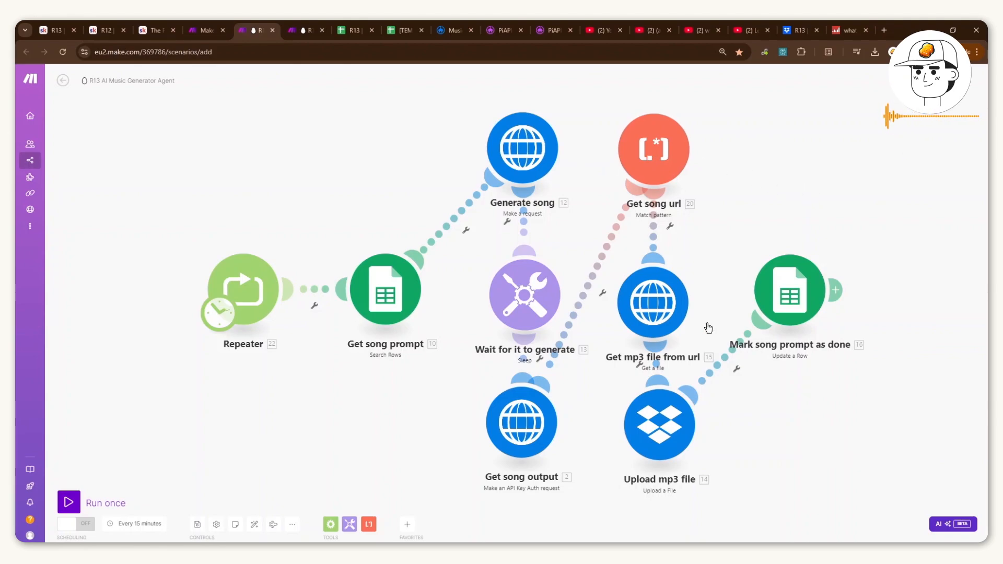
mouse_move(814, 232)
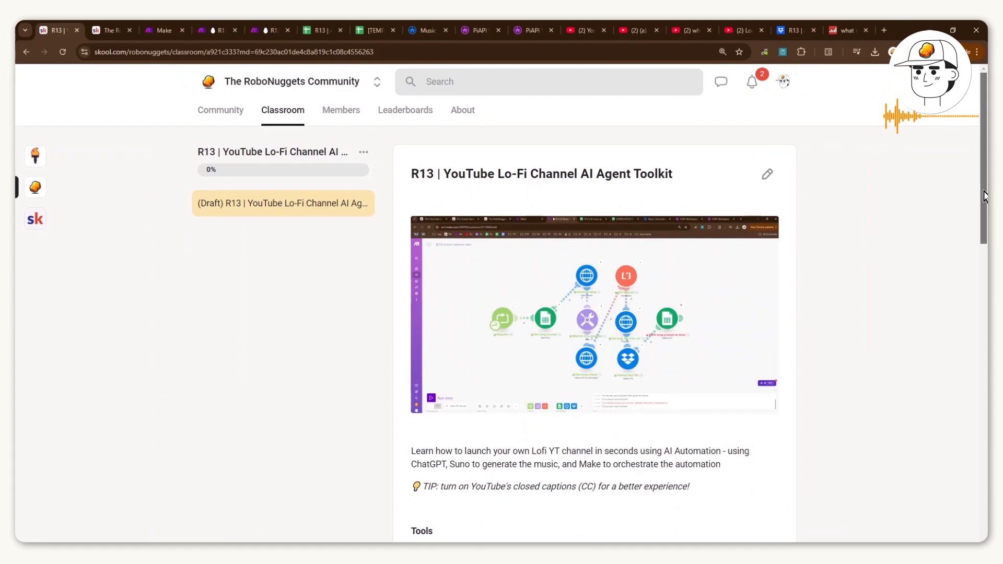
Step: Scroll the toolkit lesson down to its Tools links list
scroll("down", 3)
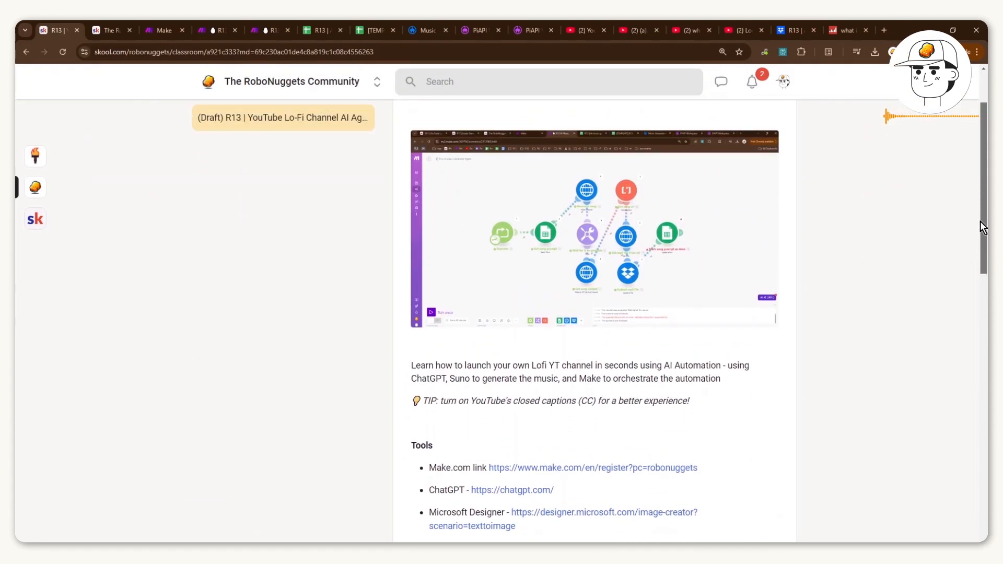
scroll("down", 3)
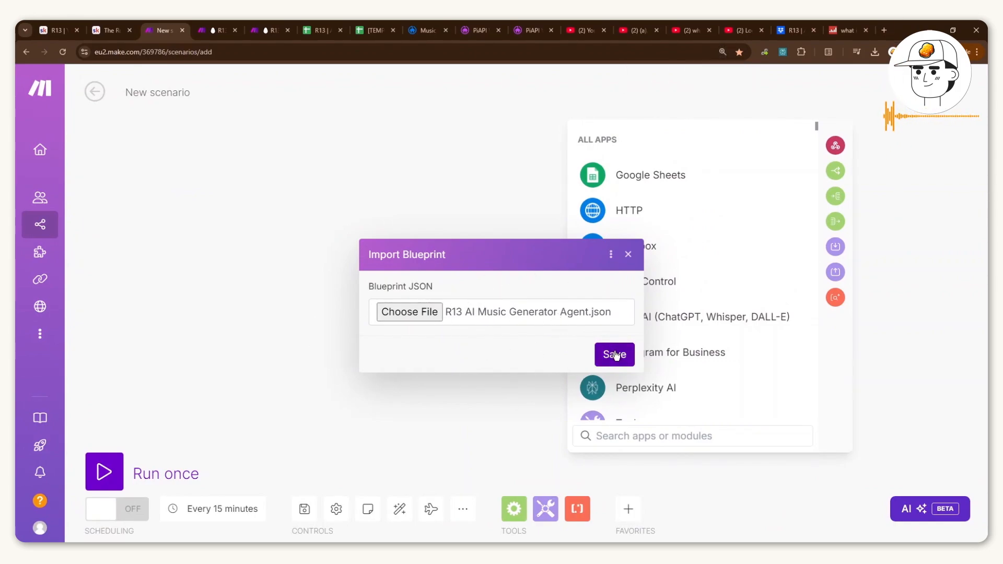
Step: Confirm the import of the R13 AI Music Generator Agent blueprint
left_click(614, 354)
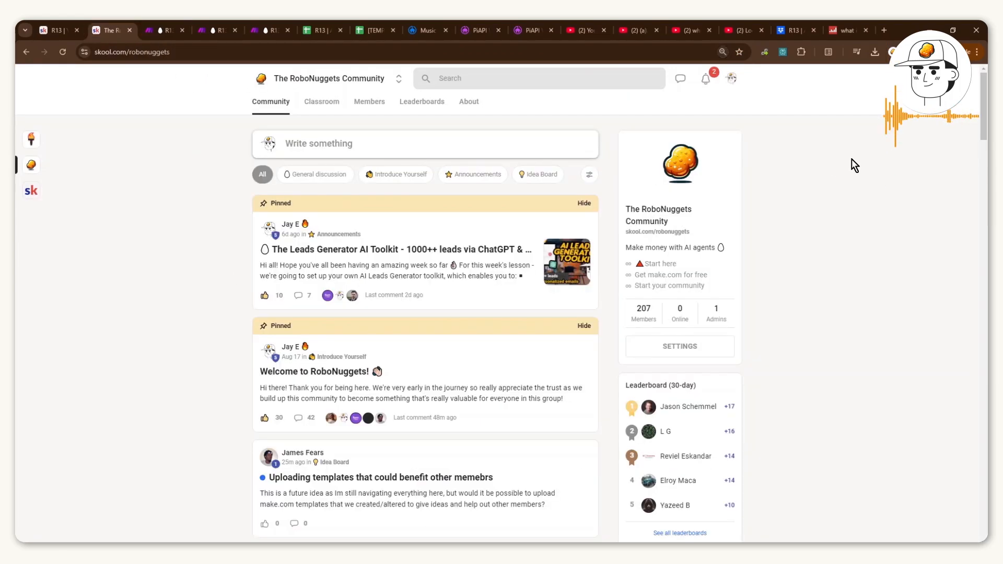
mouse_move(779, 296)
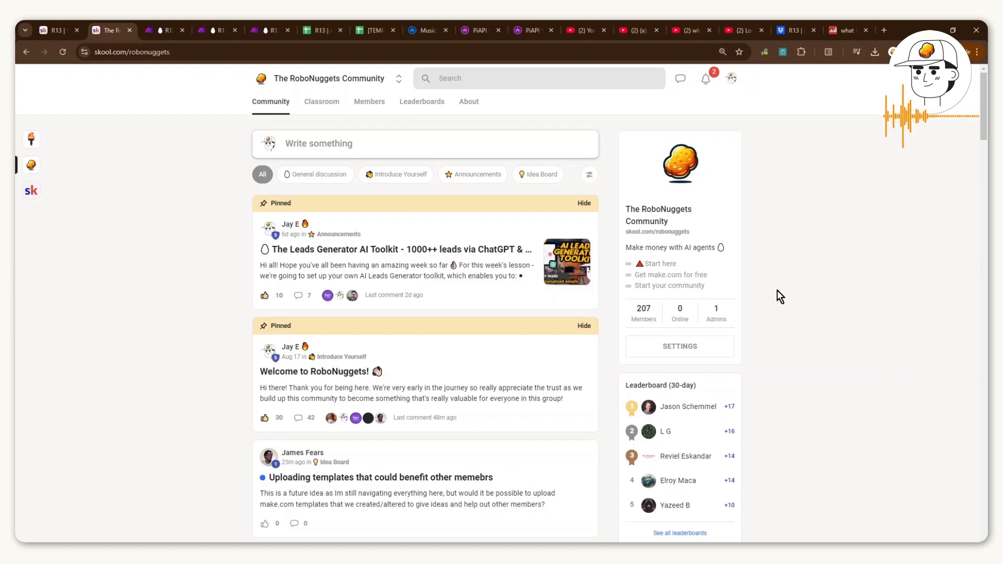
Step: Browse the Skool classroom courses and community feed, then return to the imported scenario
left_click(322, 101)
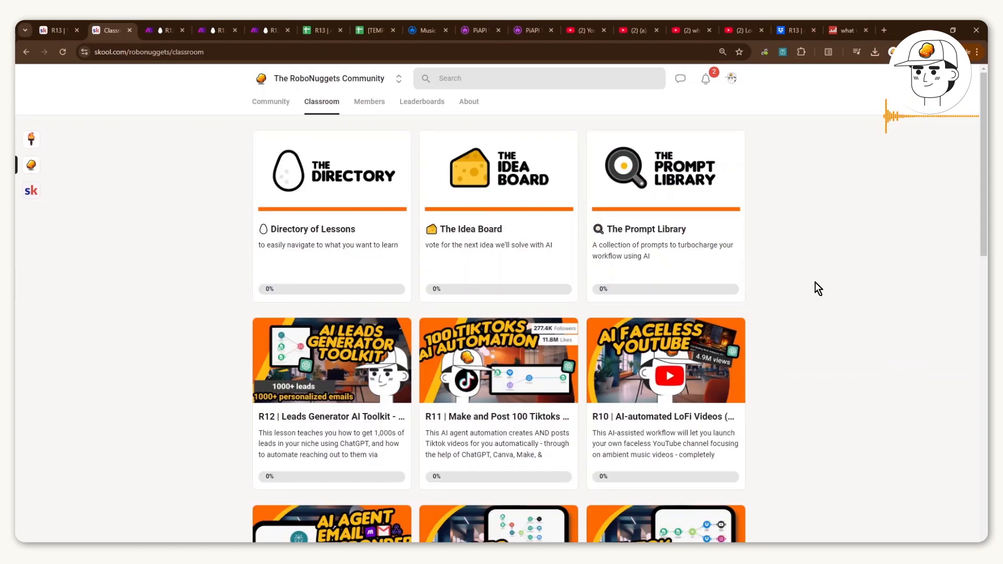
scroll("down", 3)
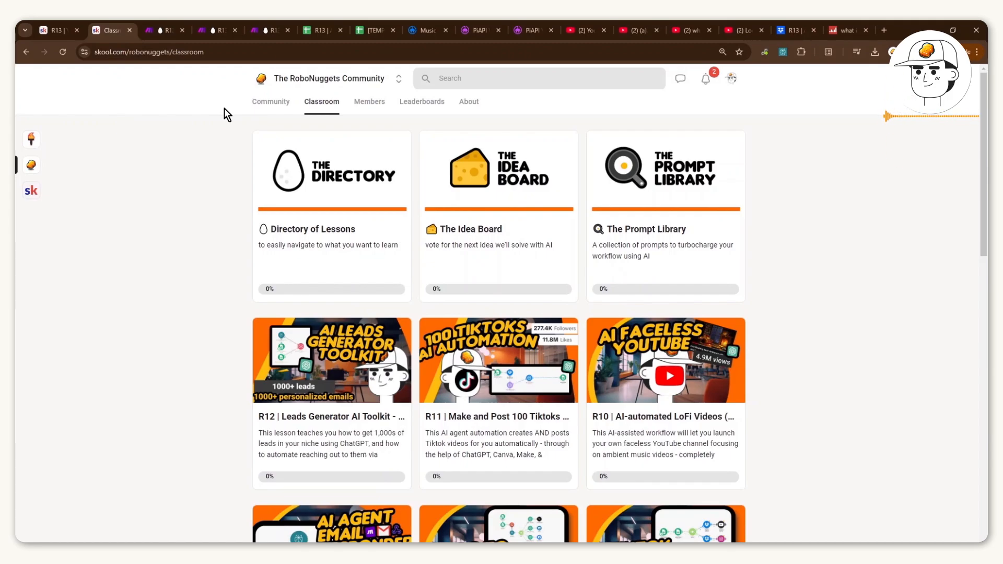
left_click(270, 101)
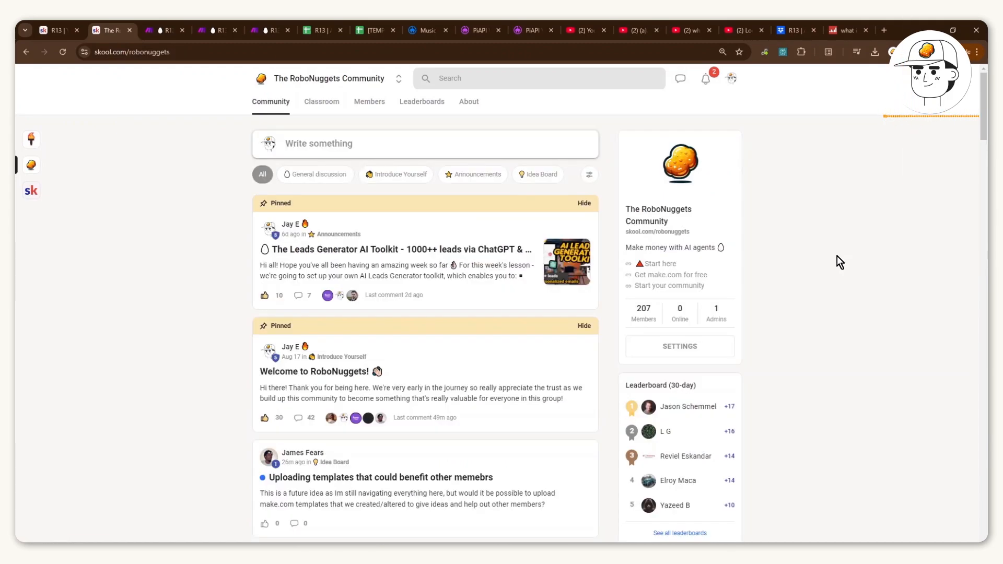
scroll("down", 3)
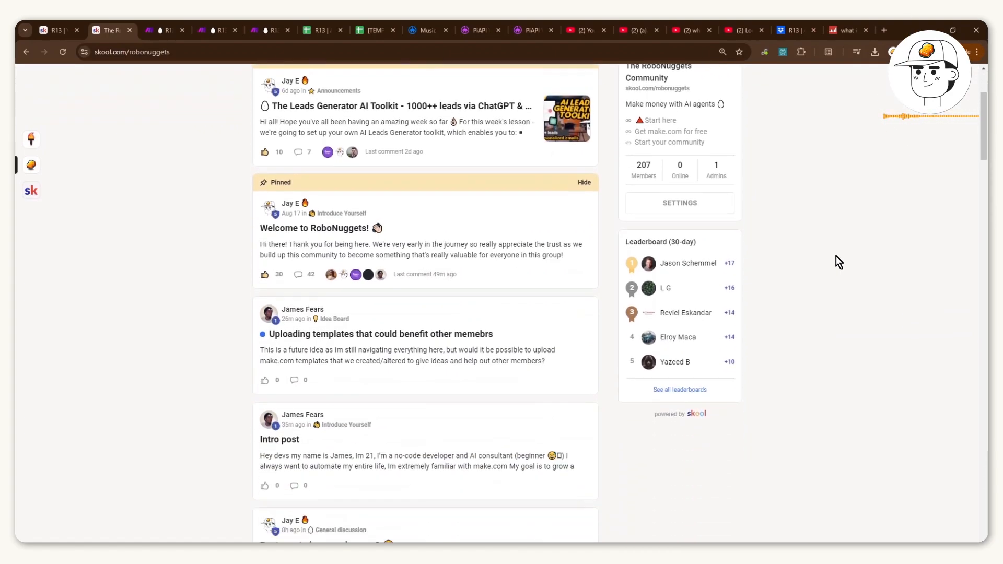
left_click(163, 31)
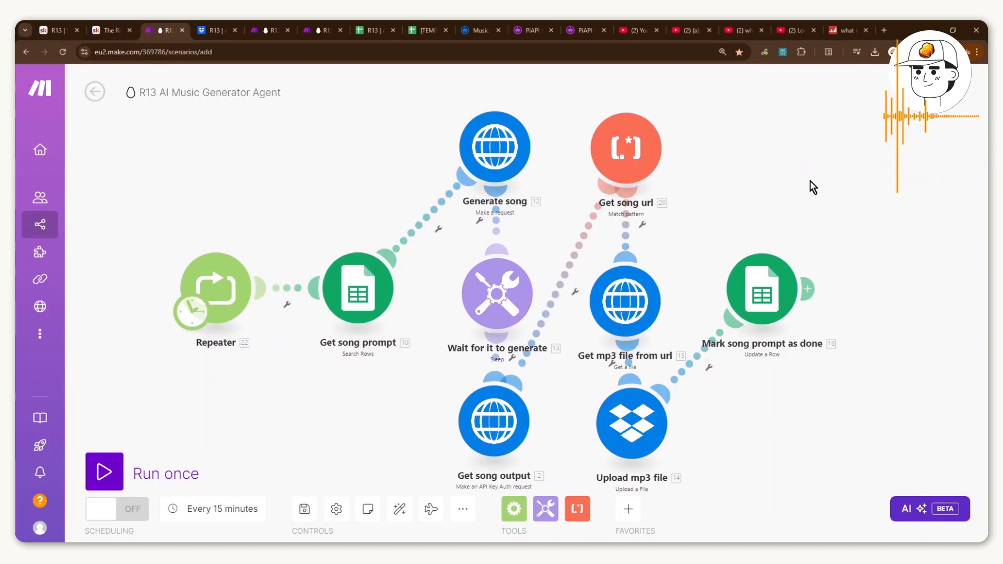
Step: Check the Dropbox folder of generated songs and return to the music generator scenario
left_click(214, 30)
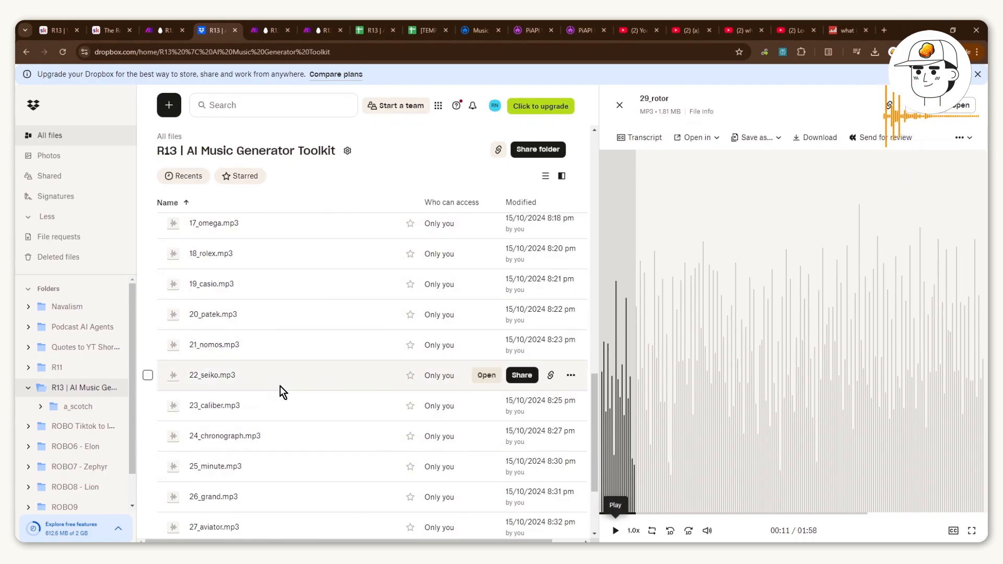
left_click(163, 30)
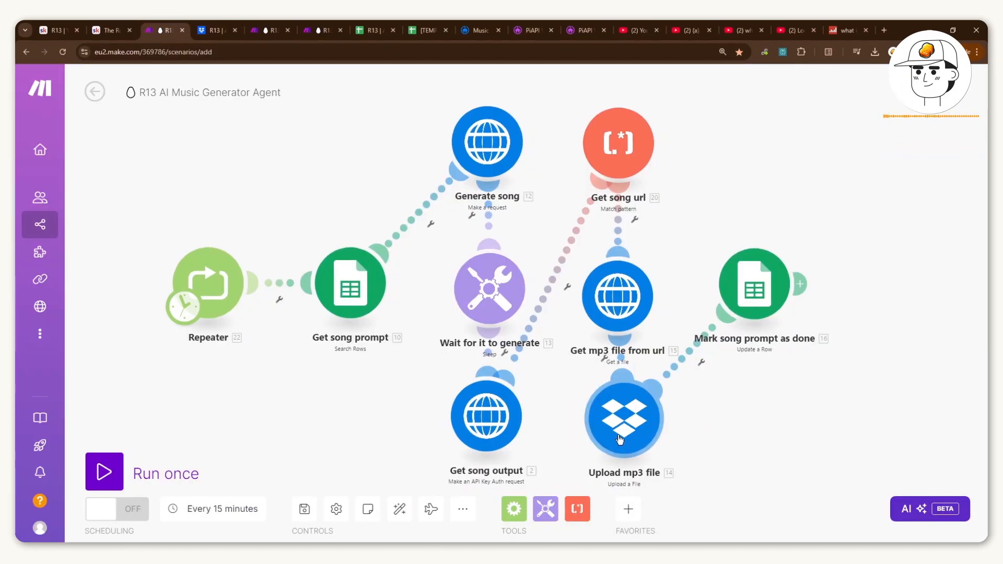
mouse_move(642, 446)
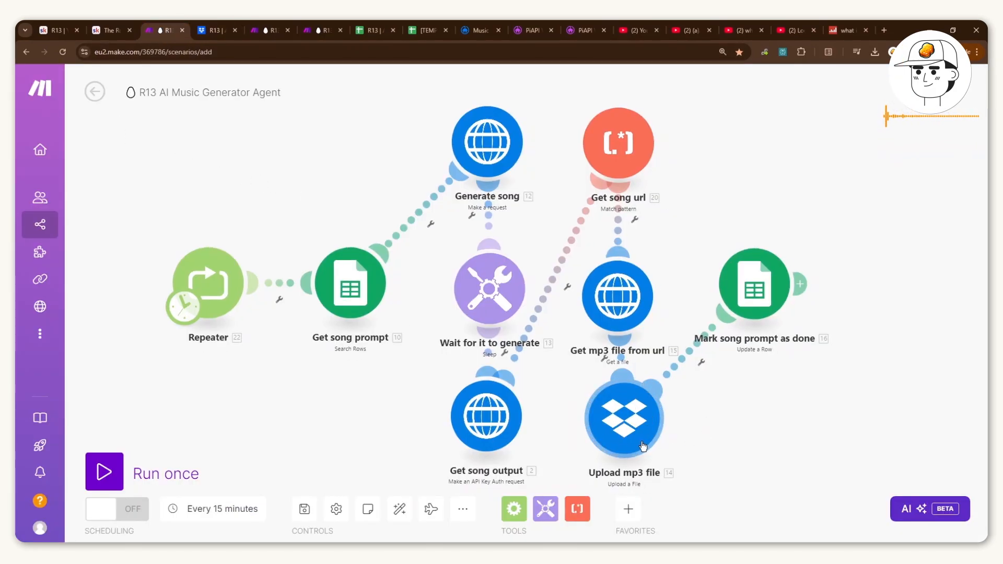
mouse_move(238, 73)
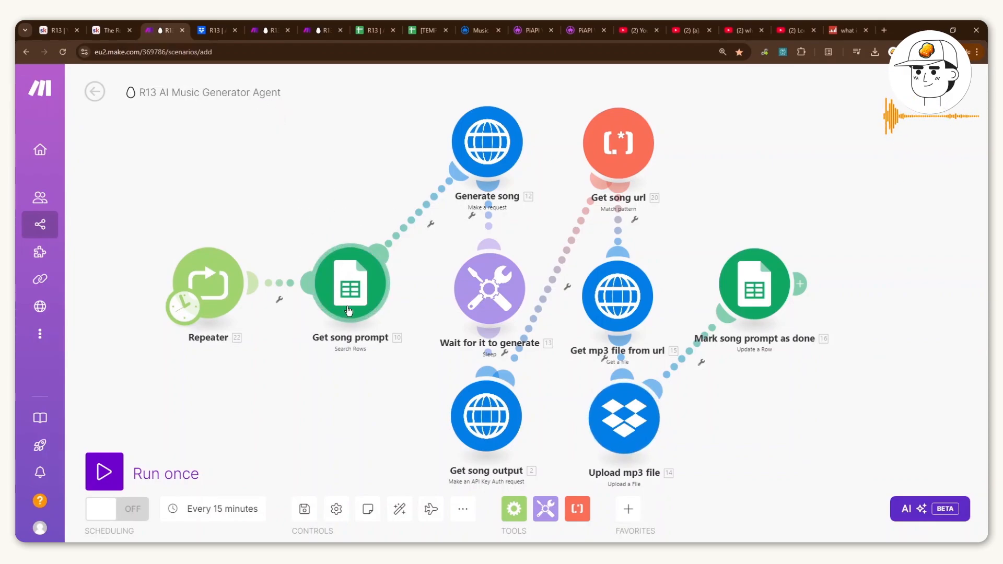
mouse_move(370, 284)
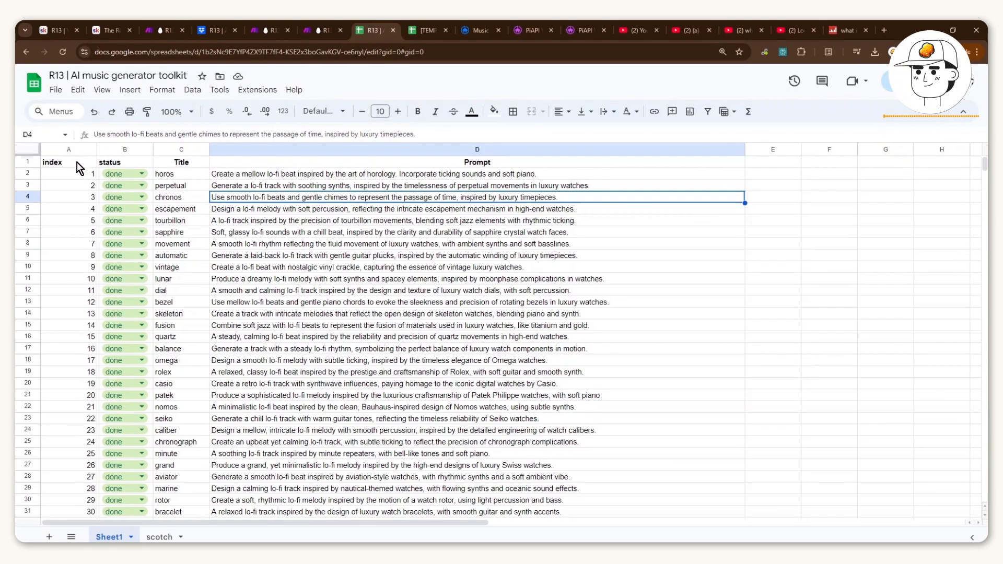
Step: Review the first fifteen completed song prompts, then switch to the blank TEMPLATE sheet
left_click(26, 162)
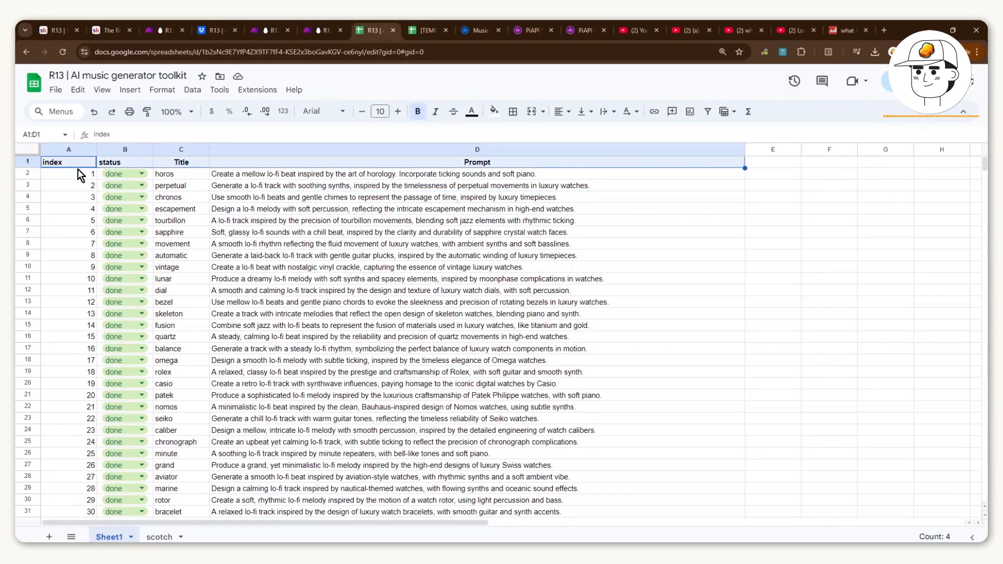
left_click_drag(69, 162, 69, 336)
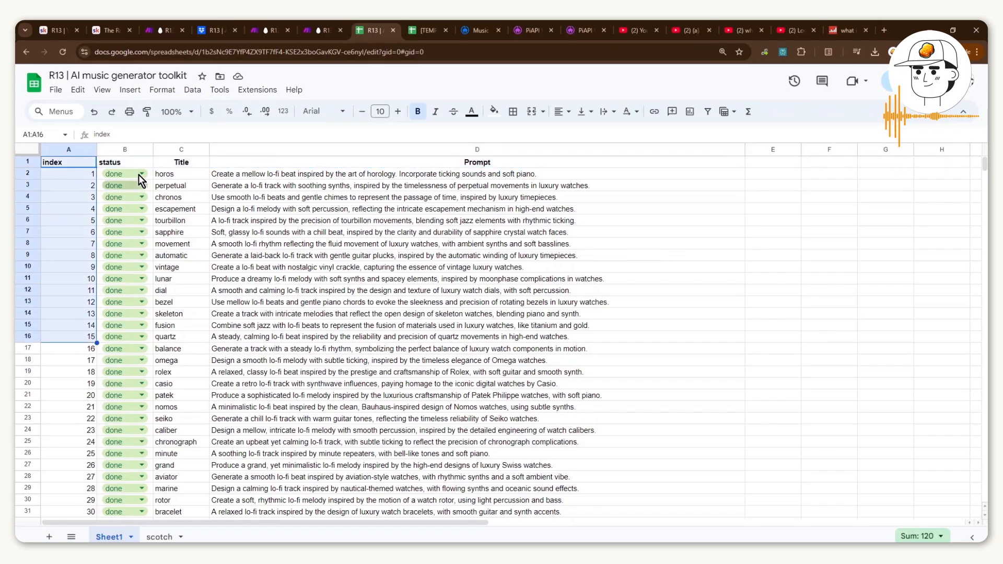
left_click(141, 173)
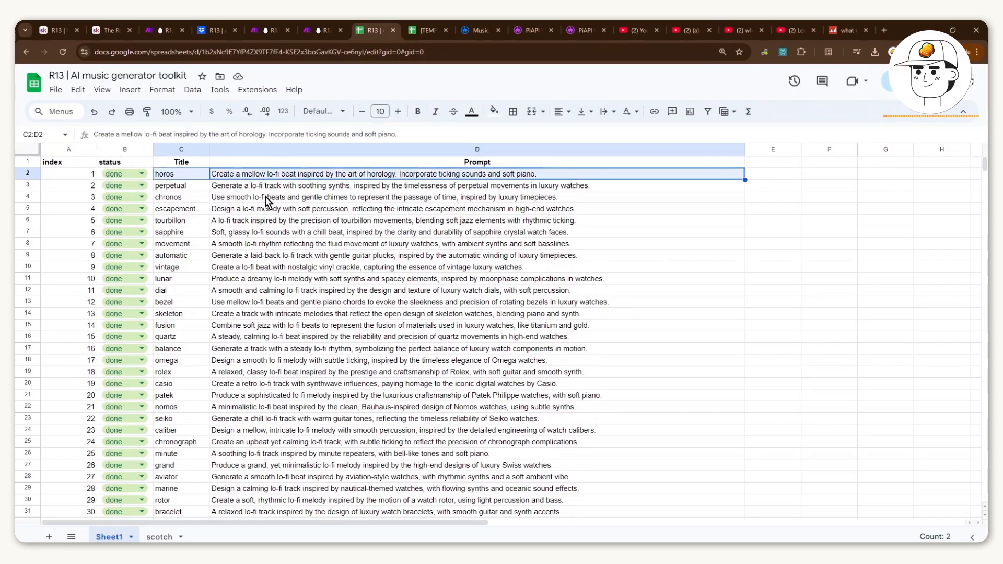
left_click(426, 30)
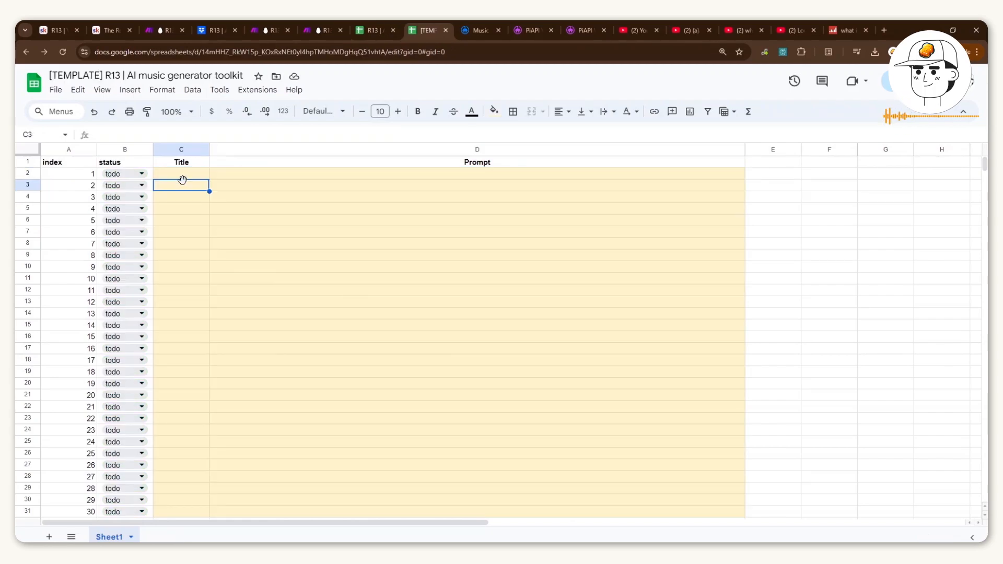
Step: Inspect the empty Title column, then bring up the course prompt page and ChatGPT conversation
left_click(146, 76)
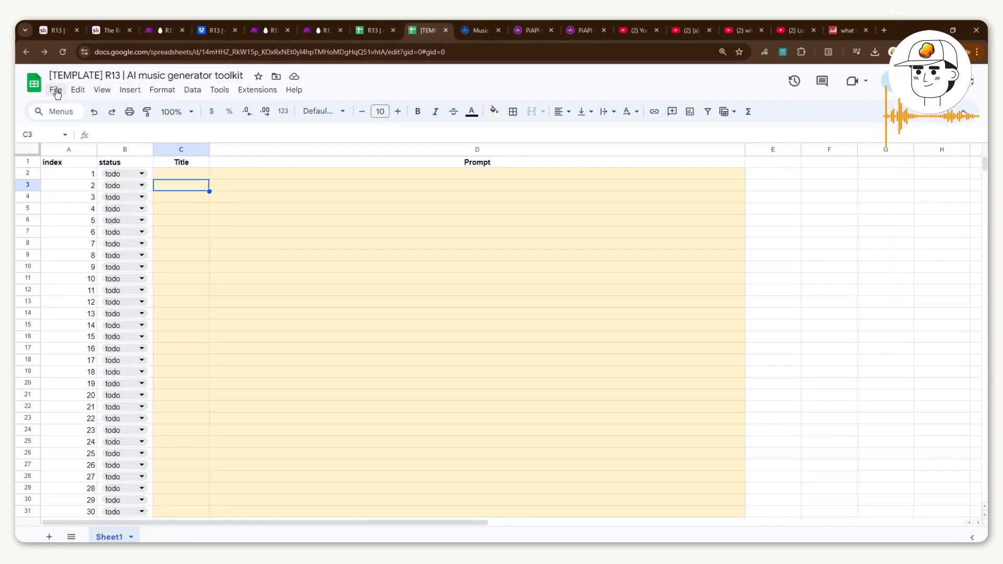
left_click(56, 90)
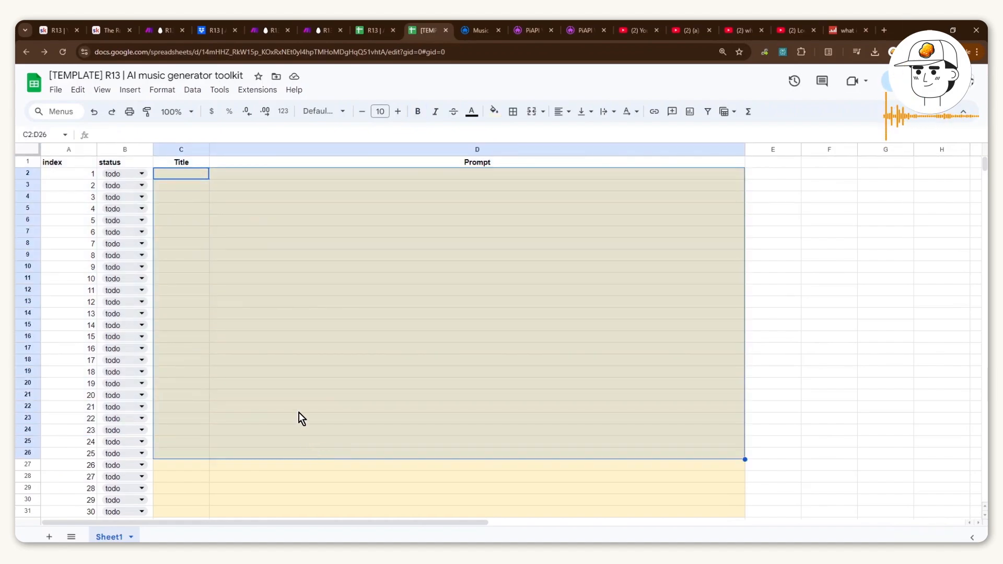
mouse_move(213, 261)
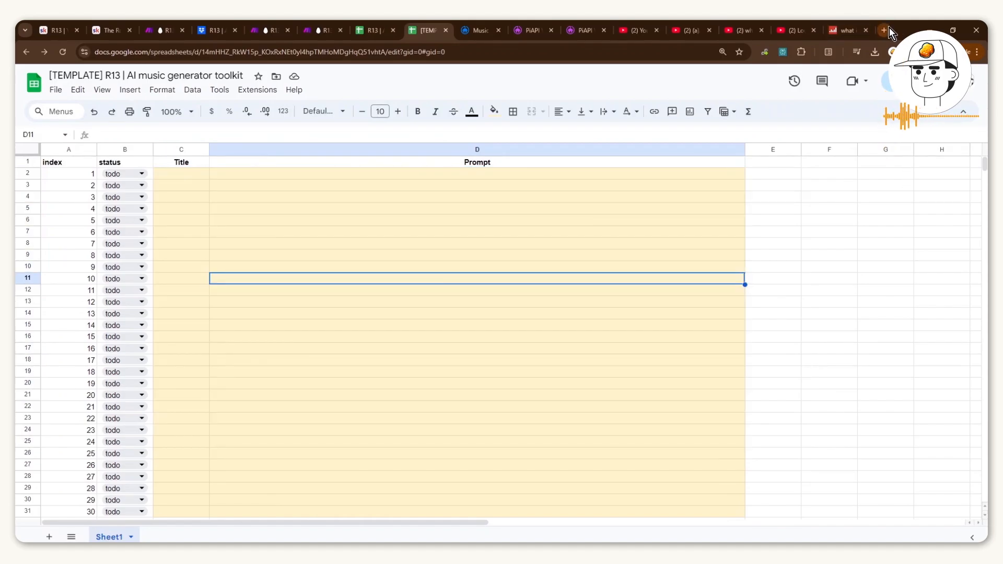
left_click(884, 30)
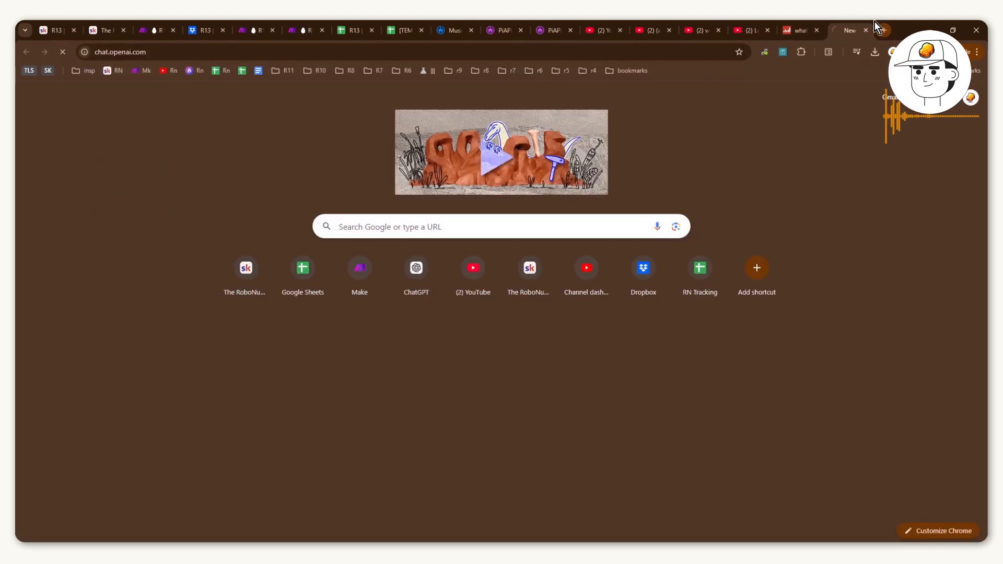
left_click(403, 30)
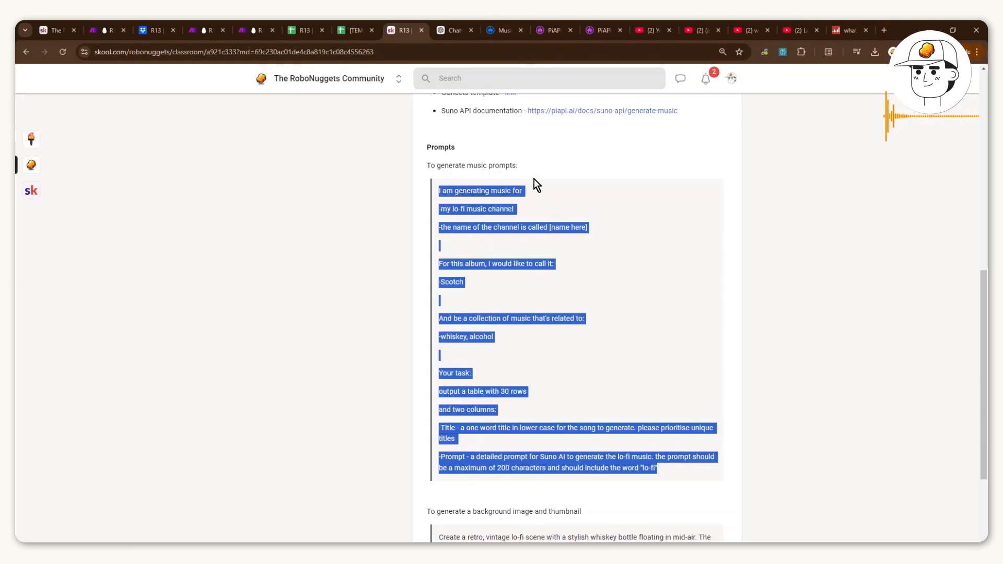
left_click(451, 31)
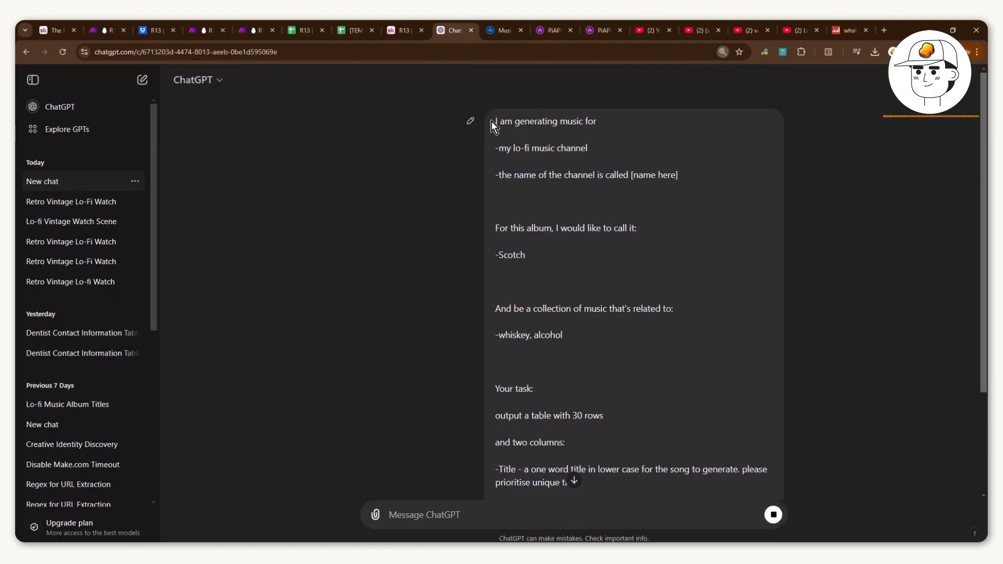
Step: Fill the channel name placeholder in the Skool music prompt and send it to ChatGPT for the Scotch album
left_click_drag(494, 121, 678, 174)
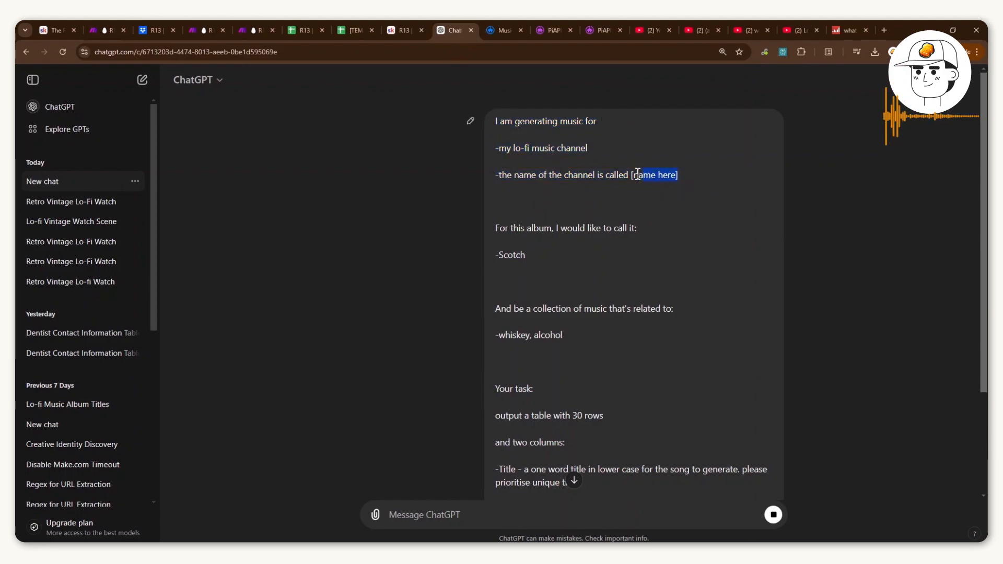
scroll("down", 3)
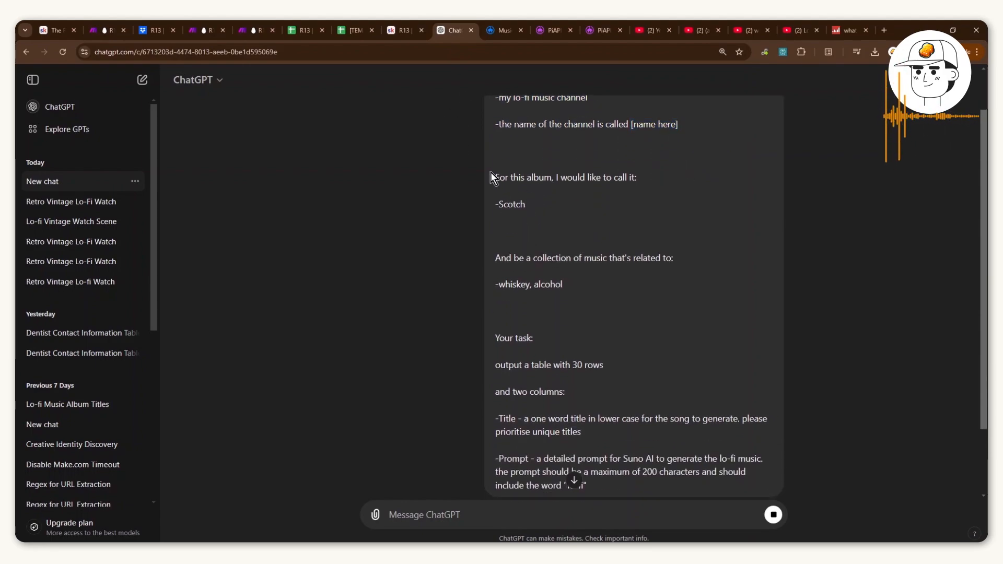
left_click_drag(495, 178, 563, 284)
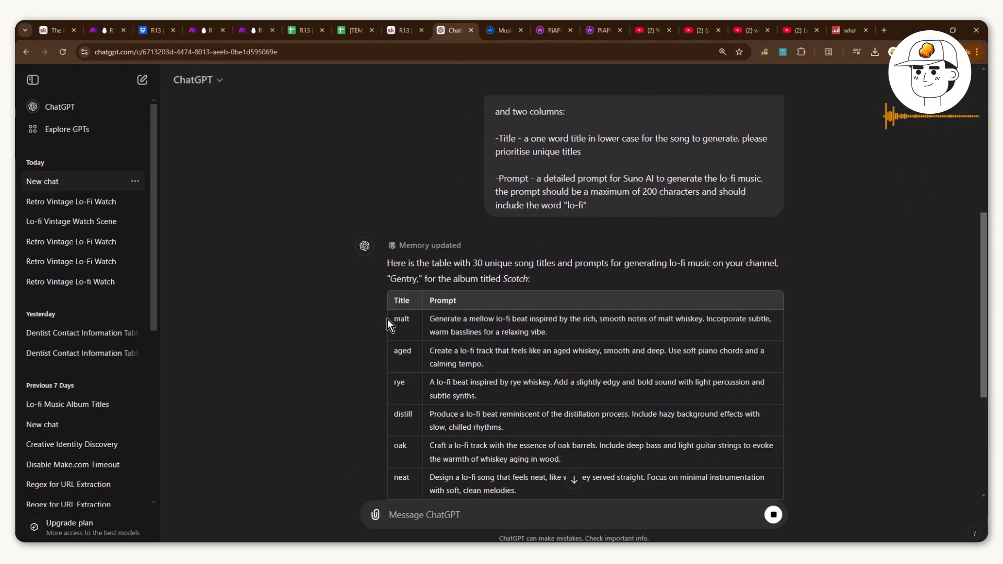
Step: Select ChatGPT's returned table of whiskey-themed titles and lo-fi prompts and copy it
scroll("down", 3)
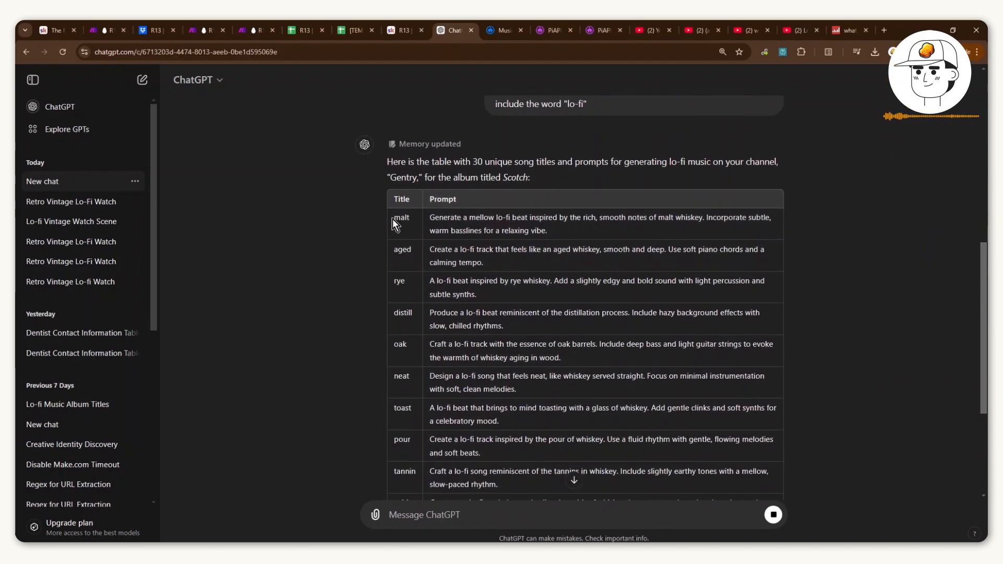
left_click_drag(394, 220, 591, 307)
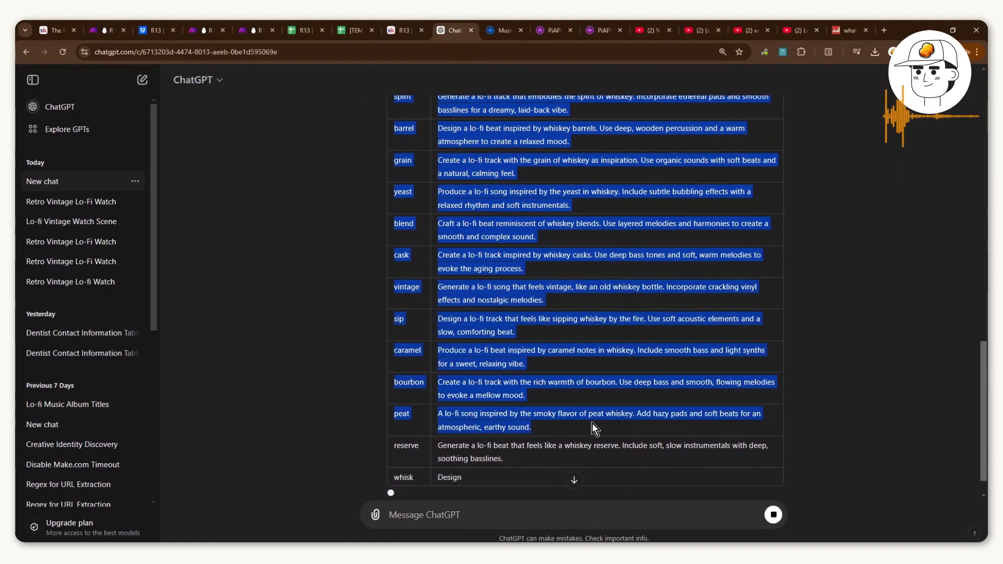
left_click(353, 30)
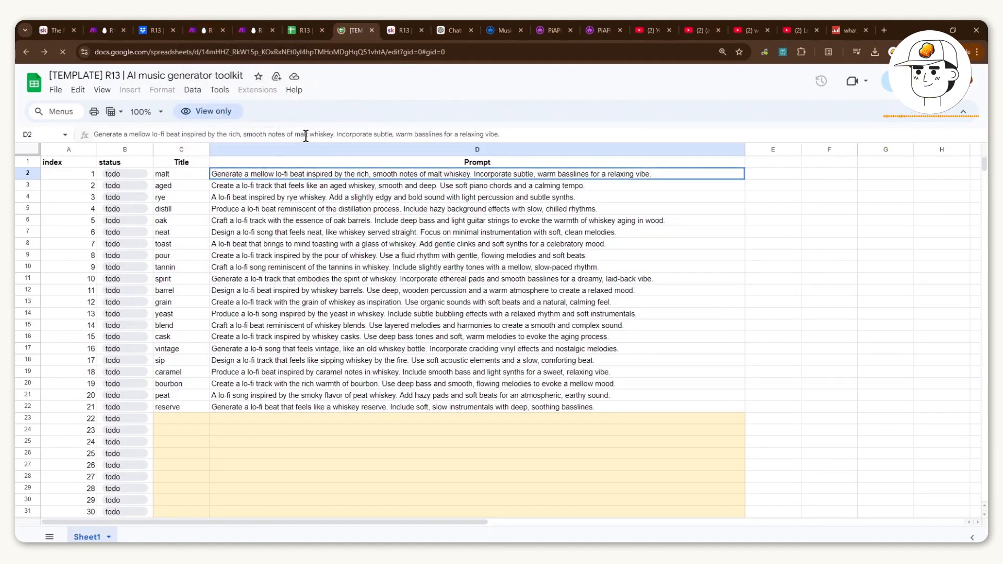
mouse_move(106, 30)
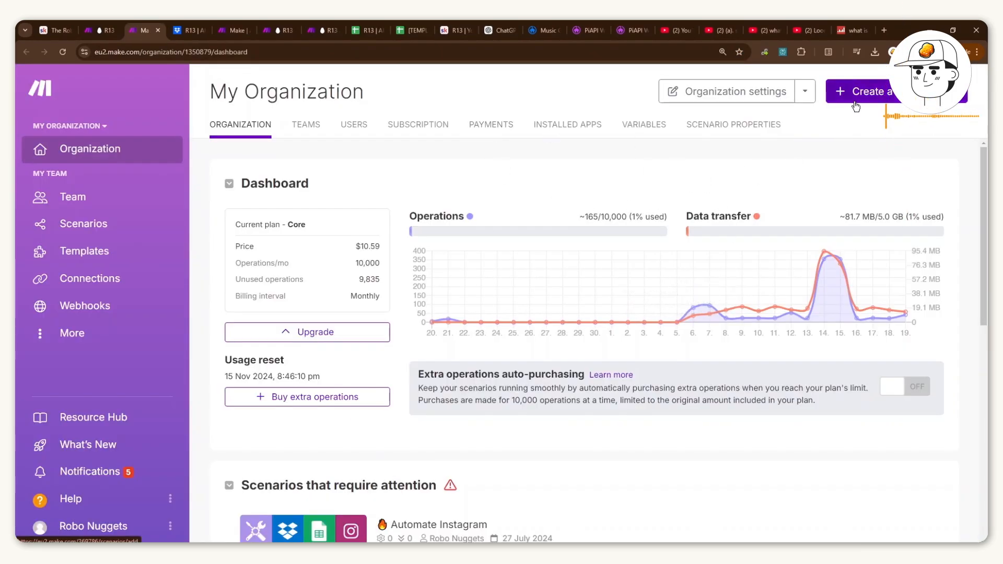
Step: Create a new scenario by importing the music generator blueprint JSON from the computer
left_click(870, 91)
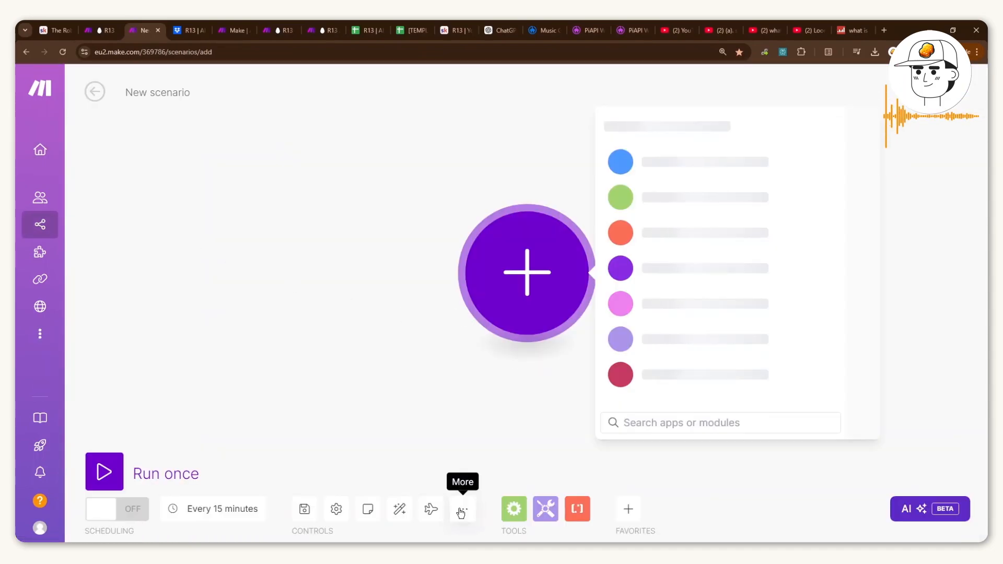
left_click(461, 509)
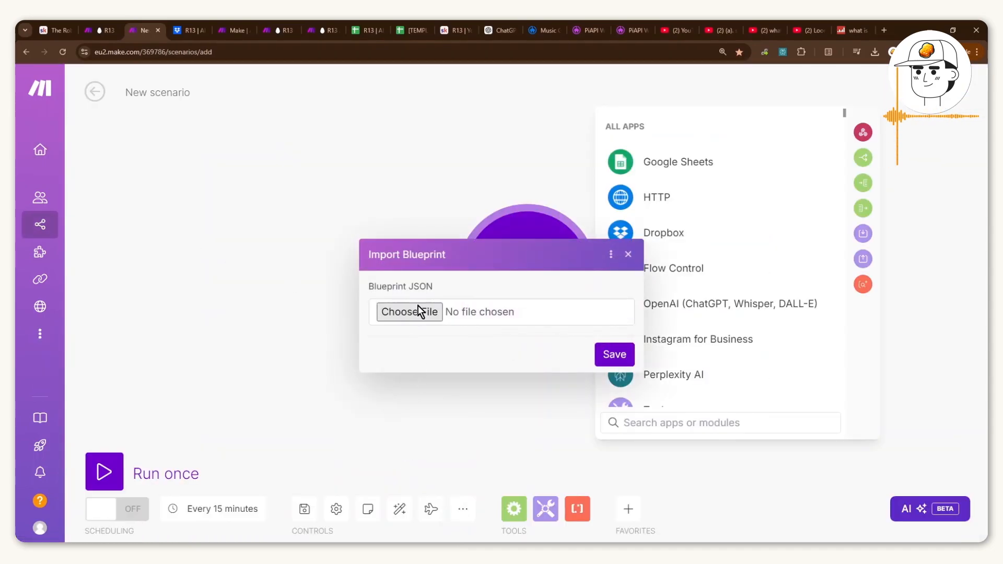
left_click(460, 509)
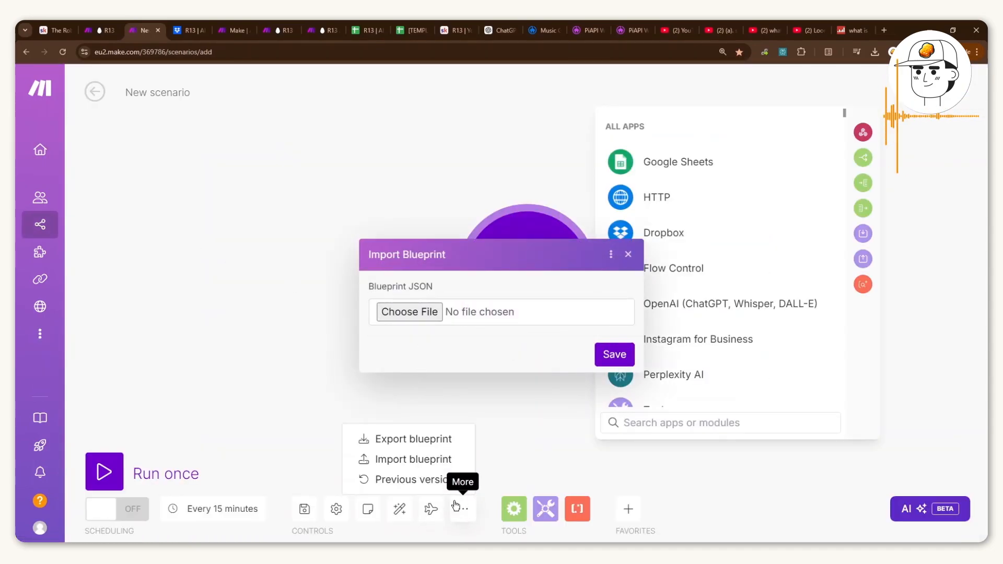
left_click(410, 312)
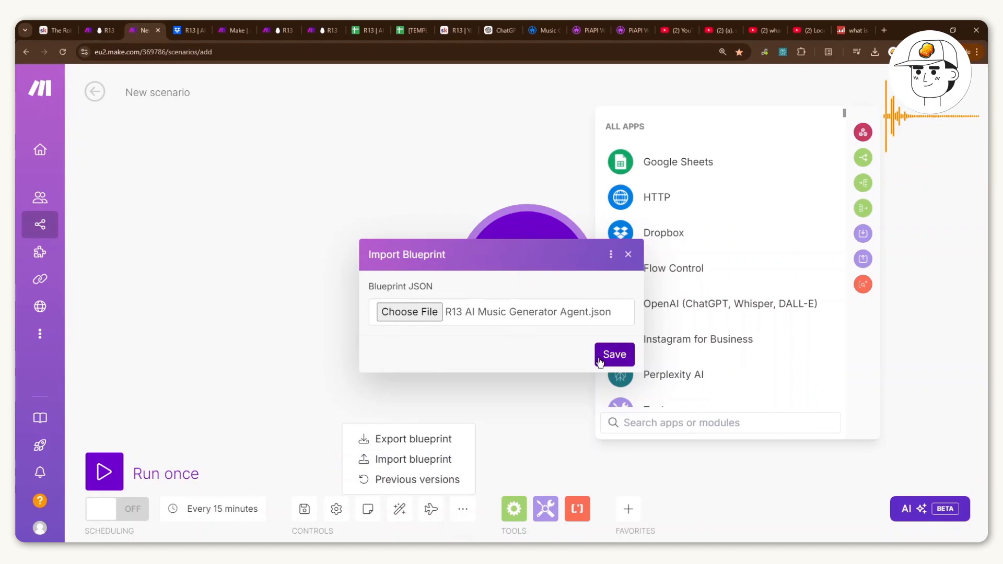
left_click(613, 354)
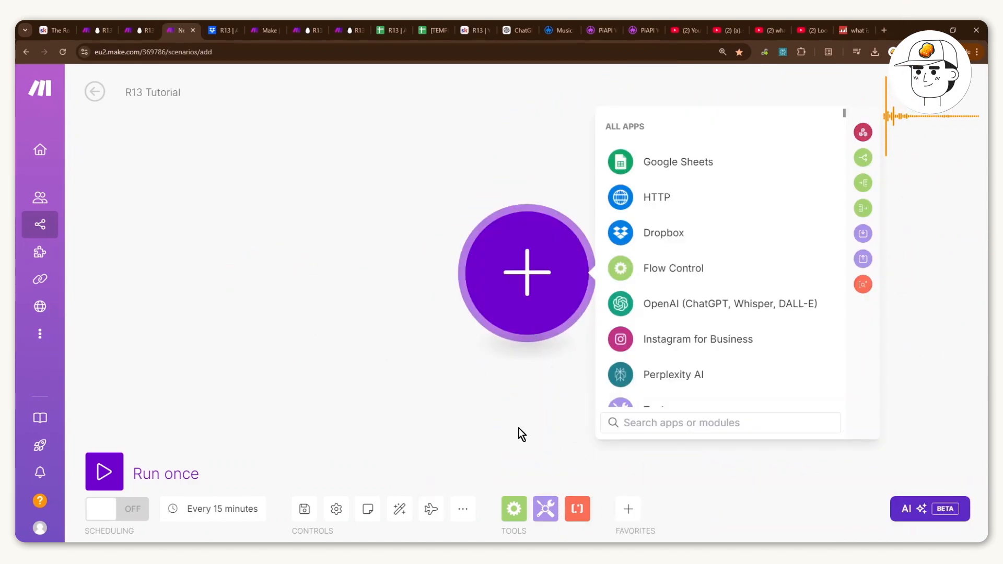
mouse_move(527, 410)
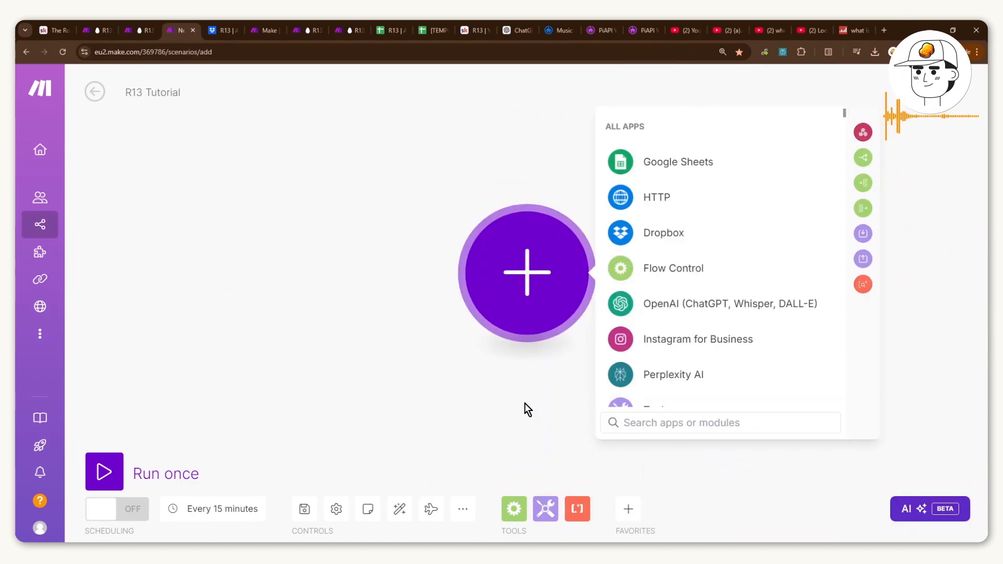
mouse_move(704, 161)
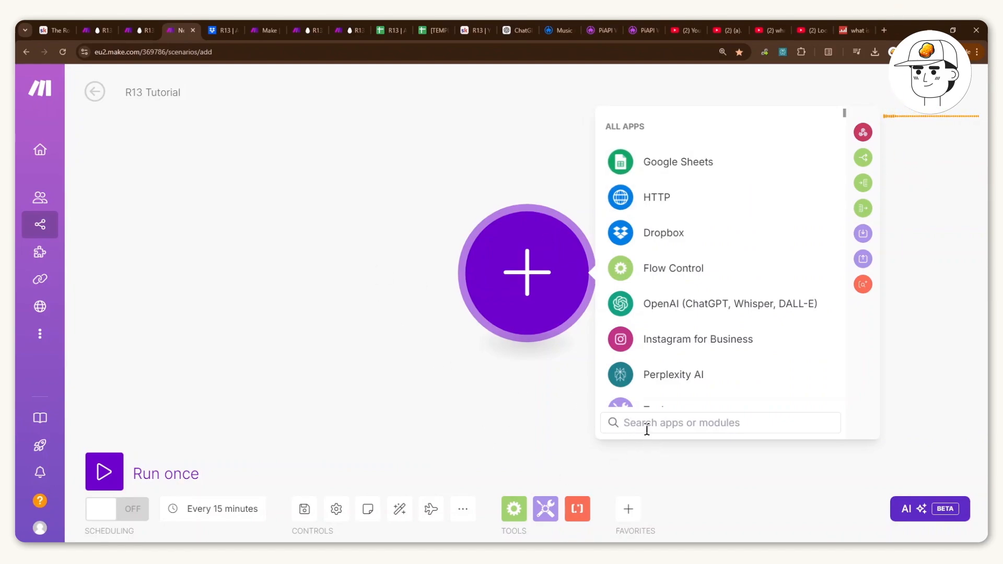
Step: Add a Repeater module running 3 times from an initial value of 1
type("rem")
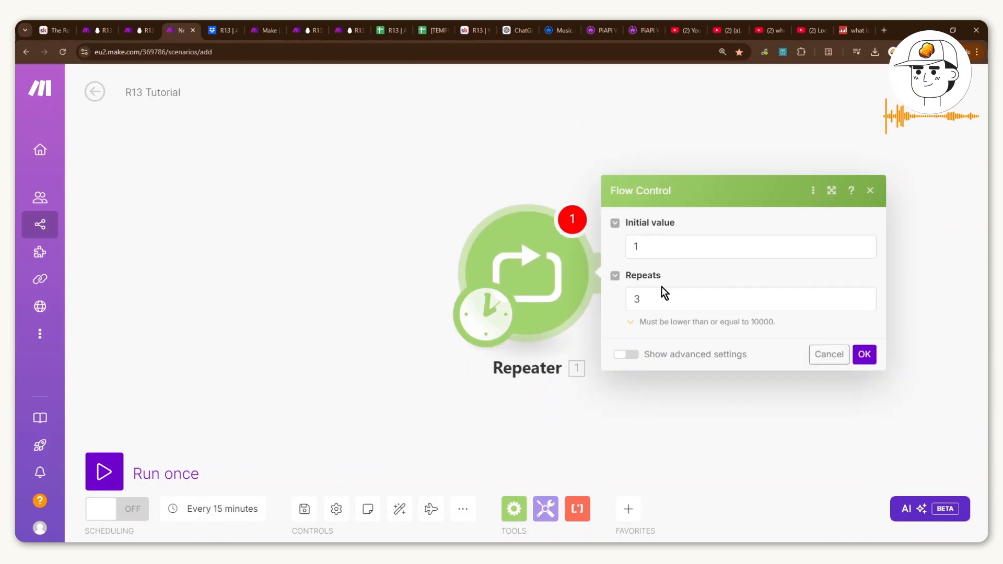
left_click(748, 298)
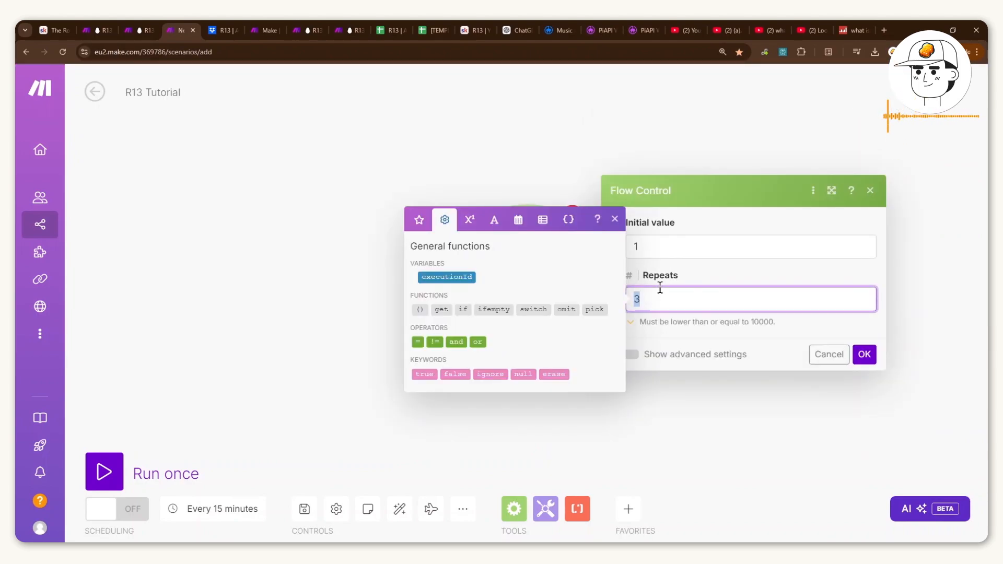
left_click(863, 354)
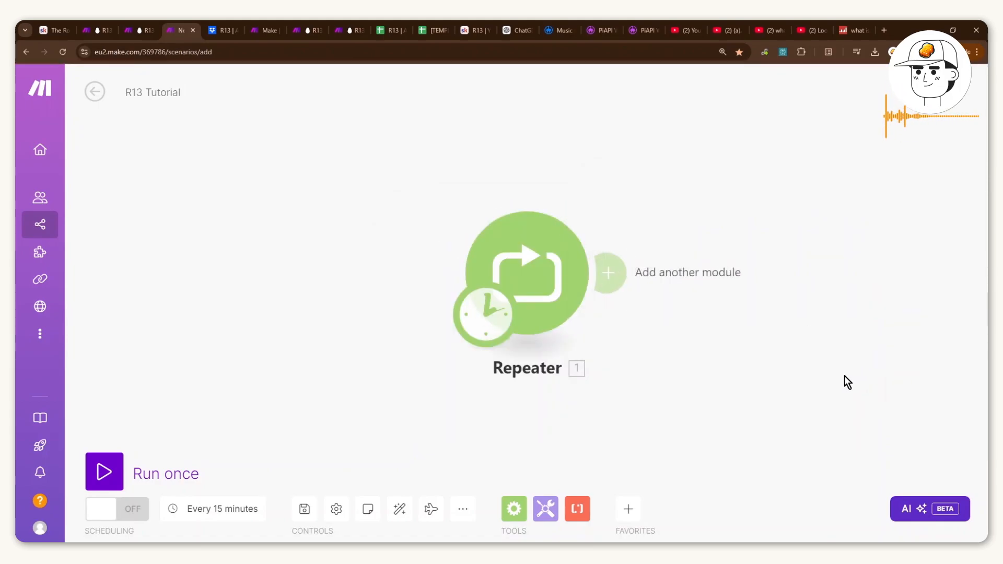
Step: Add a Google Sheets Search Rows module after the Repeater, searching the template spreadsheet from My Drive
left_click(607, 272)
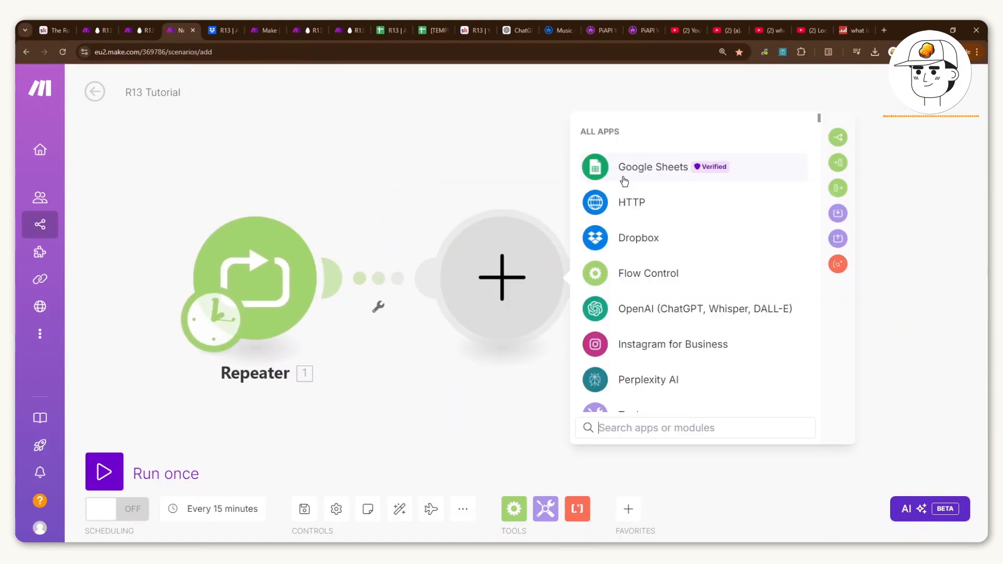
left_click(653, 167)
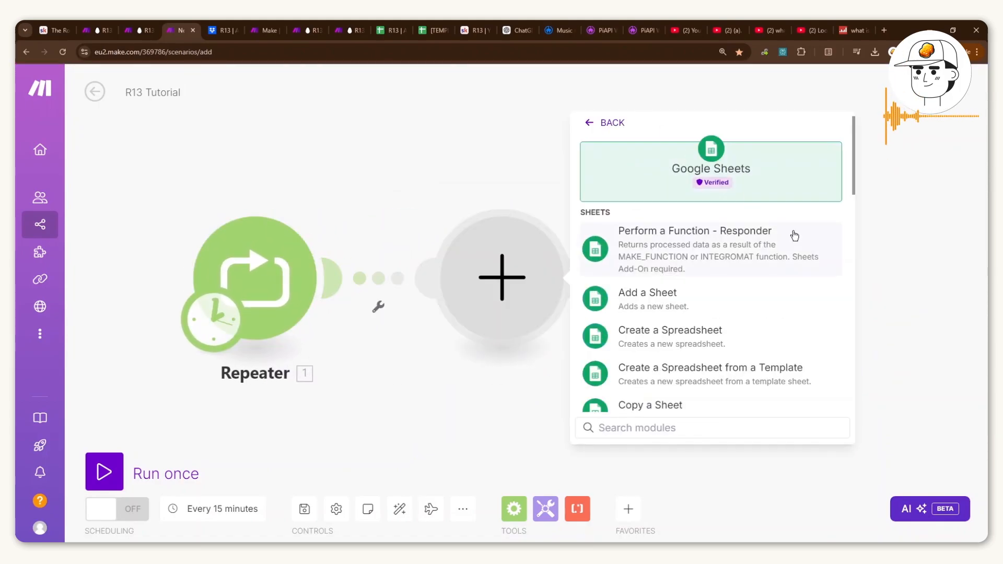
type("searc")
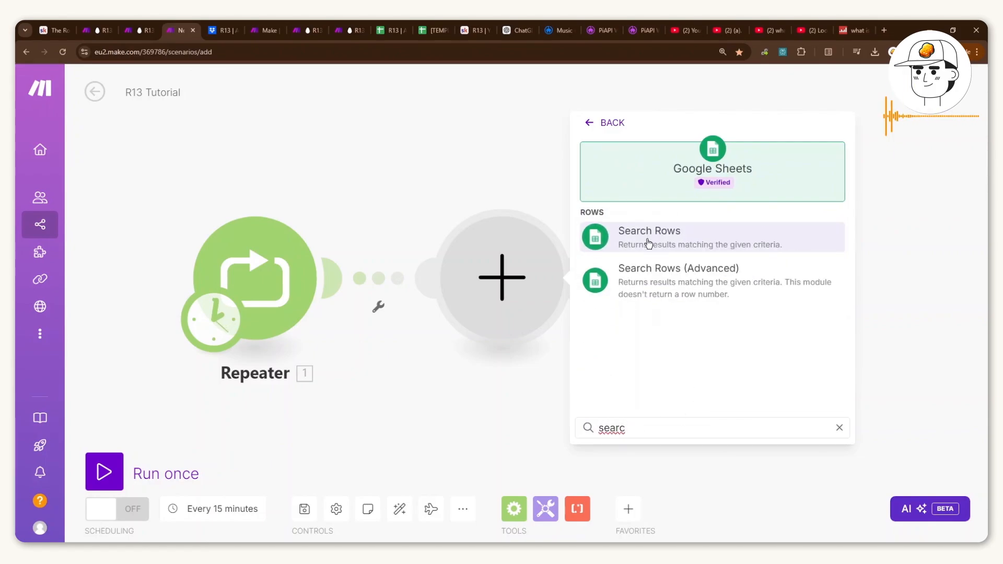
left_click(649, 238)
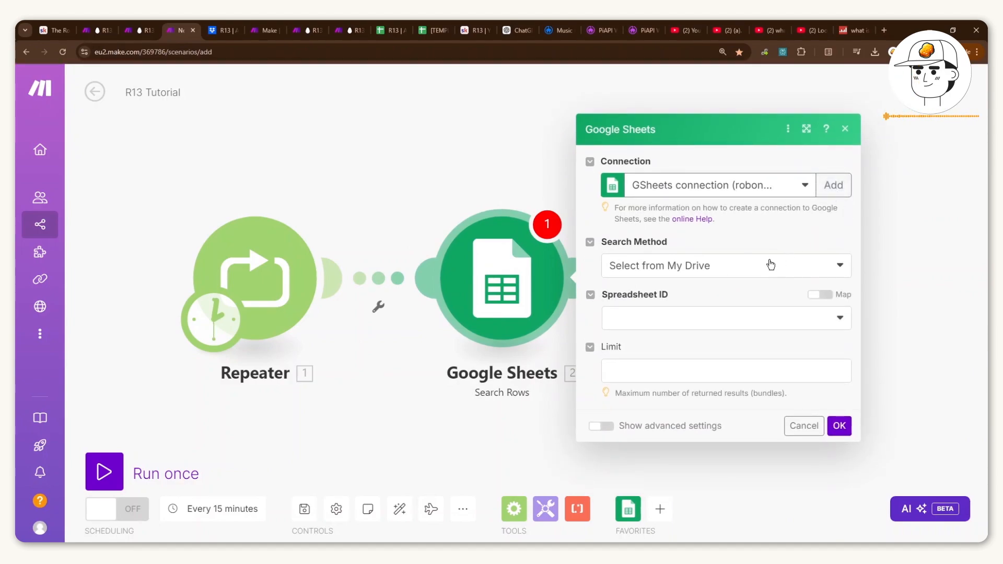
left_click(723, 265)
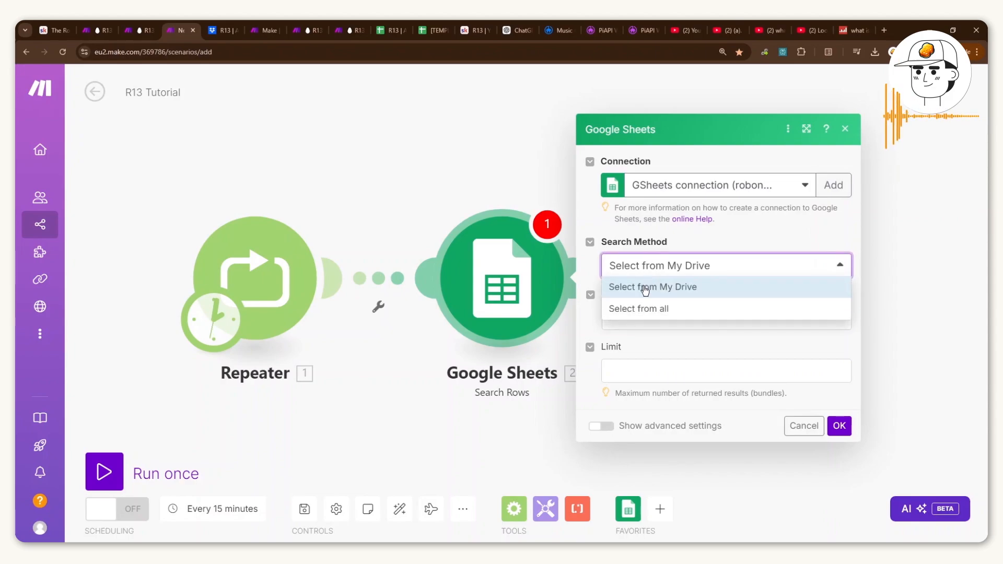
left_click(652, 286)
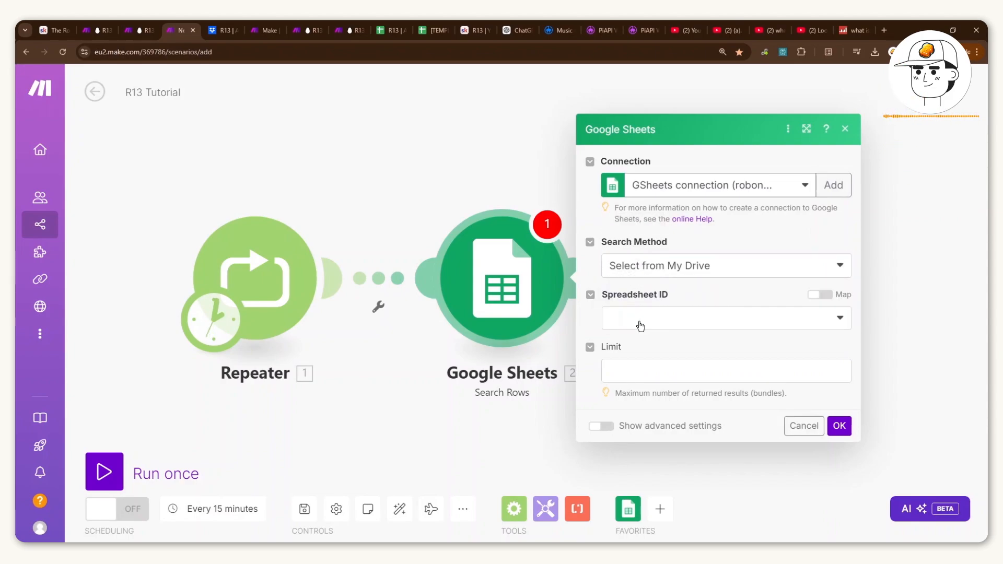
left_click(725, 317)
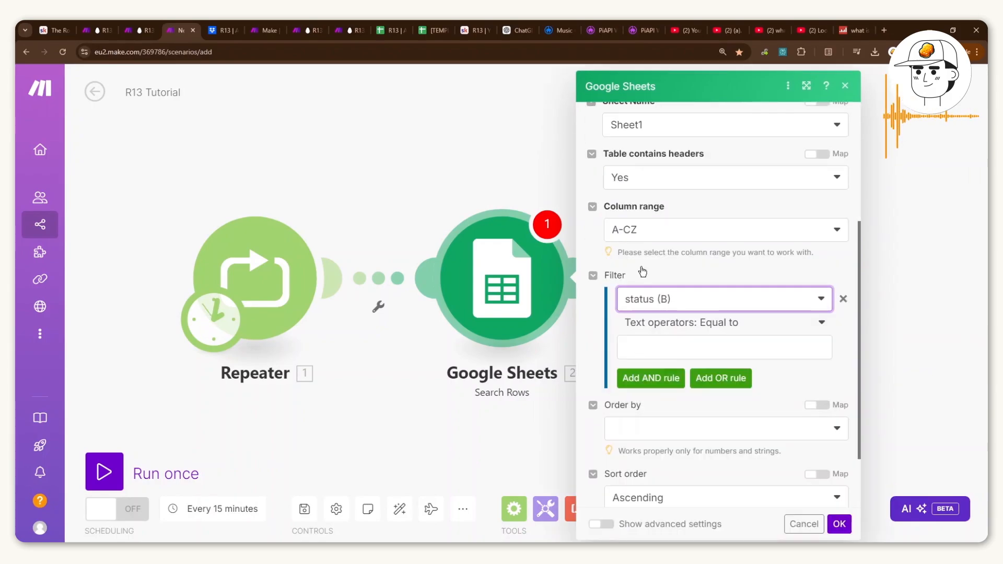
Step: Filter status equal to todo, order by row number ascending, limit 1, and confirm
type("todo")
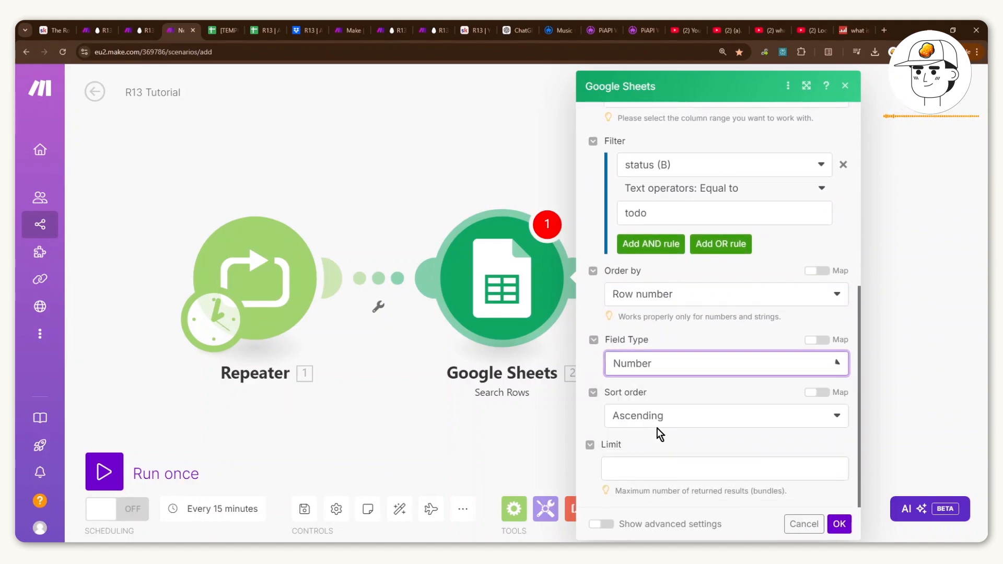
left_click(723, 468)
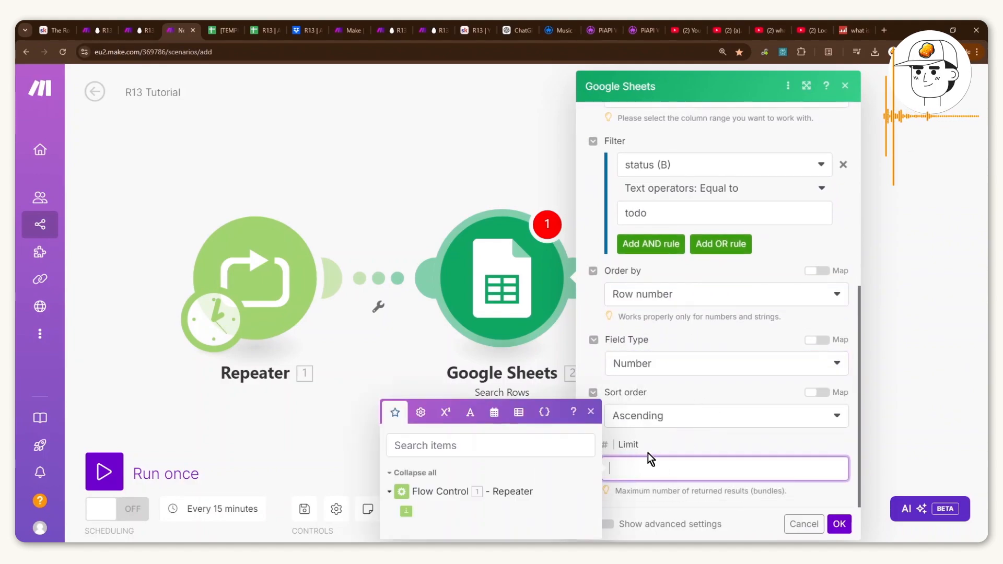
type("1")
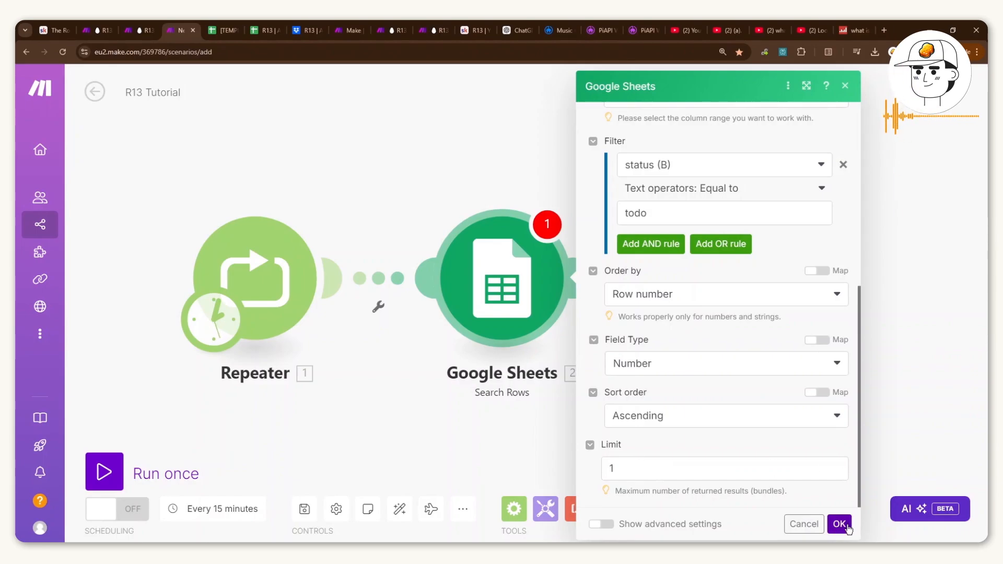
left_click(839, 524)
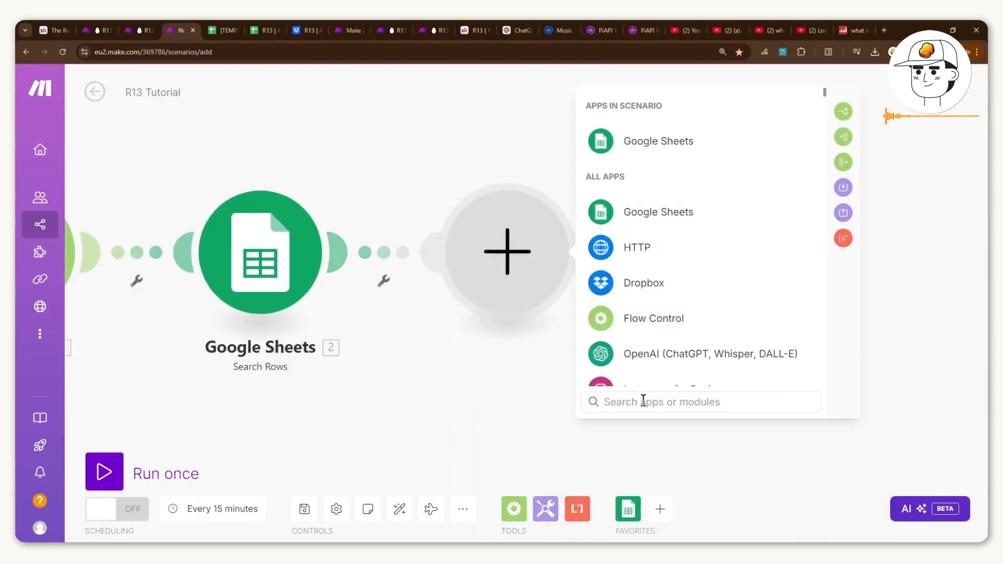
Step: Add an HTTP Make a request module after the Google Sheets search and bring up its settings
type("http")
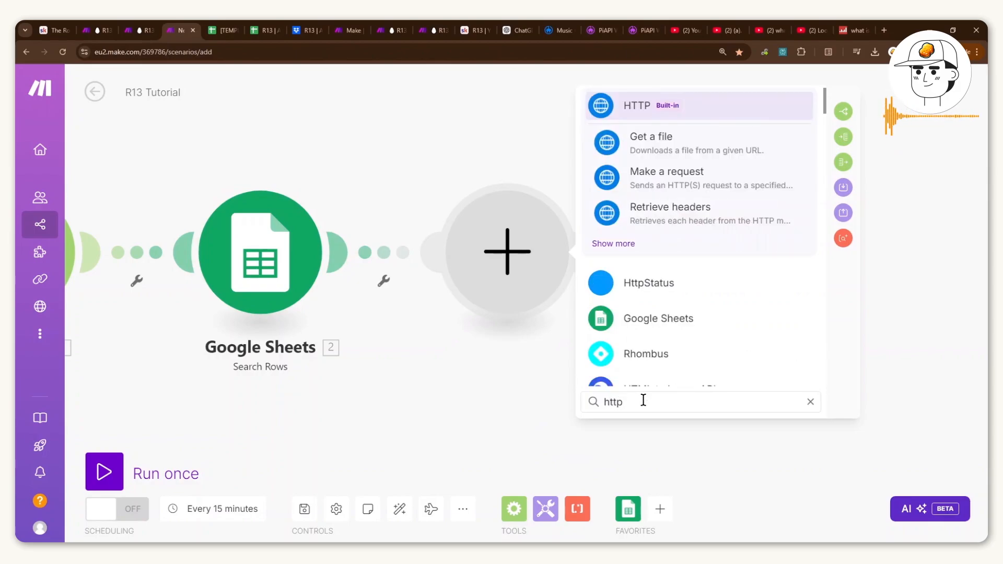
left_click(635, 105)
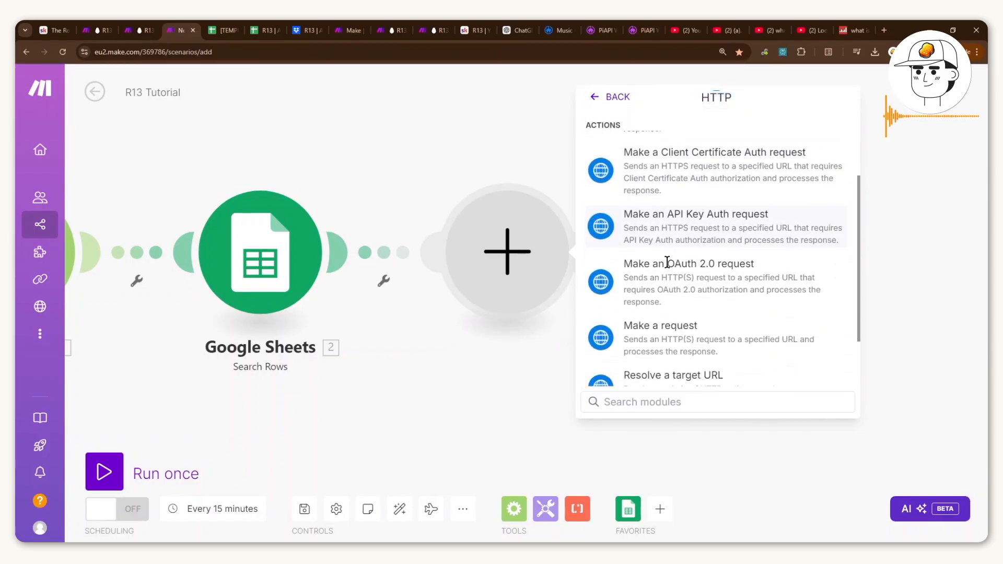
left_click(661, 325)
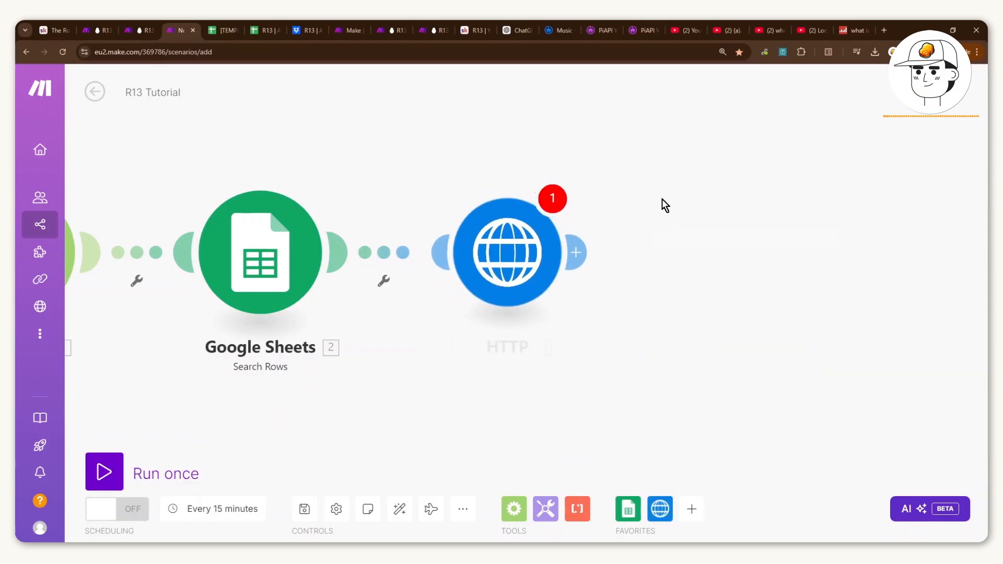
left_click(507, 252)
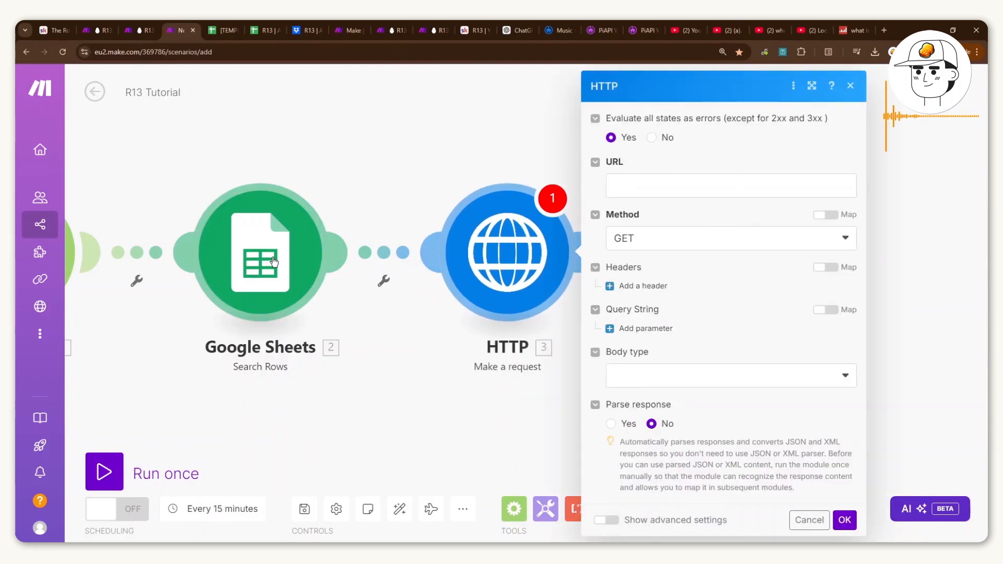
mouse_move(717, 169)
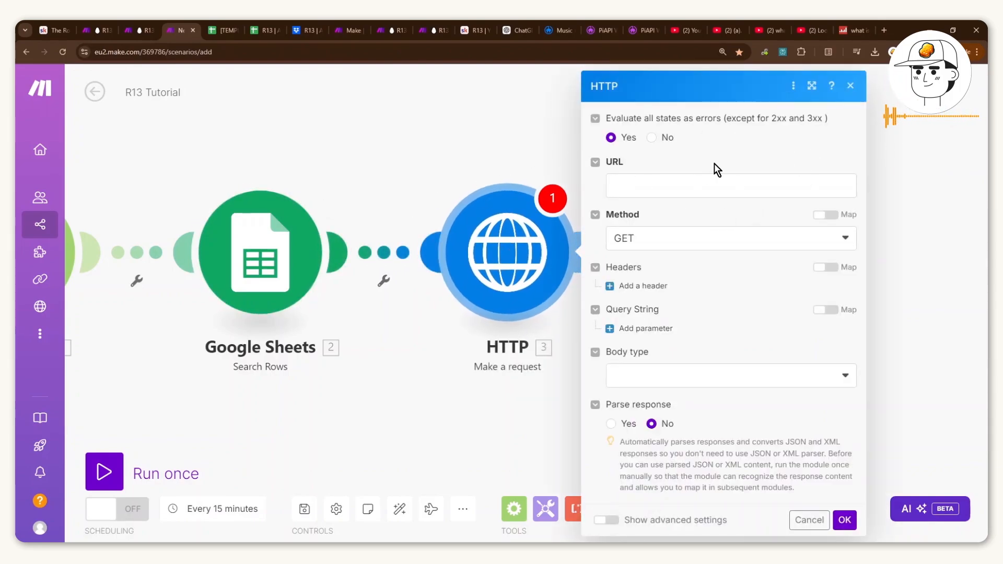
Step: Switch to the Suno site, then the PiAPI Suno overview listing chirp-v3 models
left_click(850, 30)
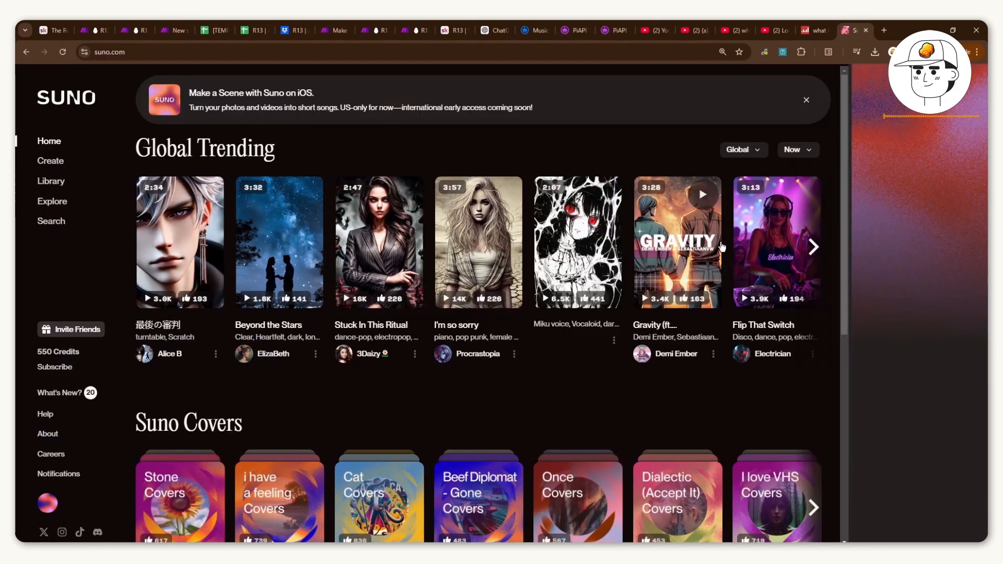
mouse_move(621, 143)
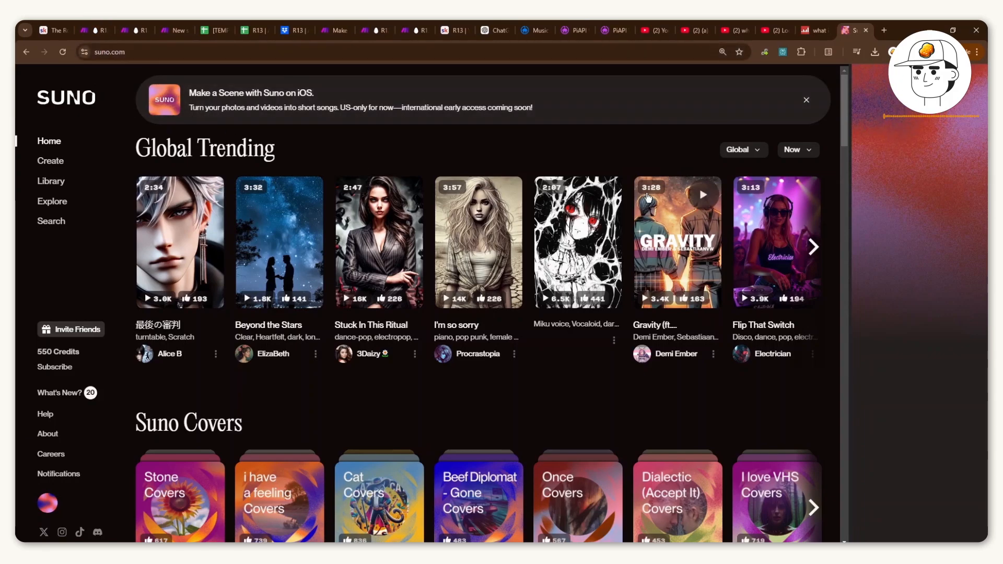
left_click(569, 30)
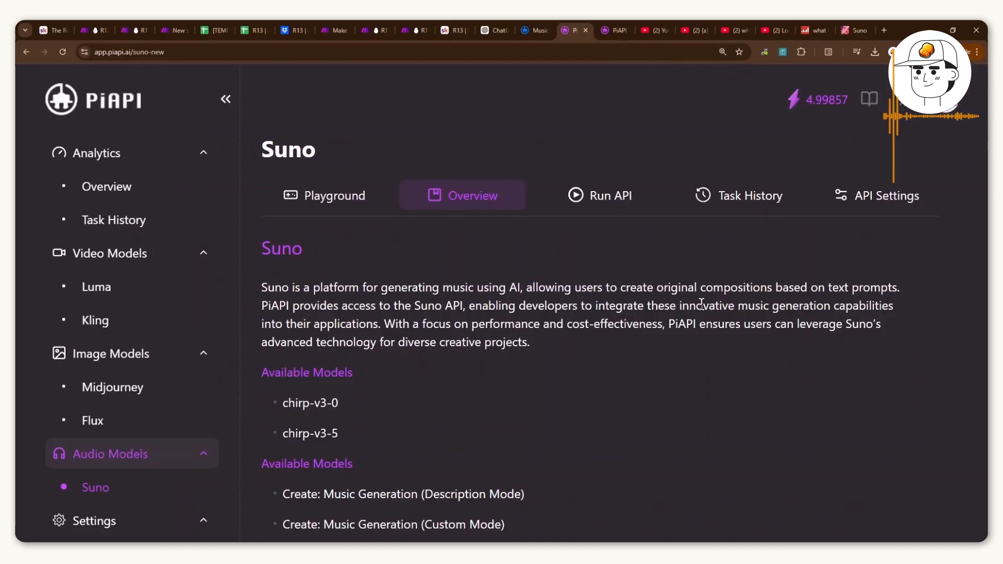
mouse_move(473, 113)
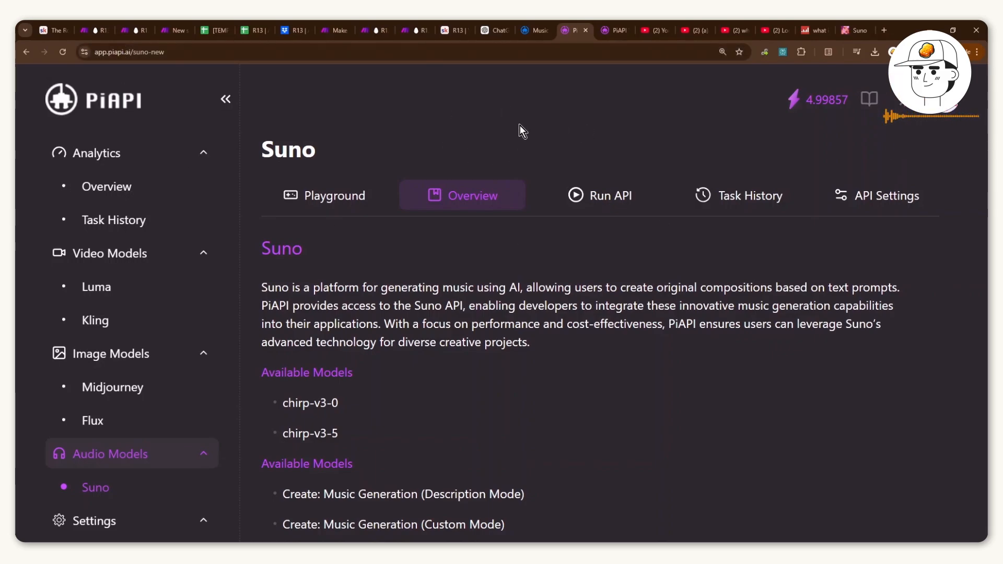
mouse_move(415, 92)
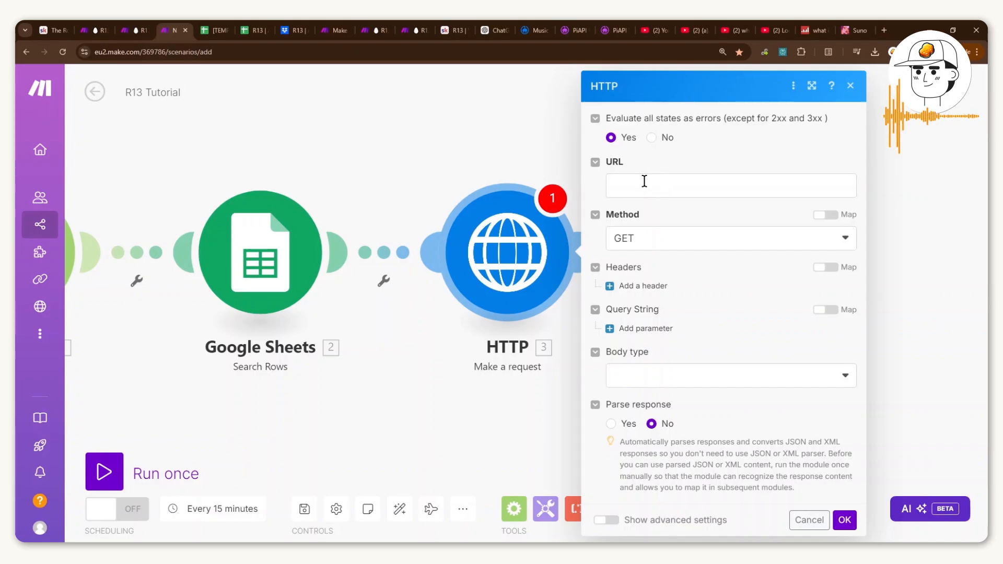
type("https://api.piapi.ai/api/v1/task")
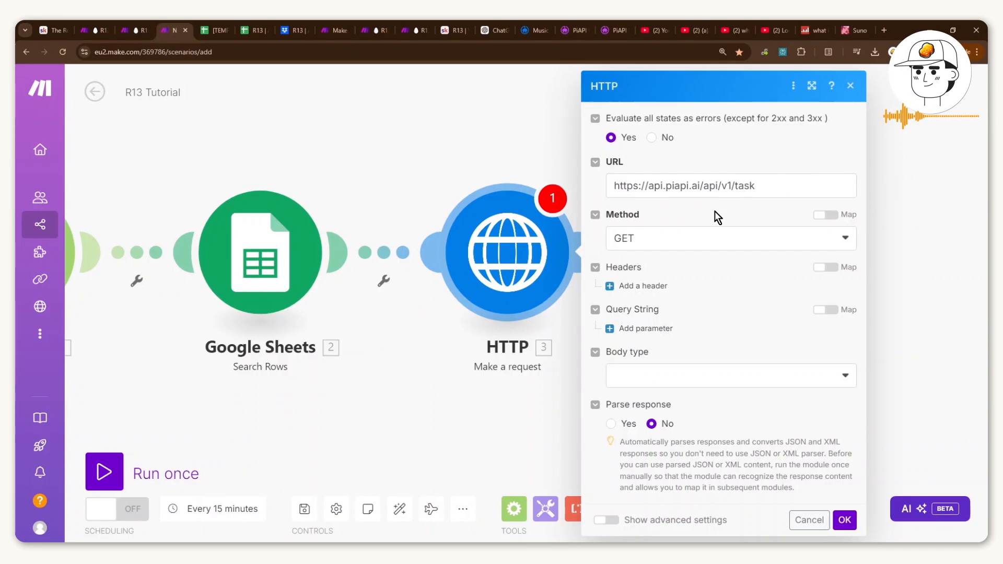
left_click(730, 238)
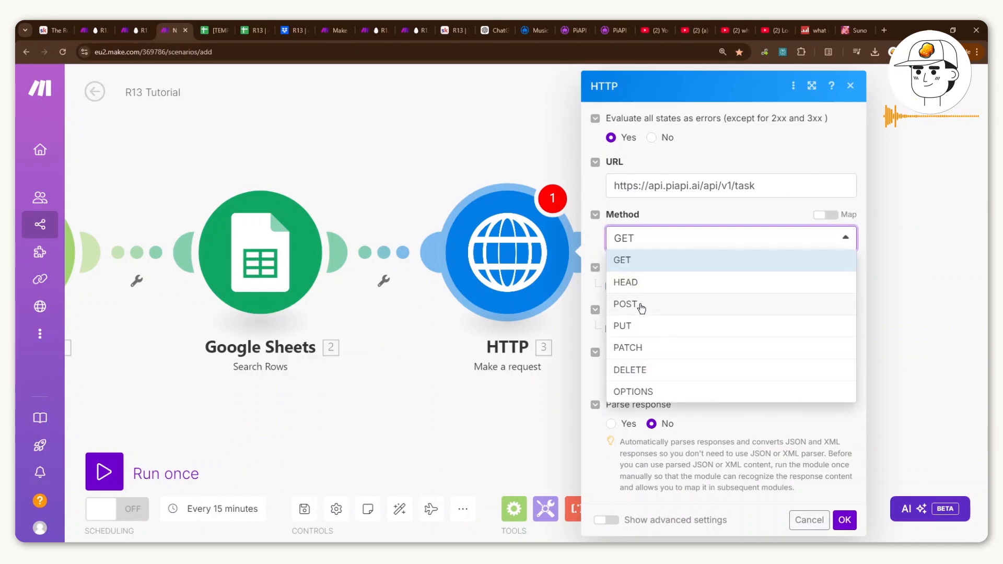
left_click(625, 304)
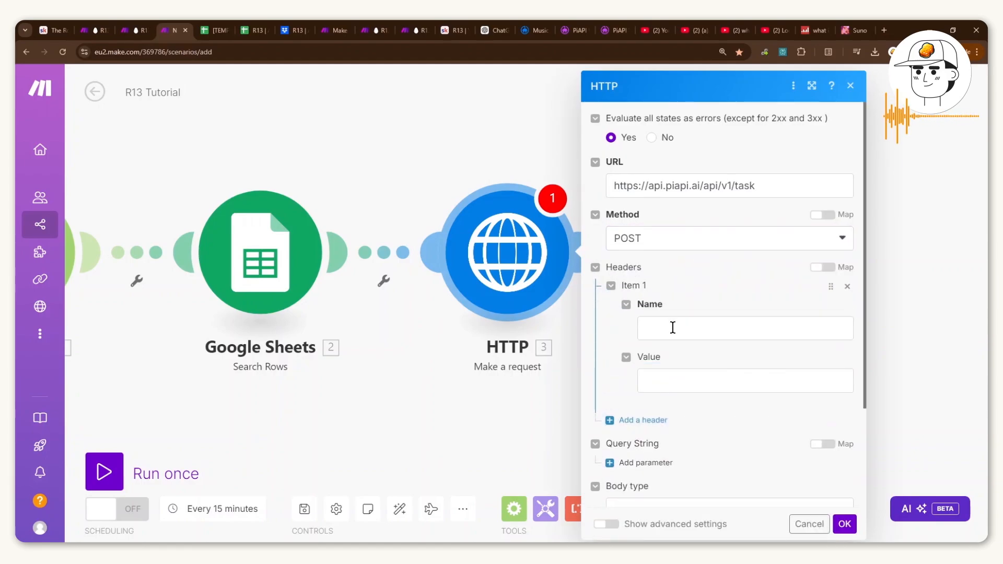
type("x-a")
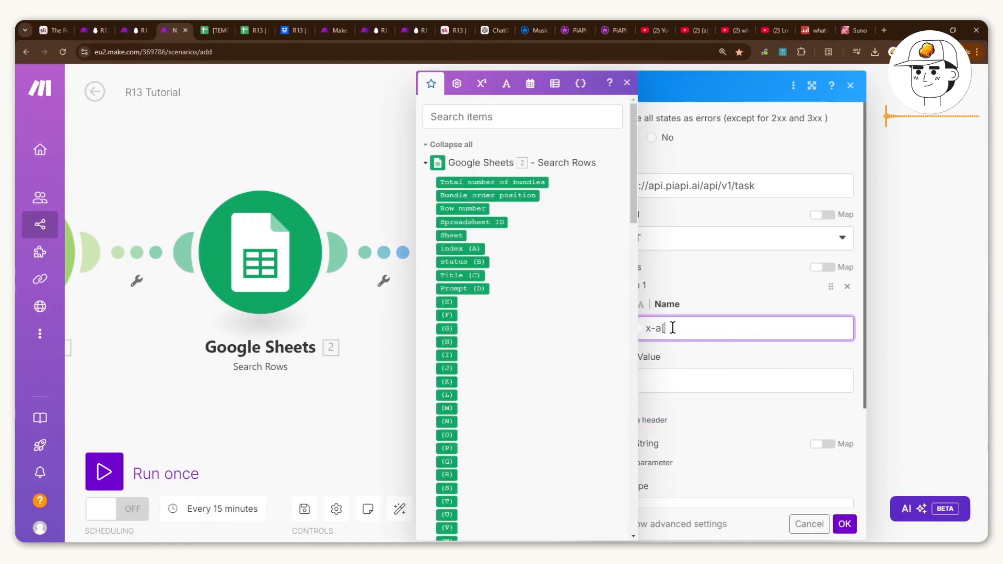
type("pi-key")
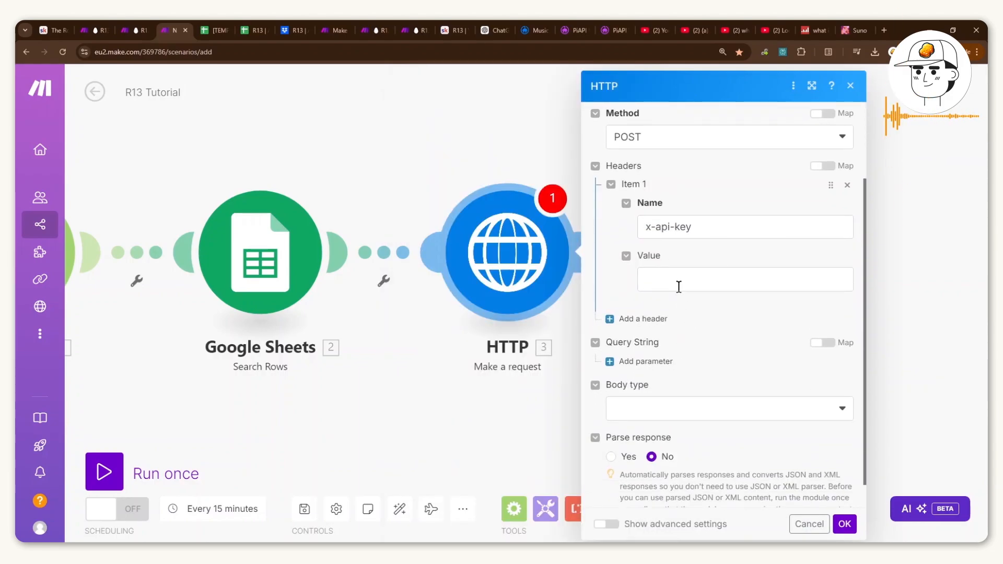
mouse_move(605, 98)
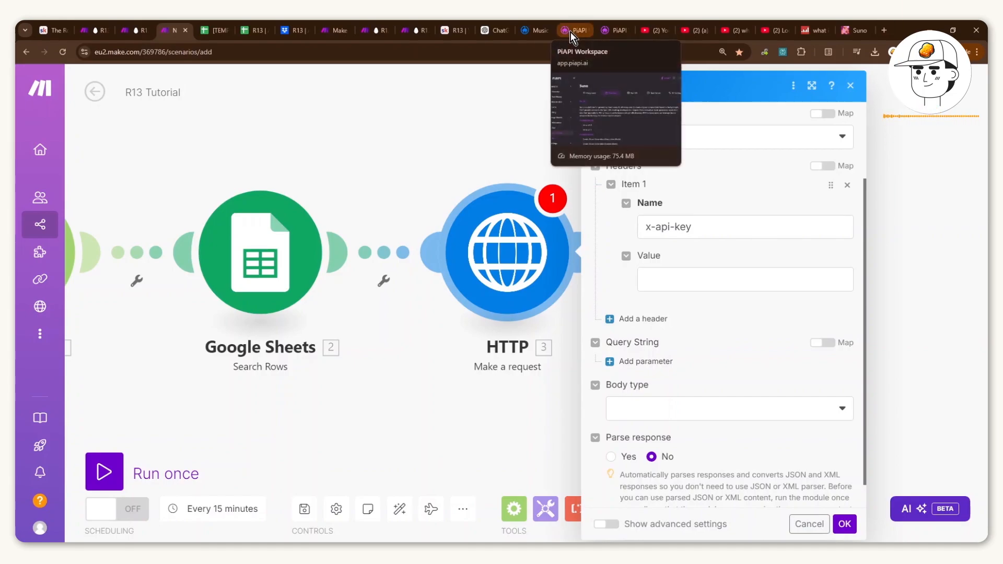
Step: Copy the default API key from the PiAPI Suno Playground's X-API-KEY field
left_click(571, 31)
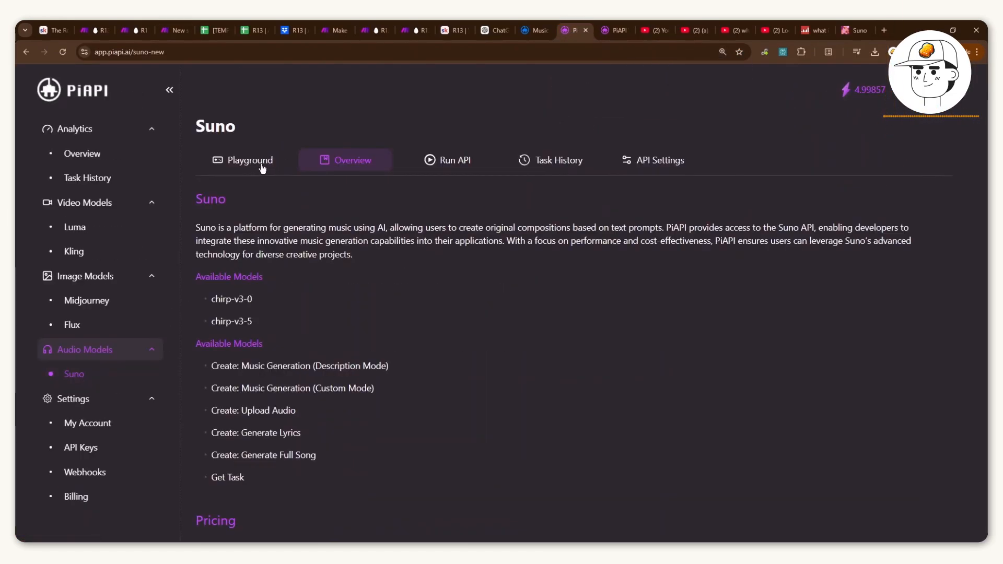
left_click(249, 160)
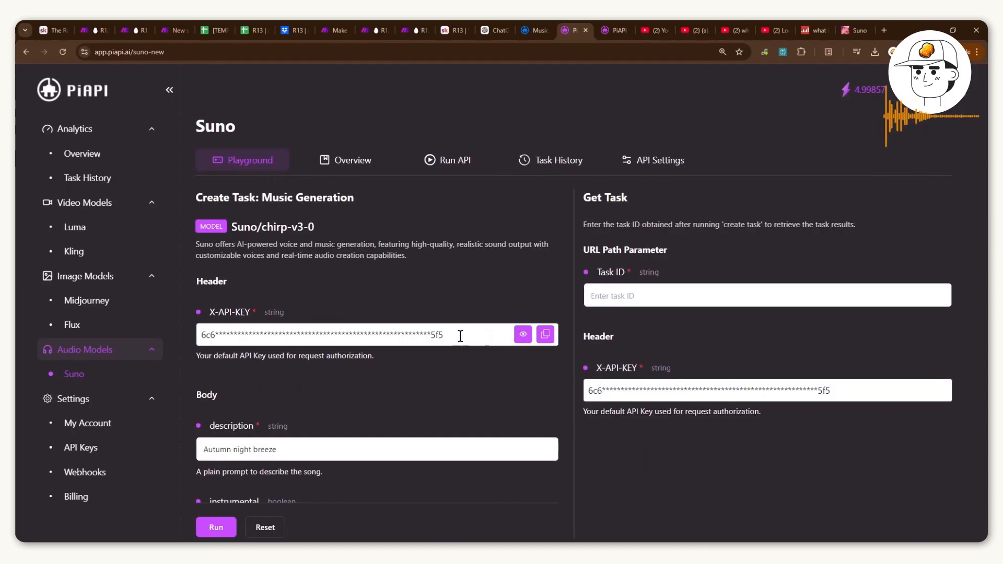
mouse_move(544, 334)
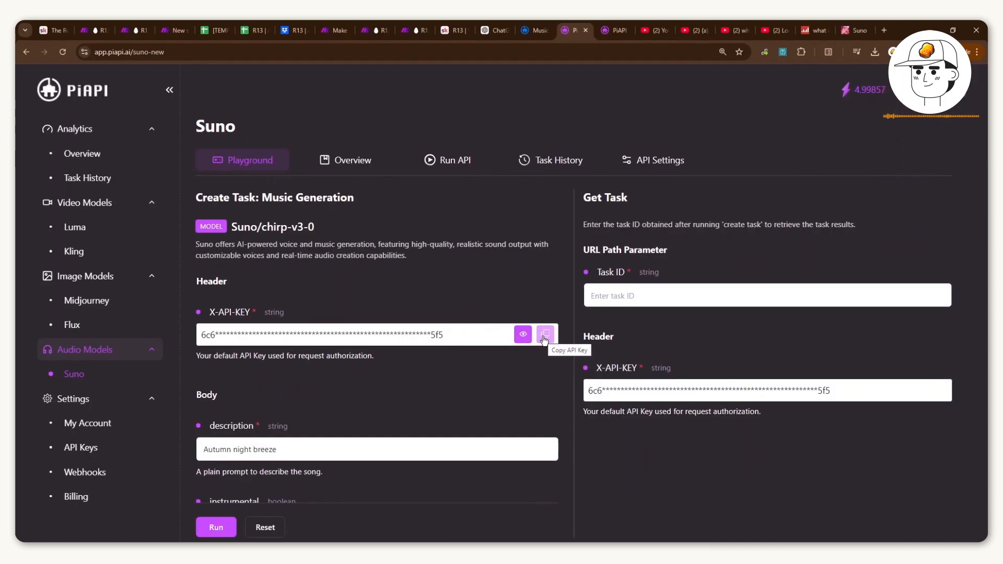
left_click(533, 30)
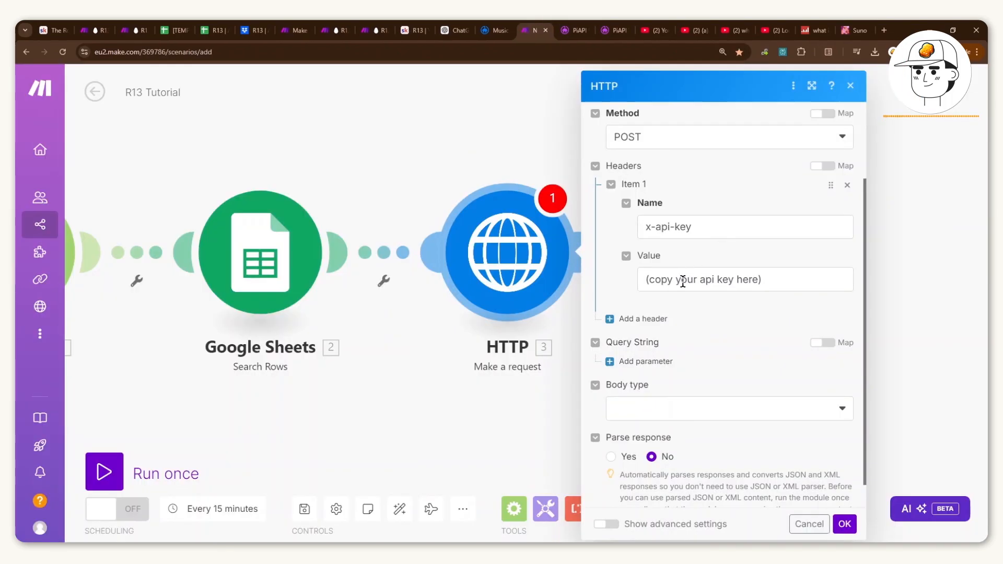
mouse_move(702, 356)
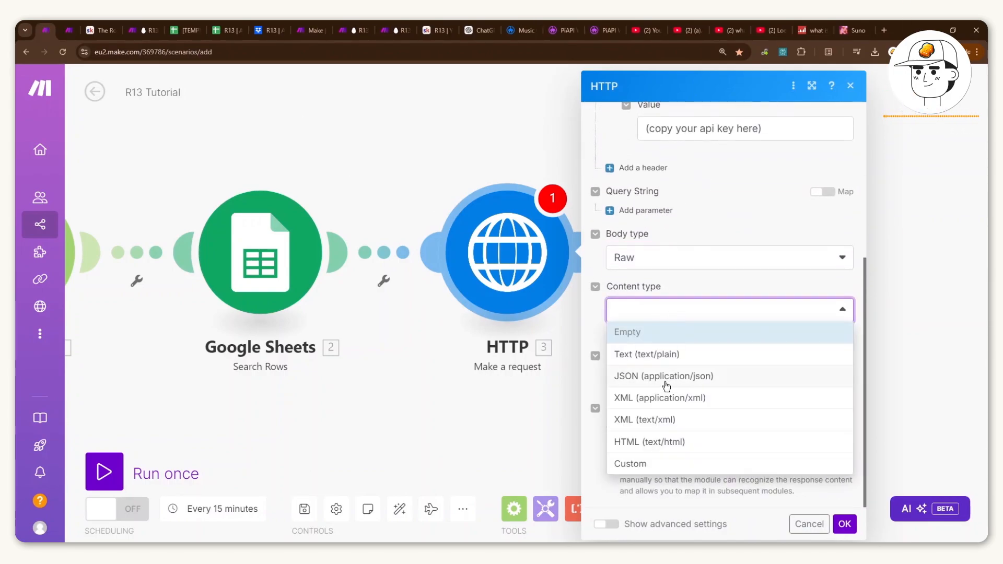
Step: Set the body to Raw with JSON (application/json) content type and move to Request content
left_click(662, 376)
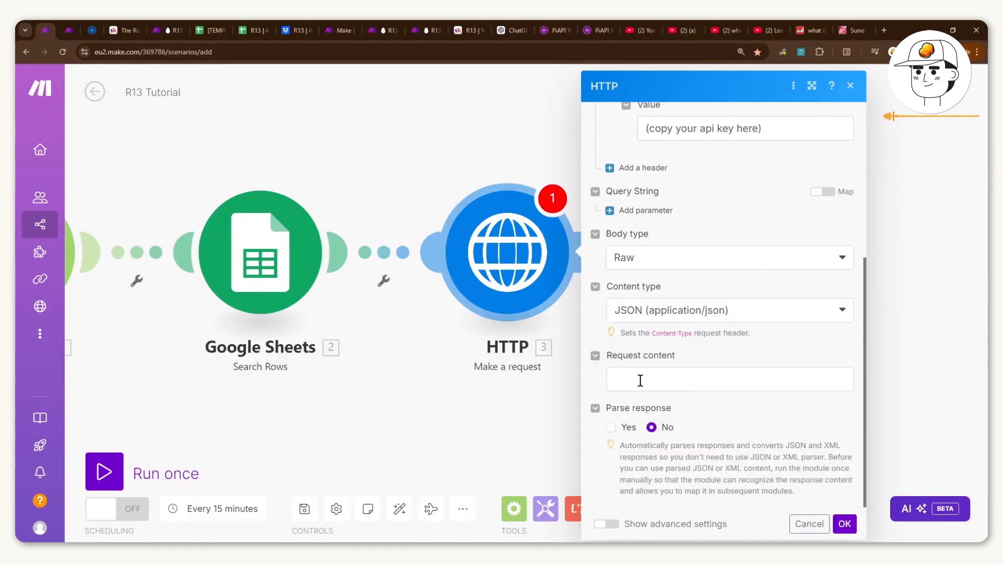
left_click(94, 30)
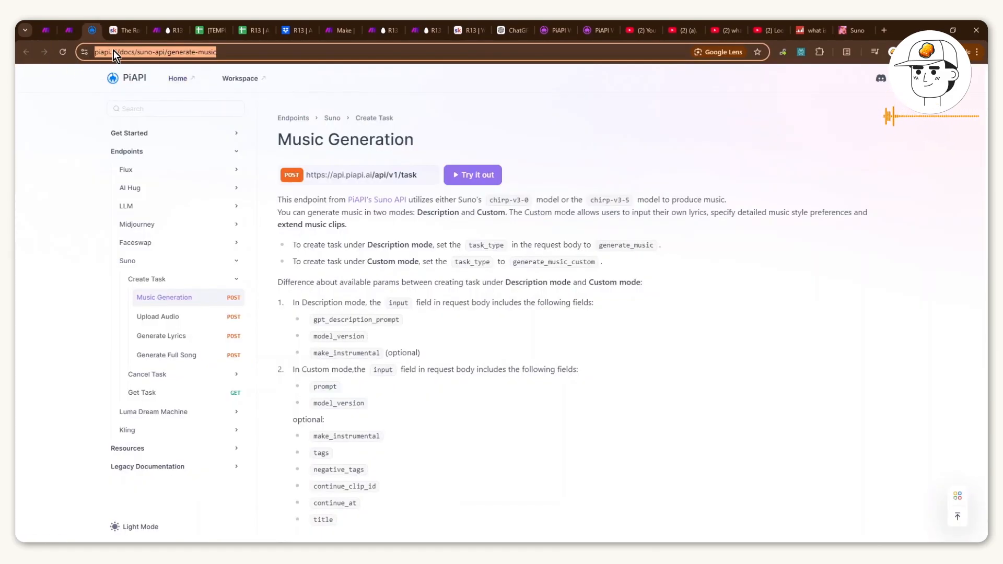
mouse_move(367, 261)
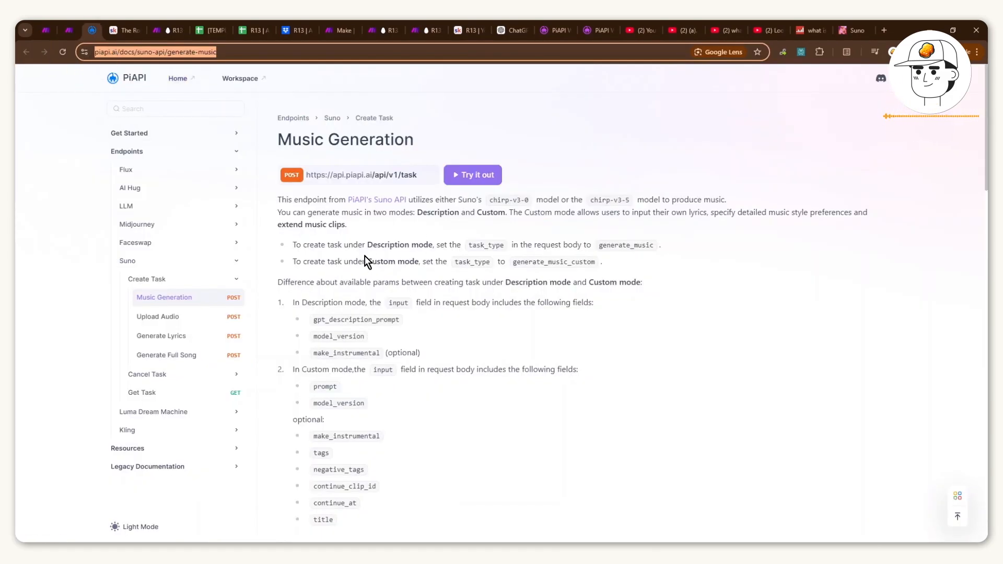
mouse_move(451, 343)
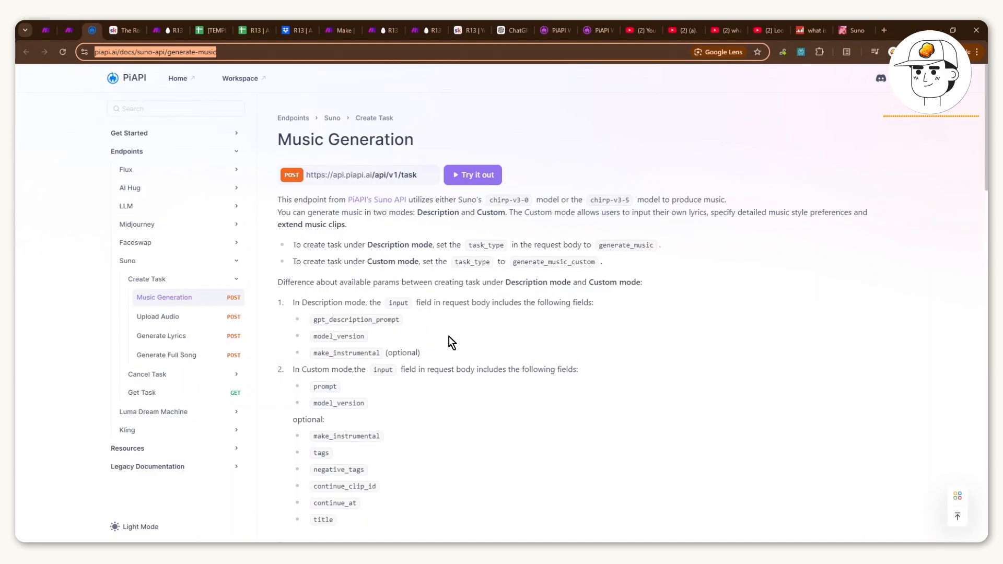
scroll("down", 3)
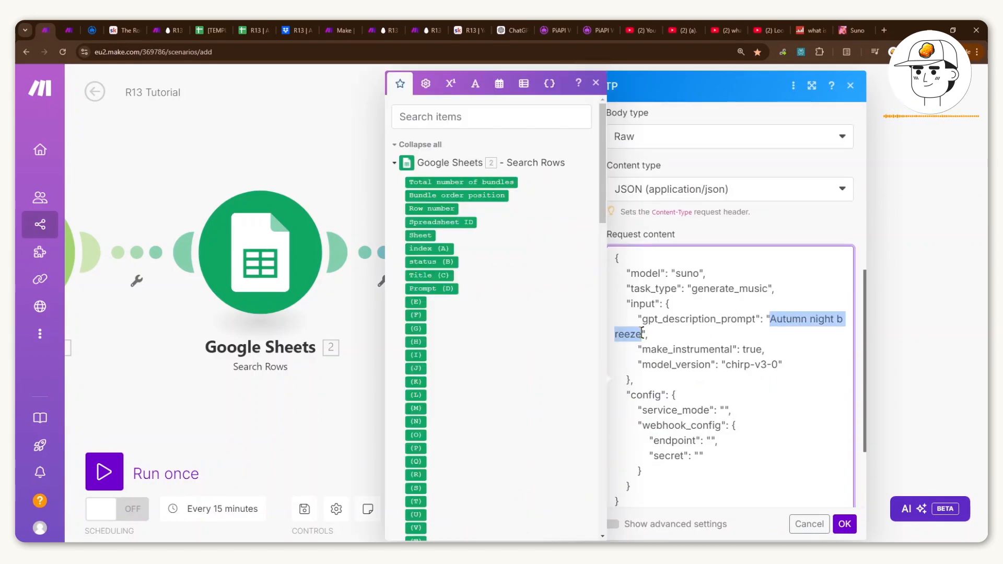
Step: Clear the hard-coded description prompt in the generate_music JSON body for a mapped sheet field
key("Delete")
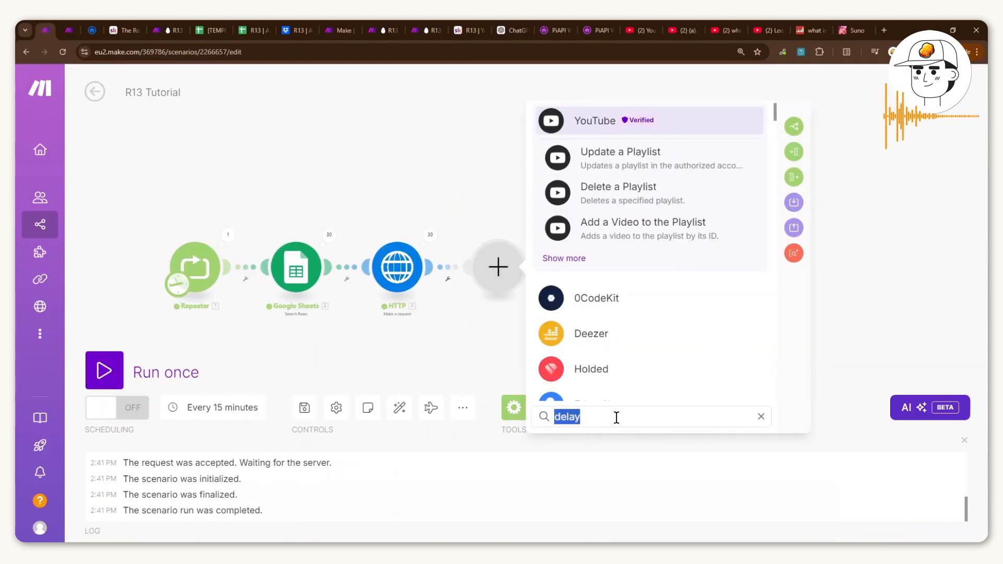
Step: Add a Tools Sleep module with a 50-second delay after the HTTP request
type("sleep")
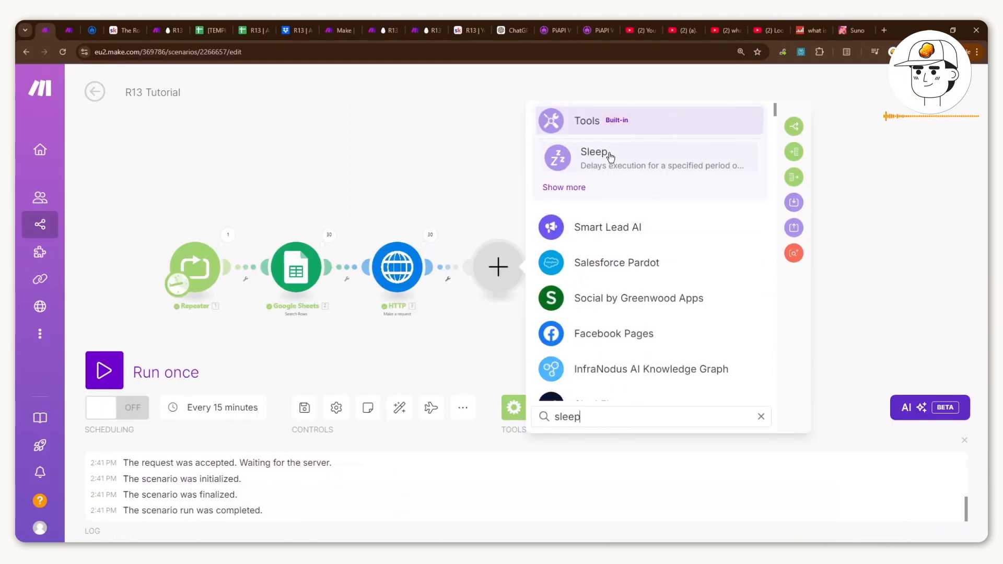
left_click(593, 158)
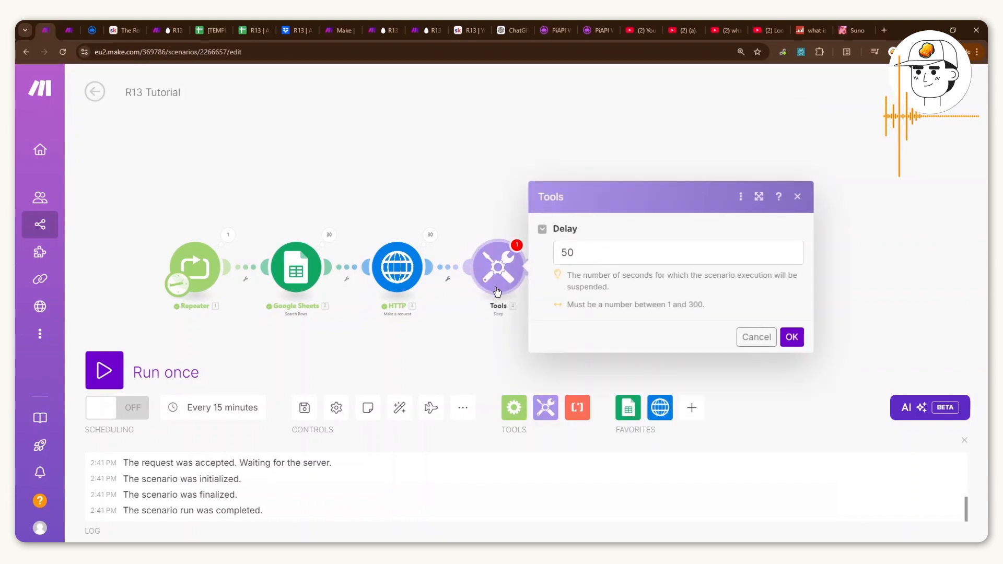
mouse_move(570, 280)
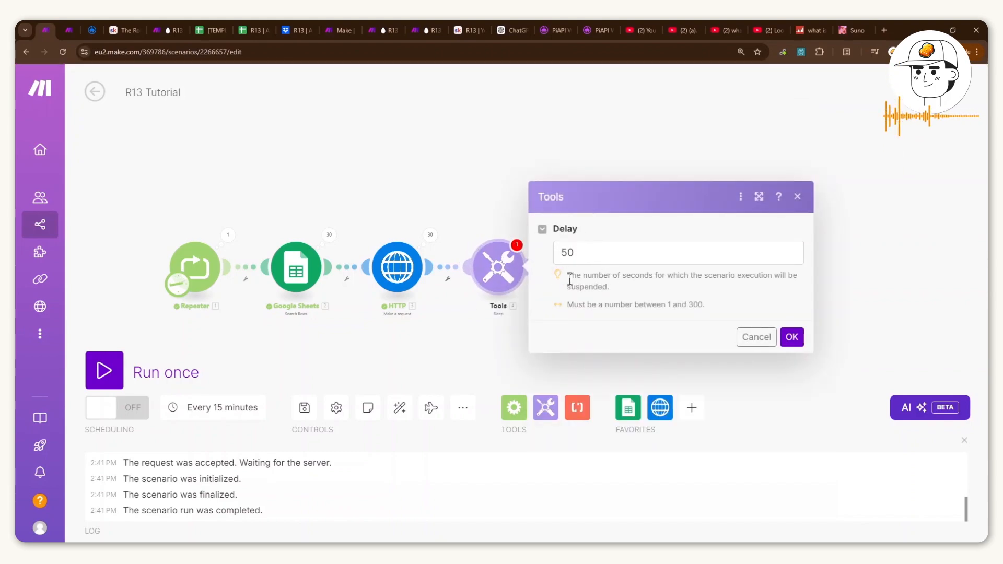
left_click(791, 337)
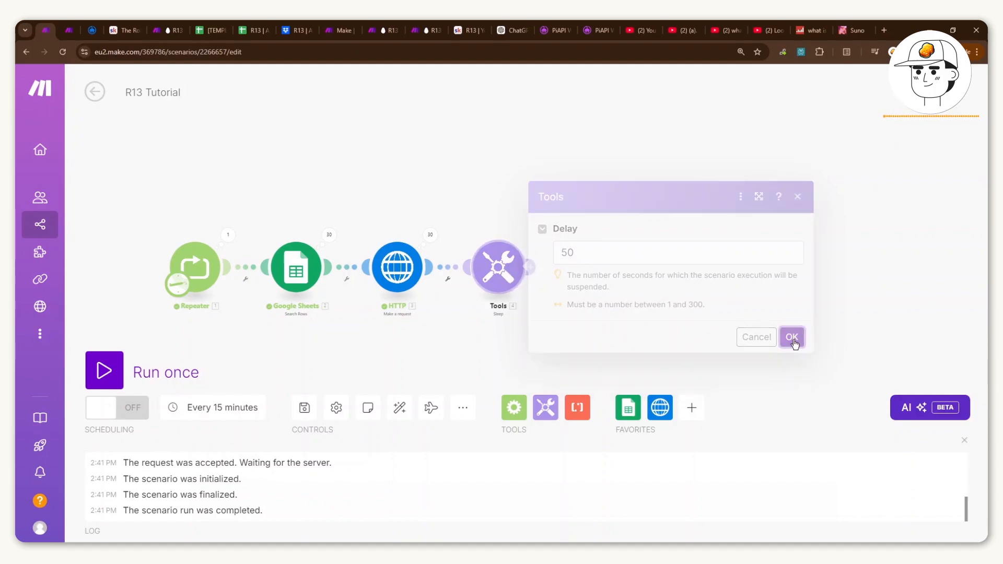
left_click(791, 337)
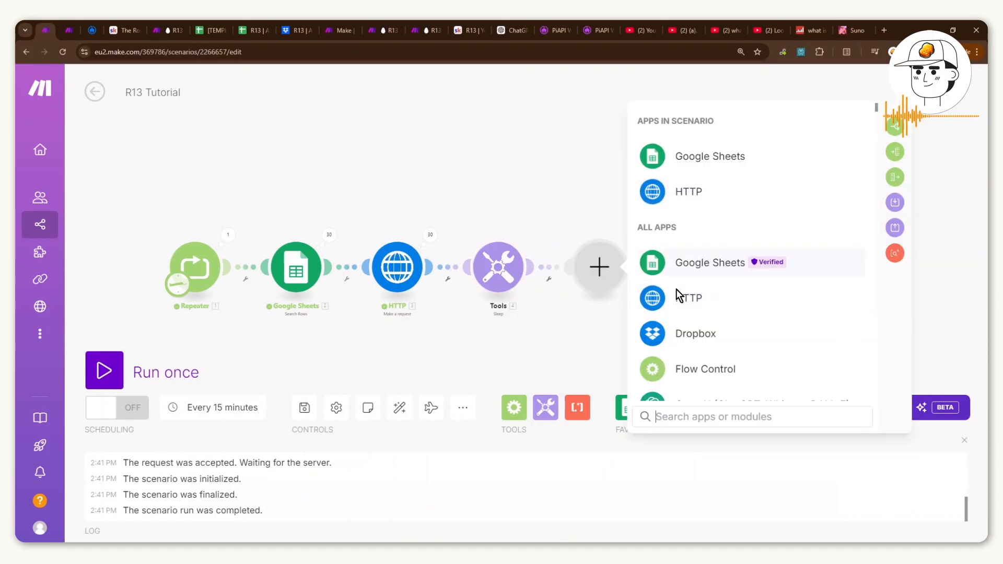
Step: Add an HTTP API Key Auth request using the Suno piapi key as the x-api-key header
left_click(688, 296)
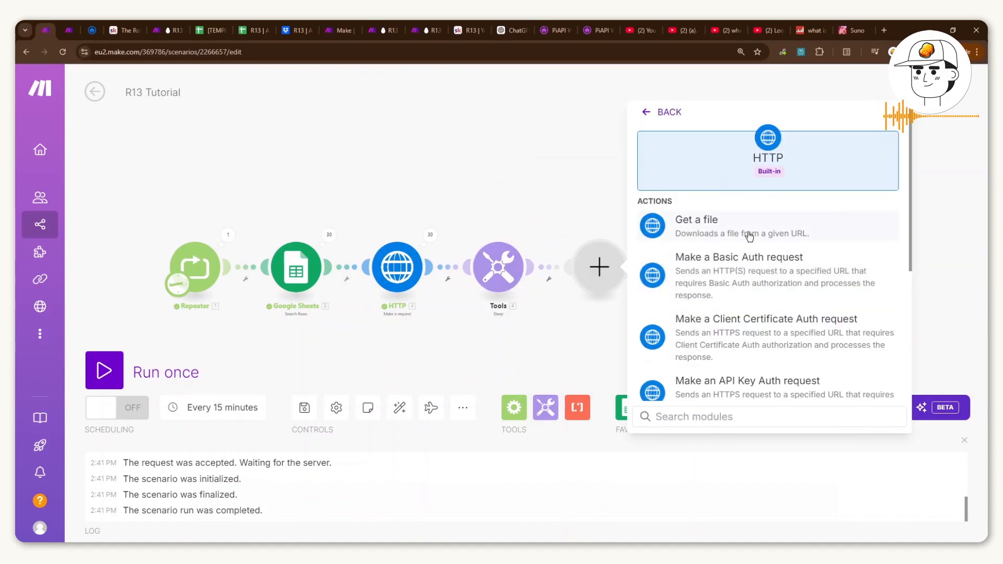
scroll("down", 3)
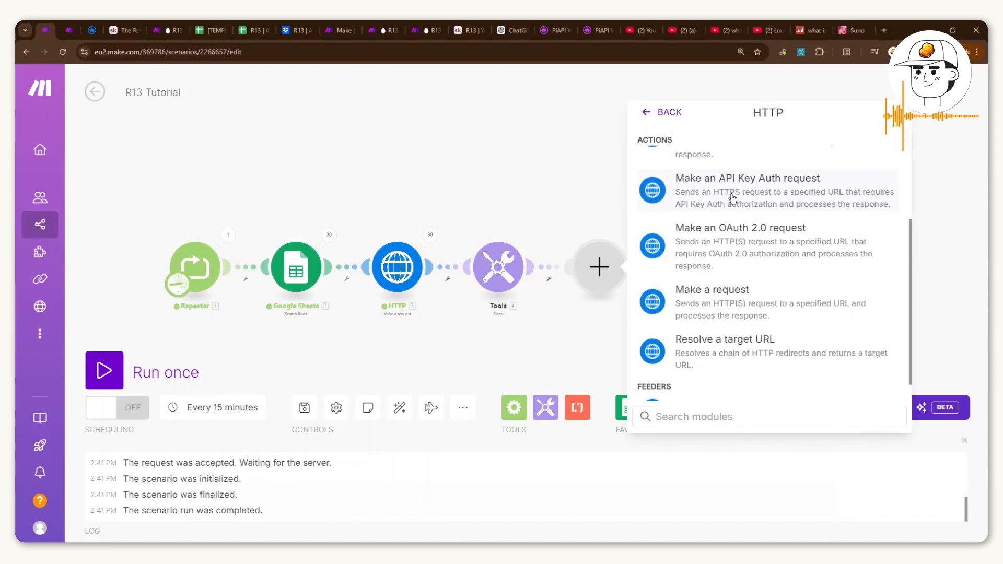
left_click(746, 190)
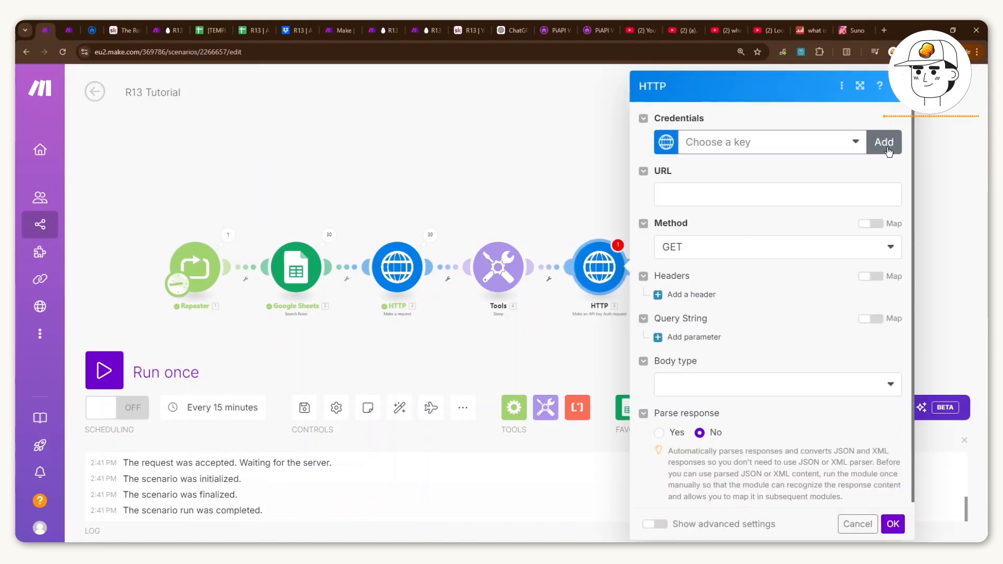
left_click(884, 142)
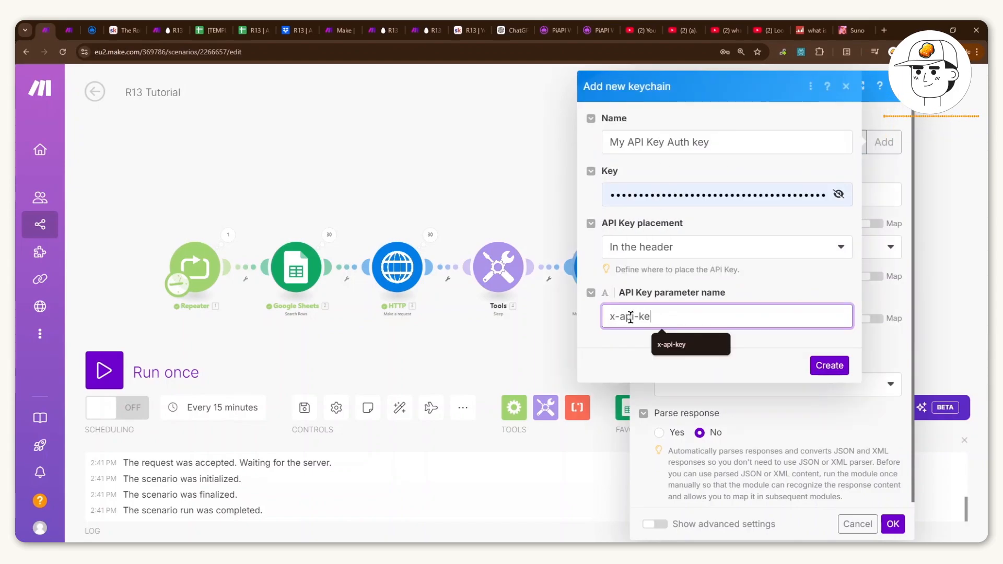
left_click(726, 199)
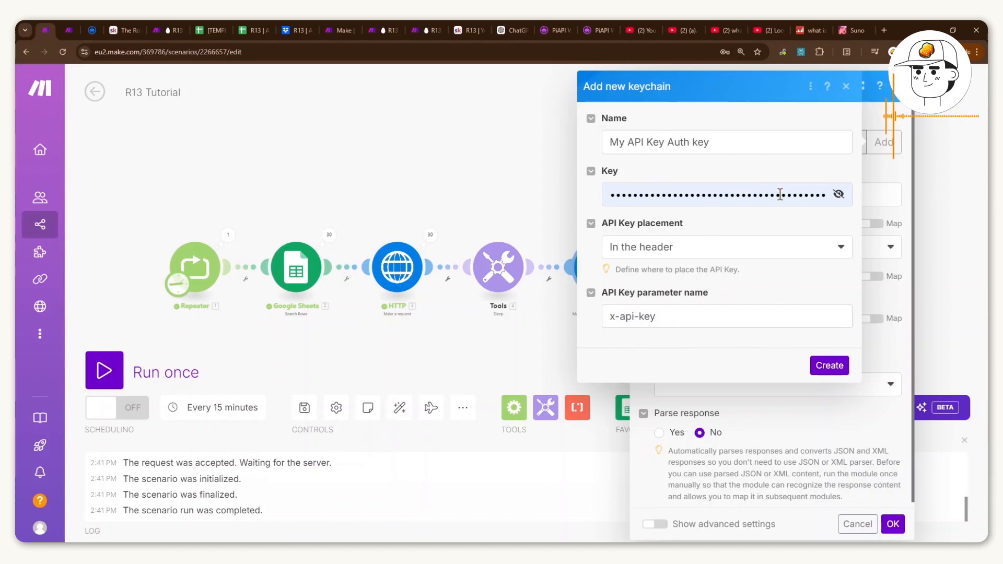
mouse_move(751, 217)
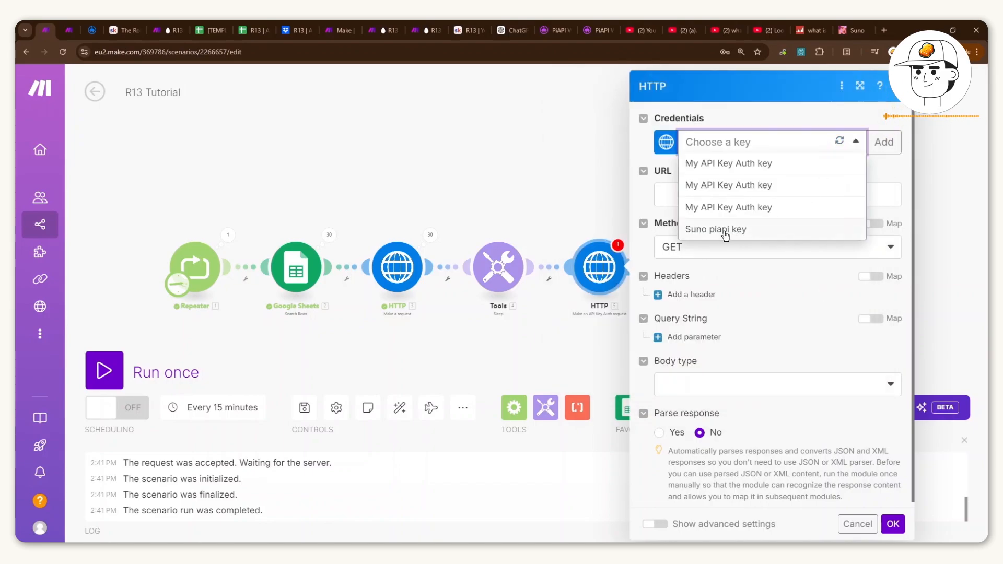
left_click(717, 228)
type("match")
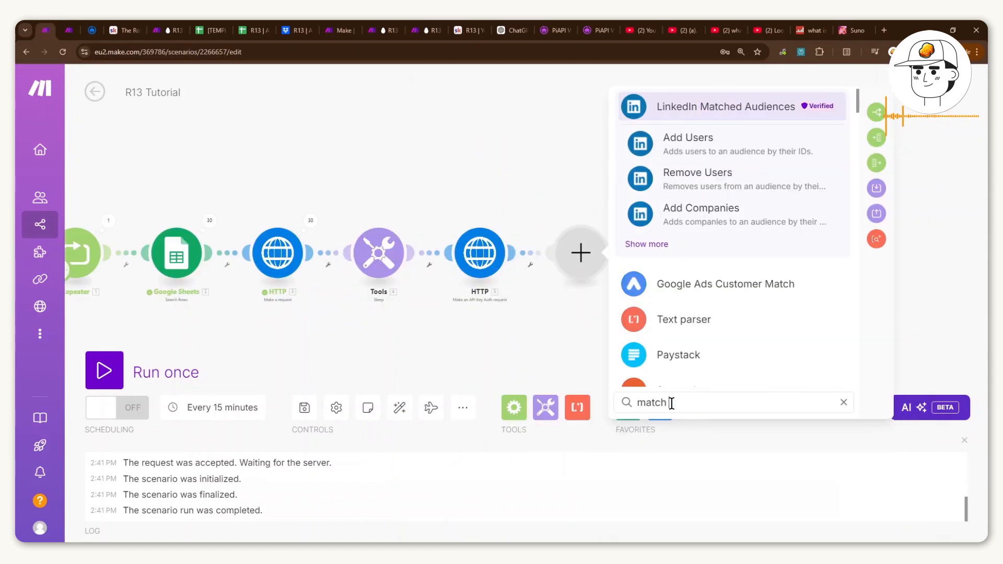
Step: Add a Text parser Match pattern with the audio_url regex on the second HTTP response's Data
left_click(683, 319)
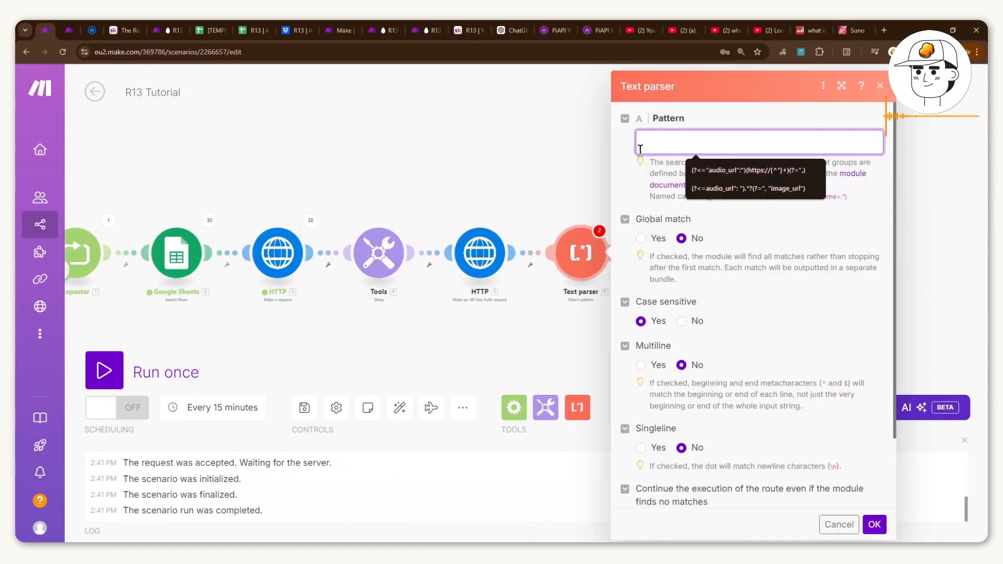
type("(?<=\"audio_url\":\")(https://[^\"]+)(?=\",)")
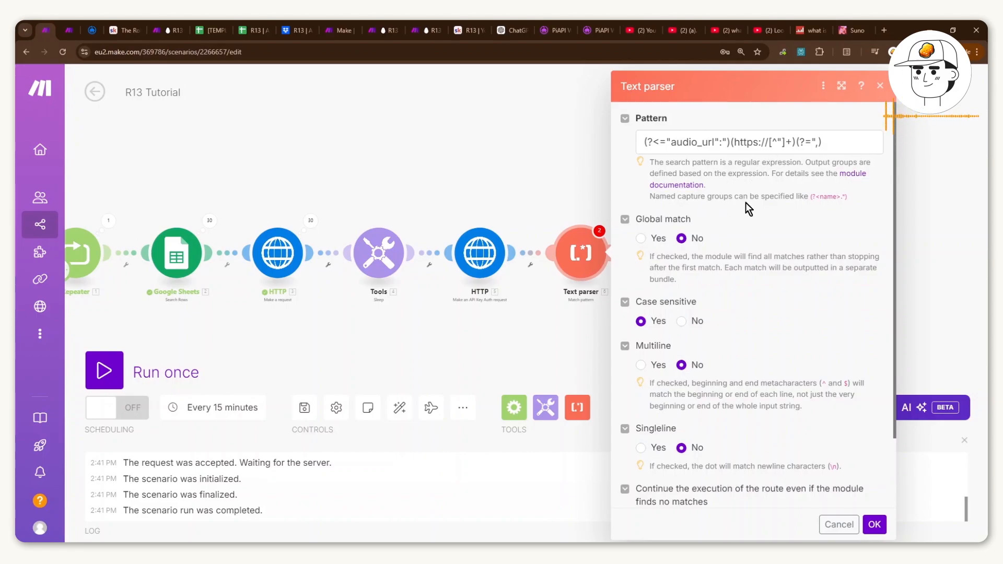
scroll("down", 3)
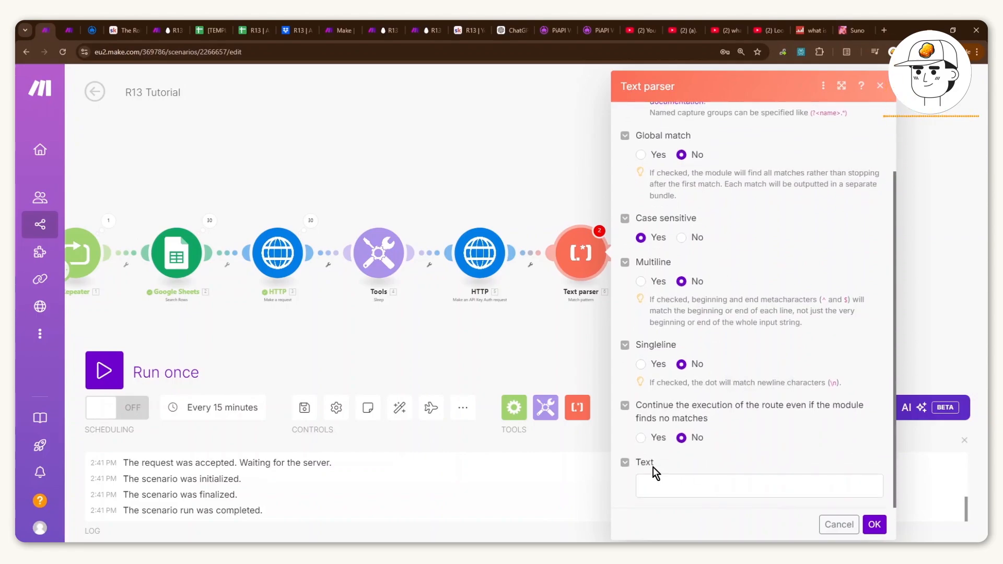
left_click(758, 486)
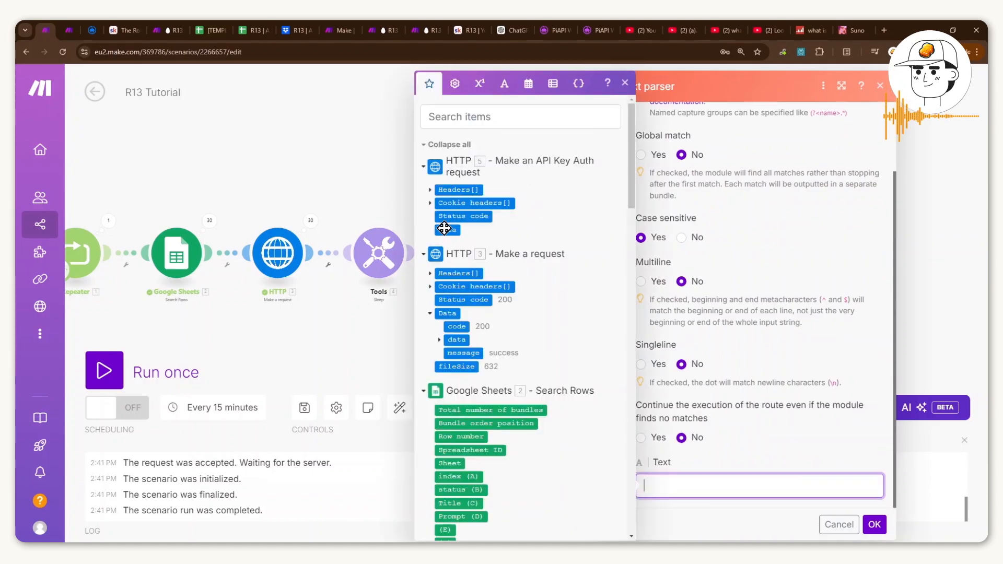
left_click(446, 230)
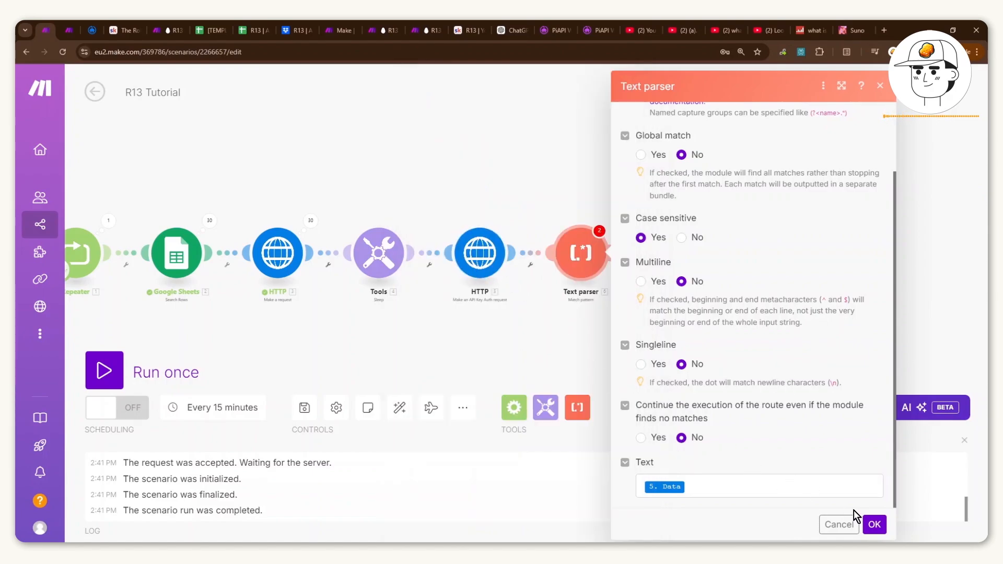
left_click(873, 524)
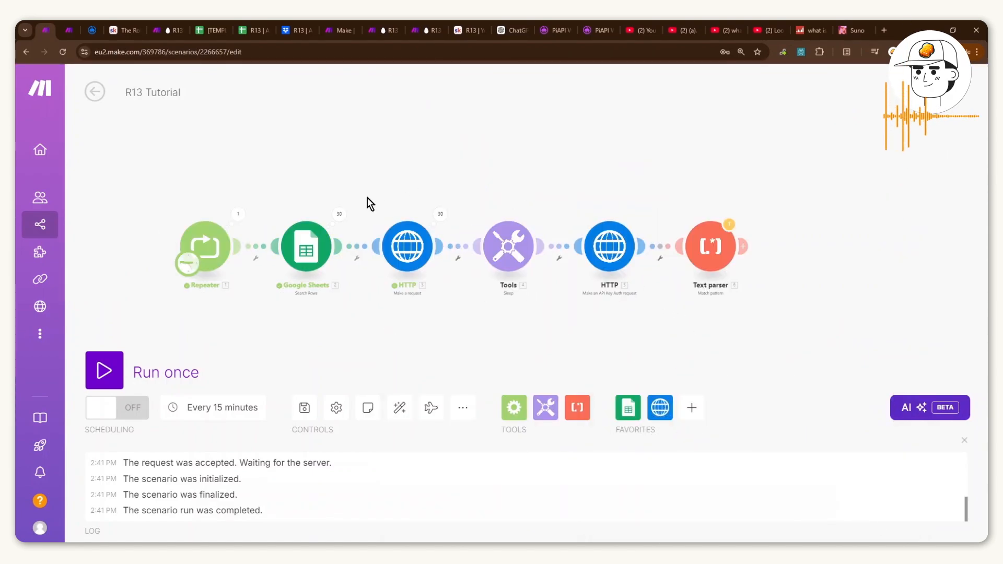
mouse_move(278, 318)
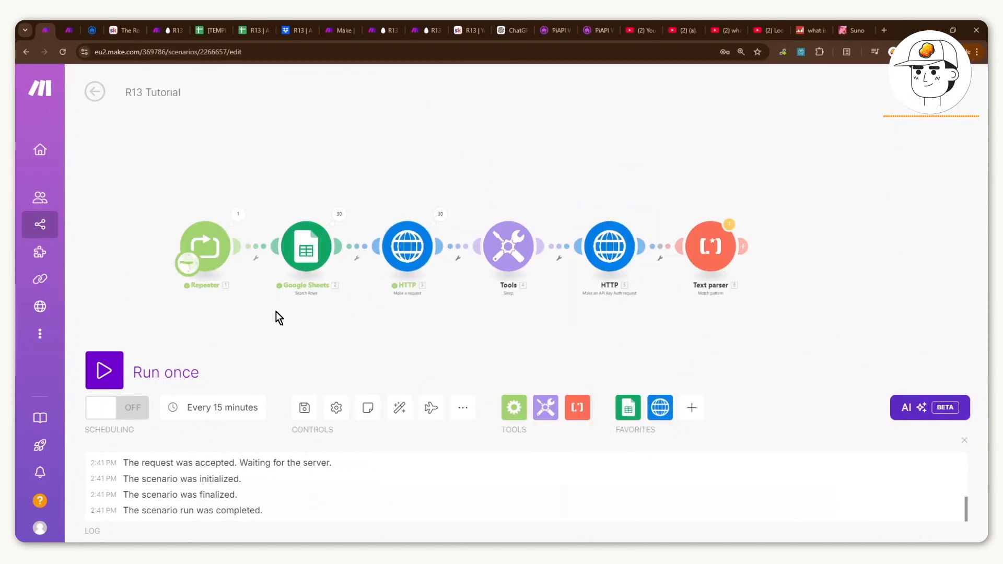
Step: Set the Repeater to 1 repeat, run once, and check the first request's returned task id
left_click(204, 246)
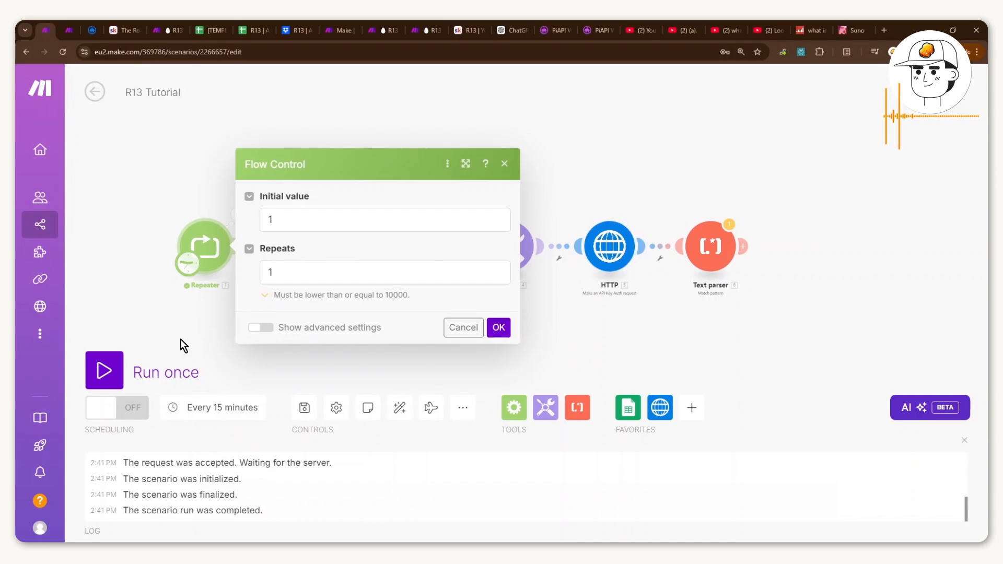
left_click(498, 327)
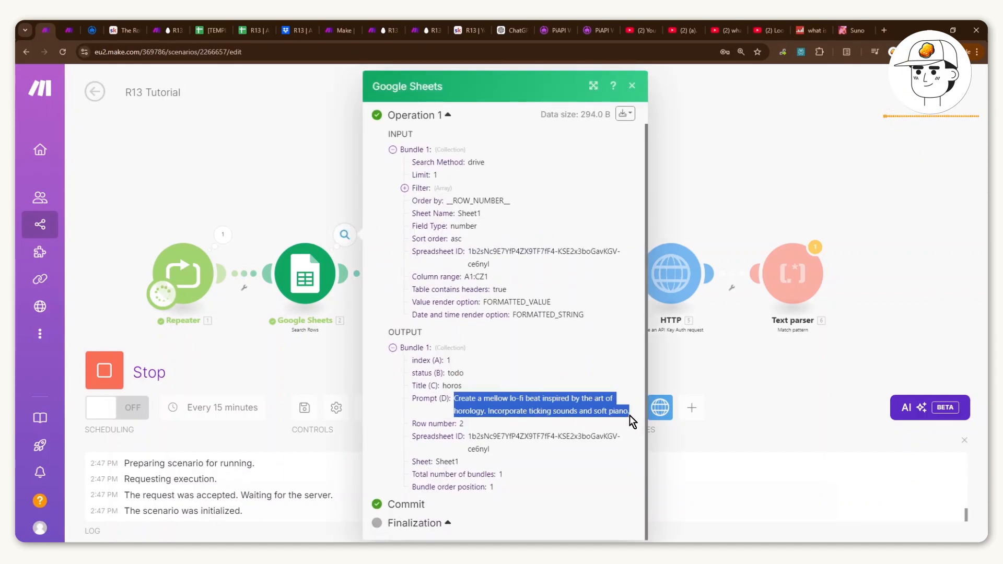
left_click(631, 85)
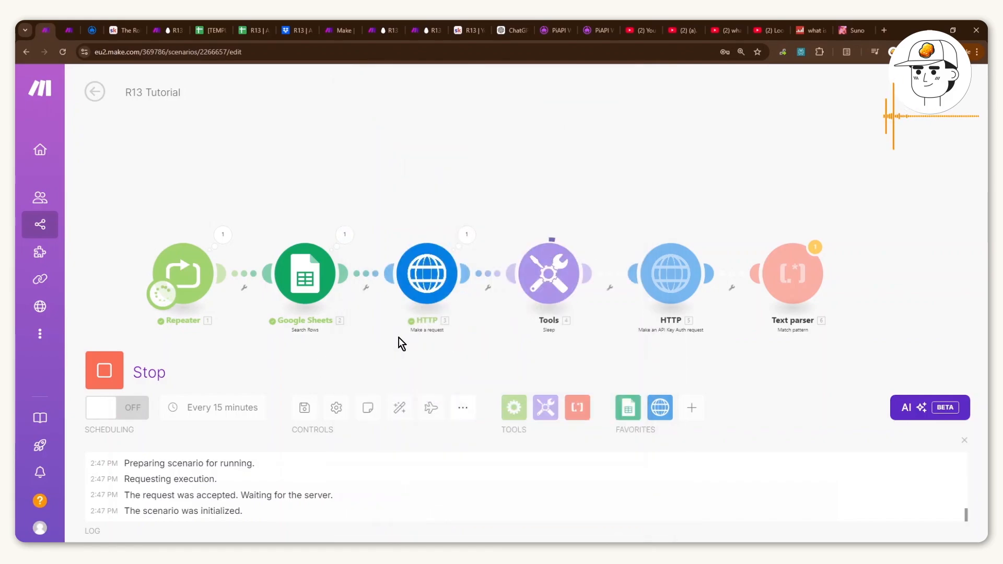
left_click(426, 273)
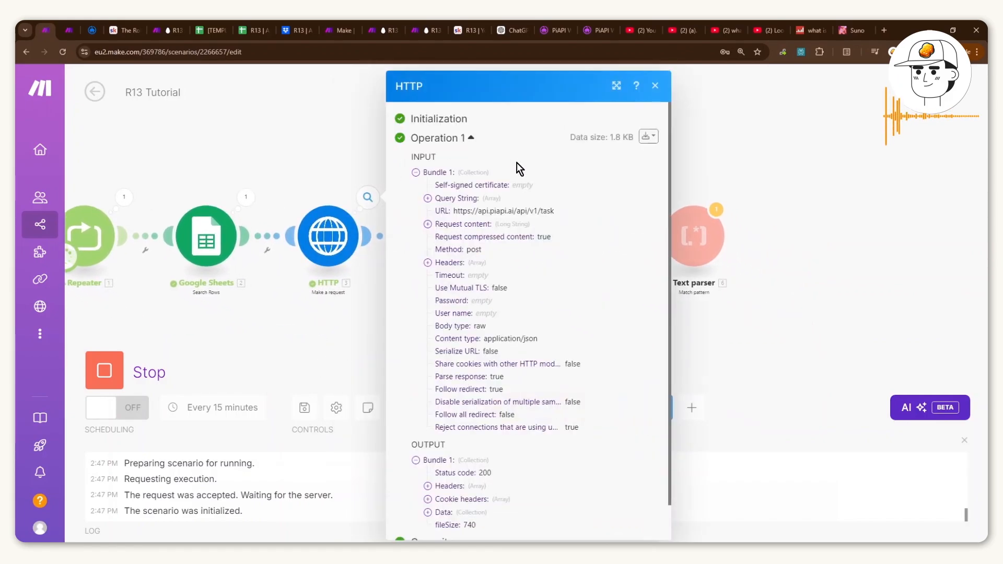
scroll("down", 3)
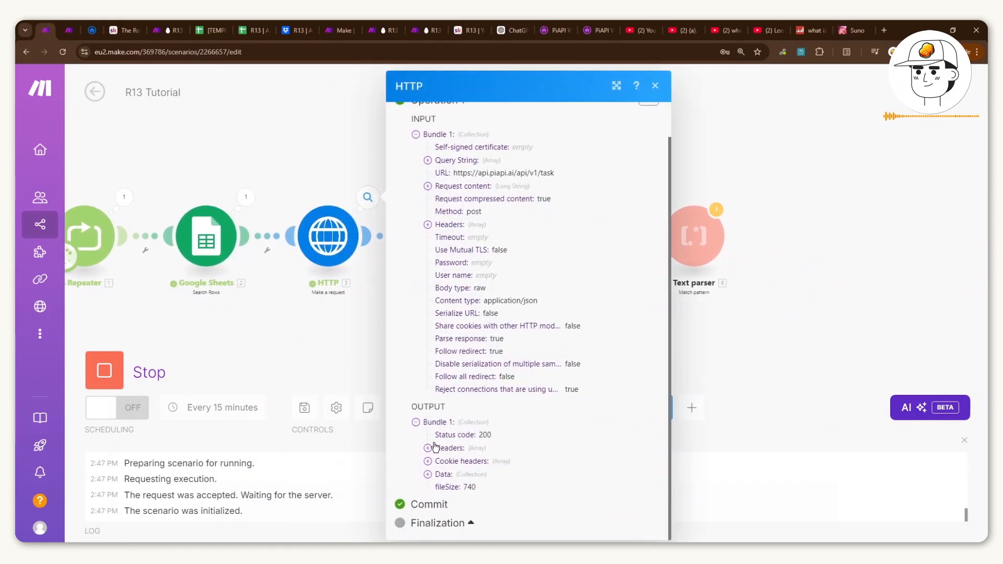
double_click(478, 434)
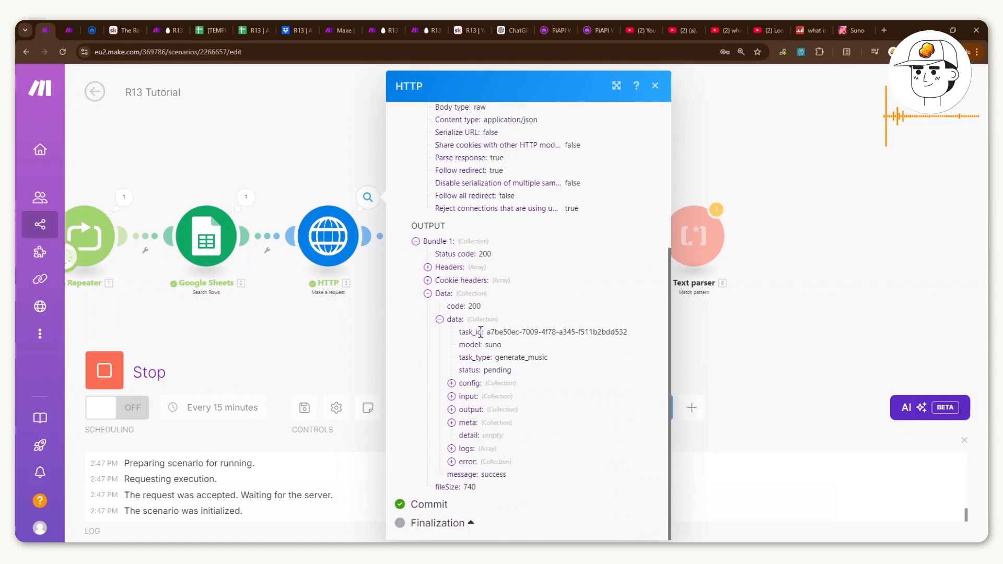
left_click_drag(488, 332, 627, 332)
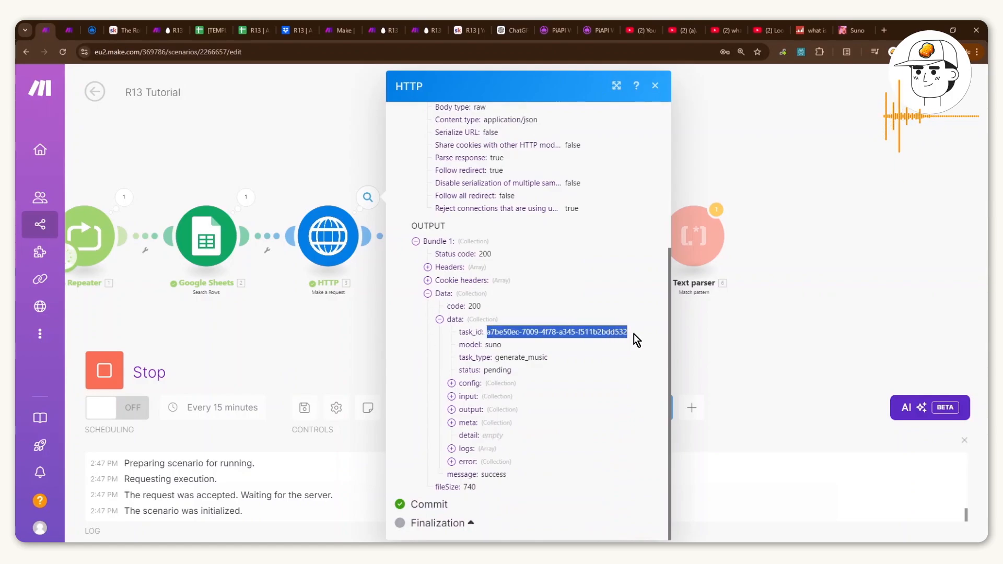
left_click(654, 84)
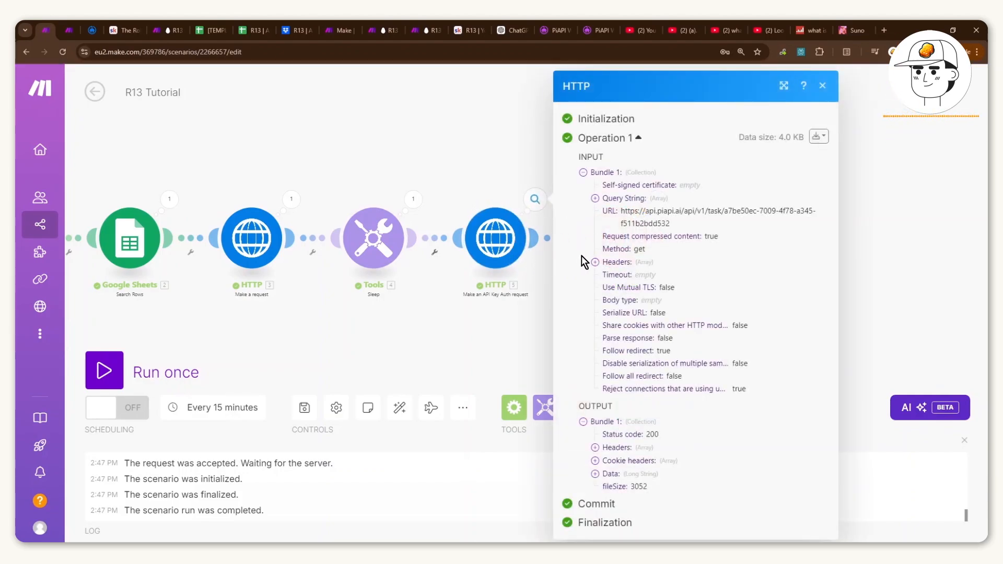
mouse_move(598, 446)
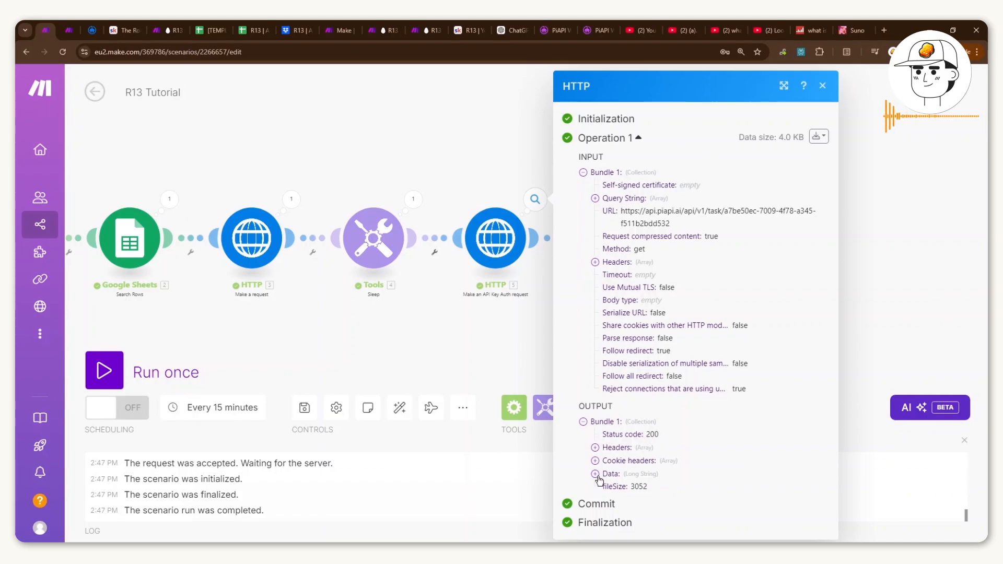
Step: Review the status request's response data, ending at the extracted Suno audio link
left_click(595, 474)
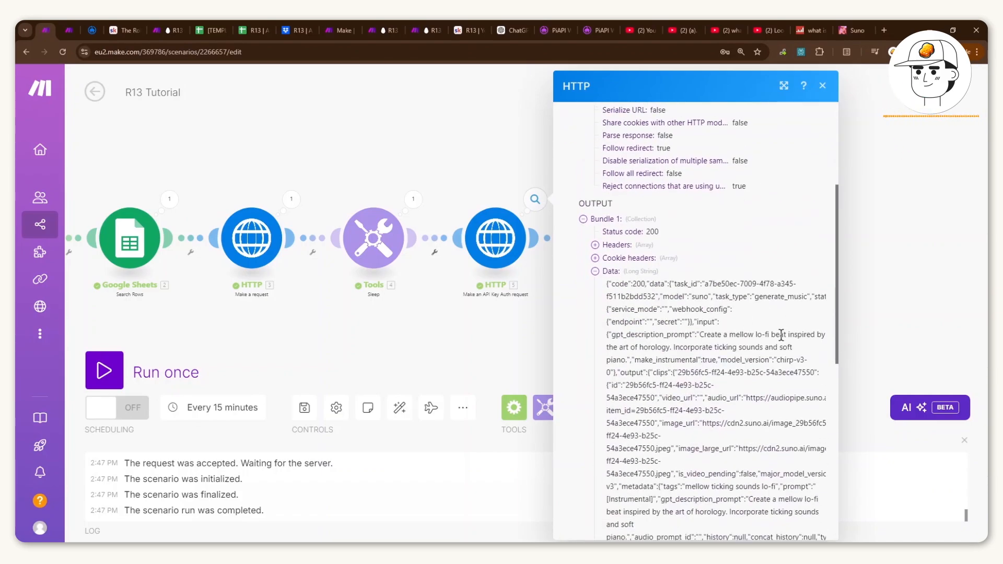
scroll("down", 3)
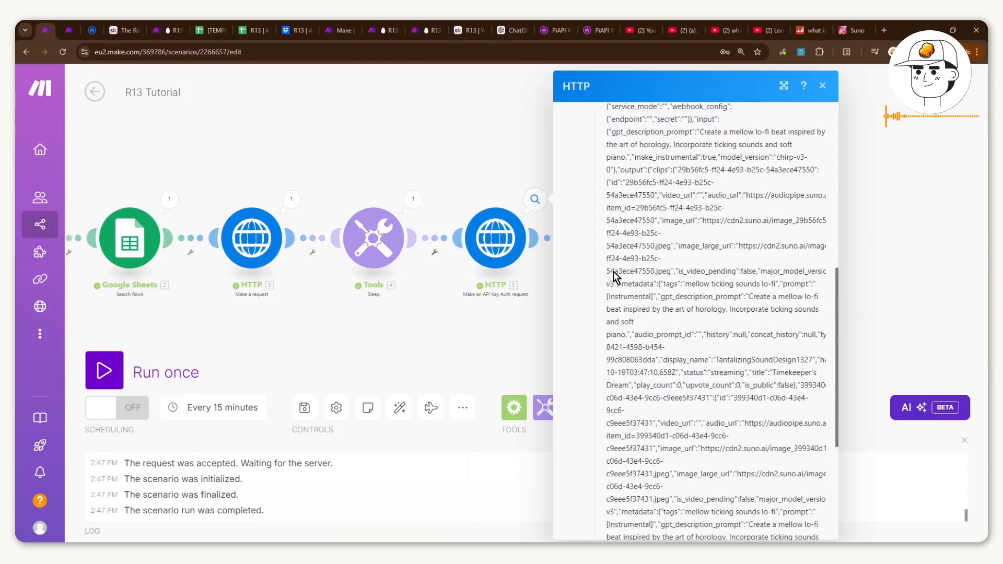
left_click(541, 229)
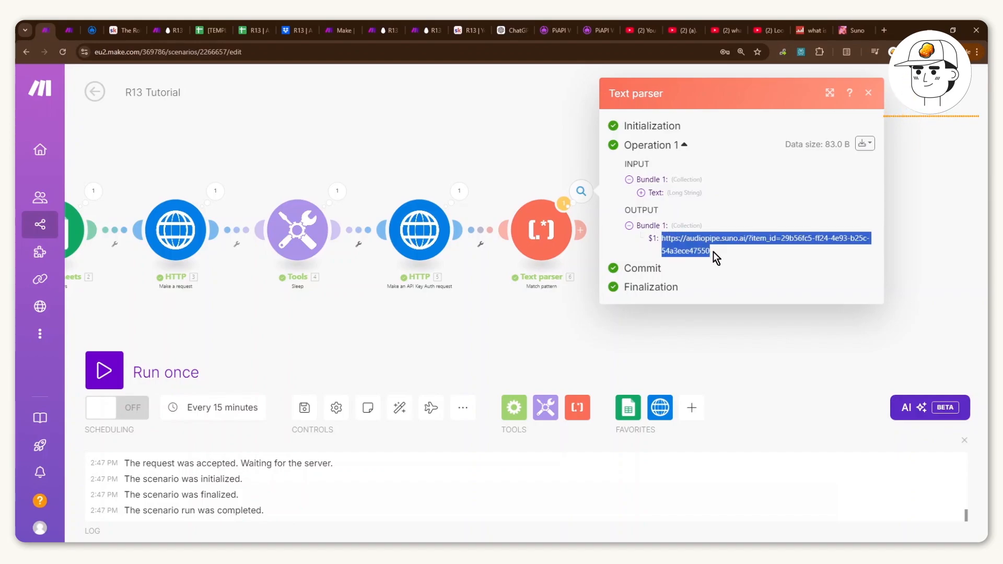
Step: Play the generated song from the audiopipe.suno.ai link, then return to the scenario
left_click(884, 31)
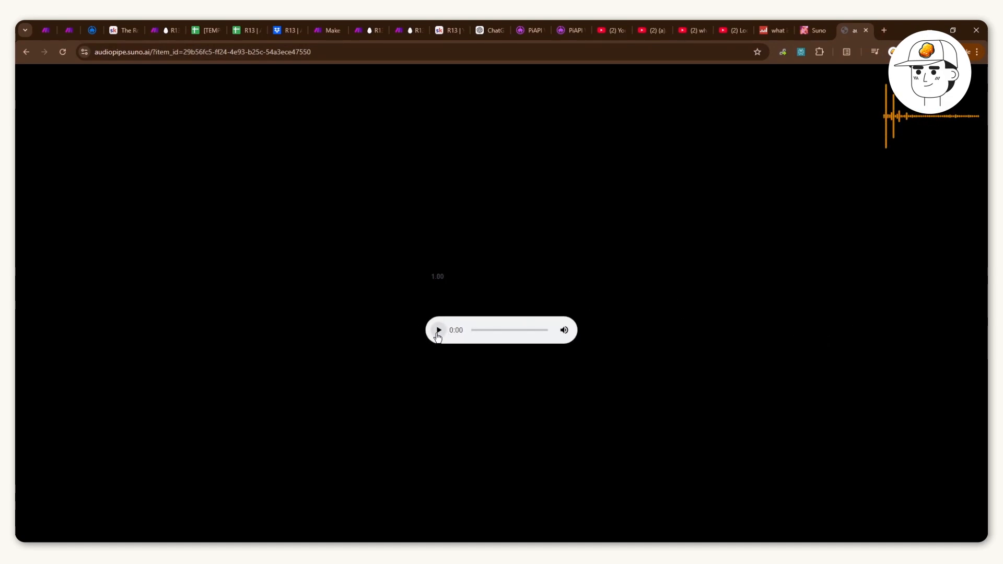
left_click(437, 330)
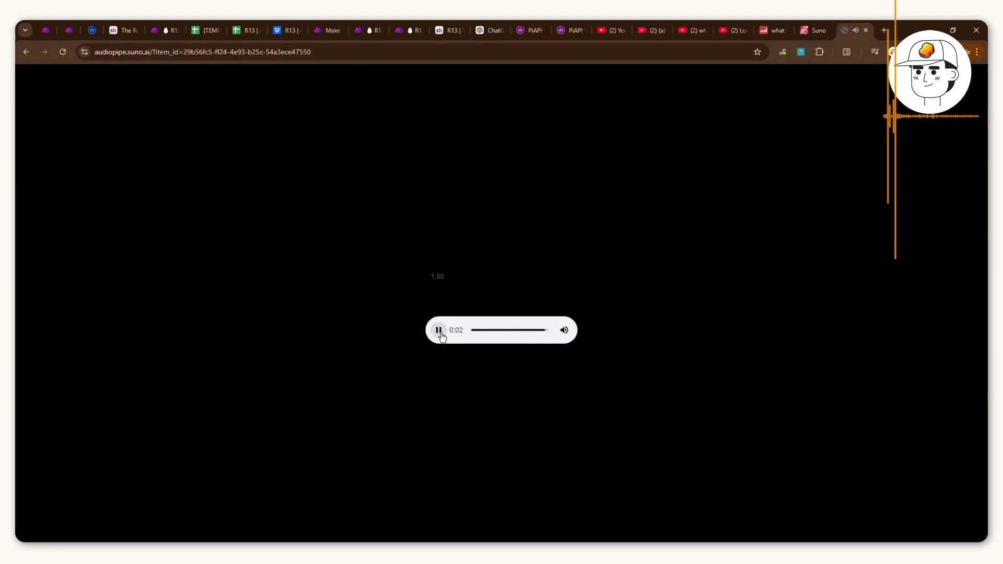
left_click(857, 30)
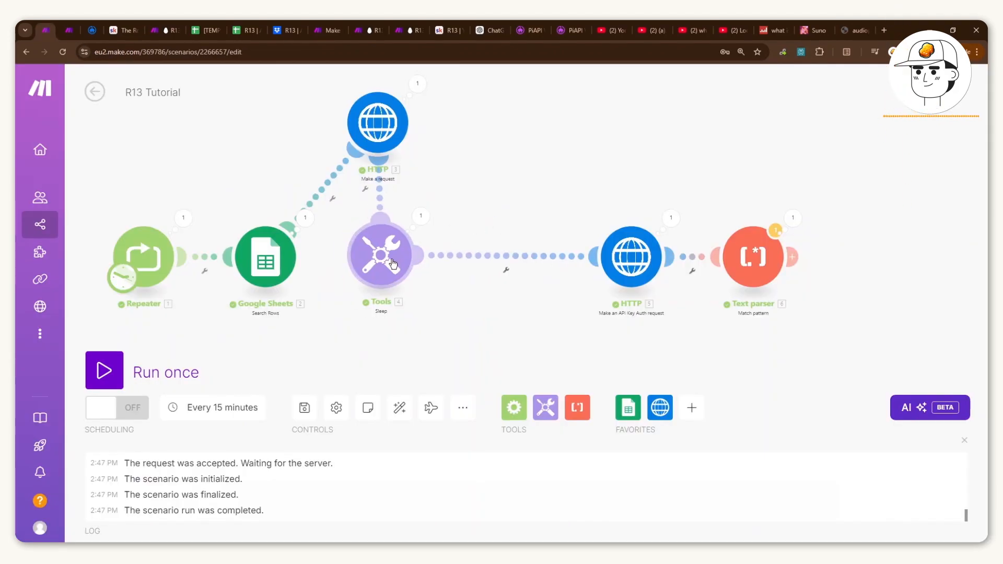
Step: Rearrange the canvas and add an HTTP Get a file module after the Text parser
left_click_drag(631, 258, 377, 374)
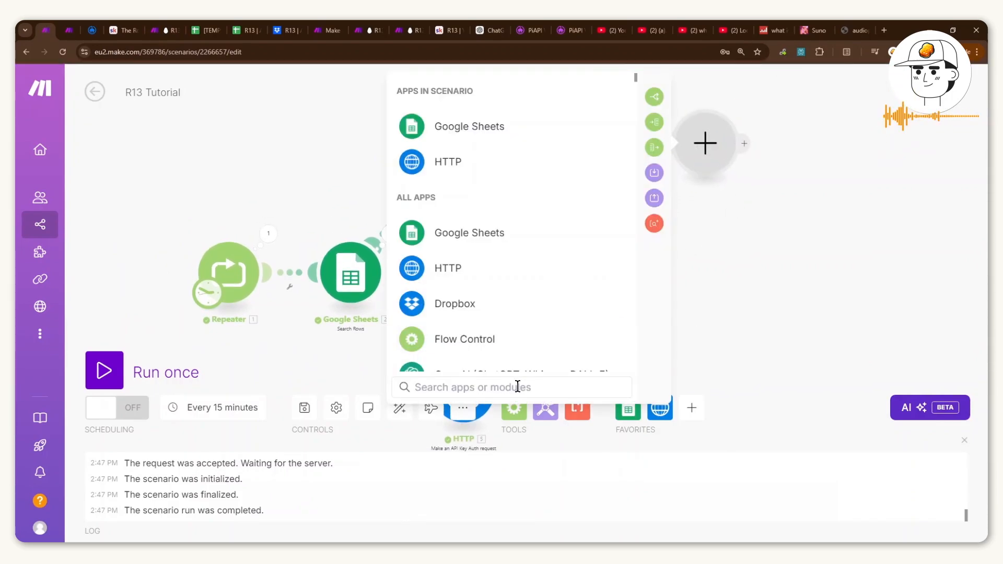
type("get a f")
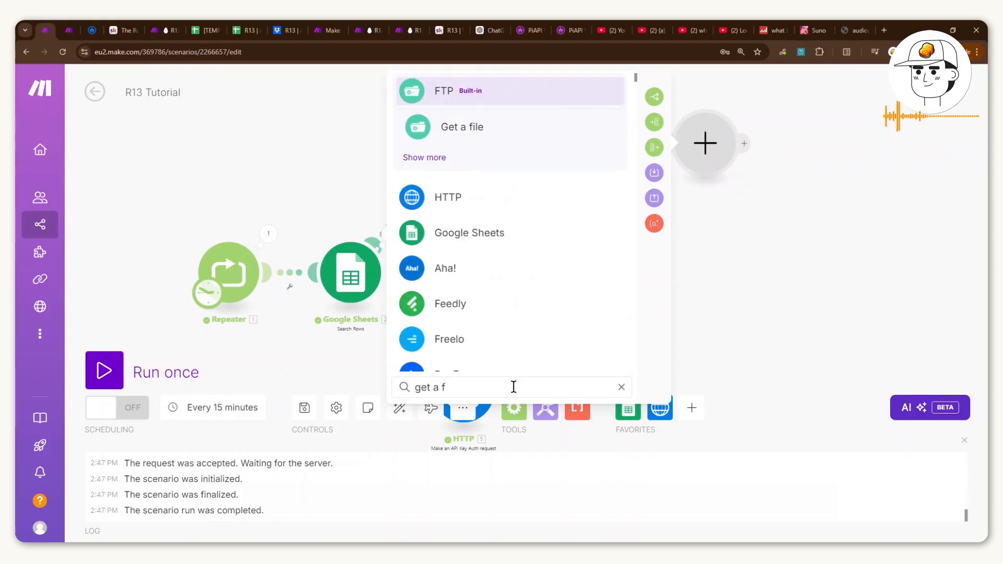
left_click(447, 197)
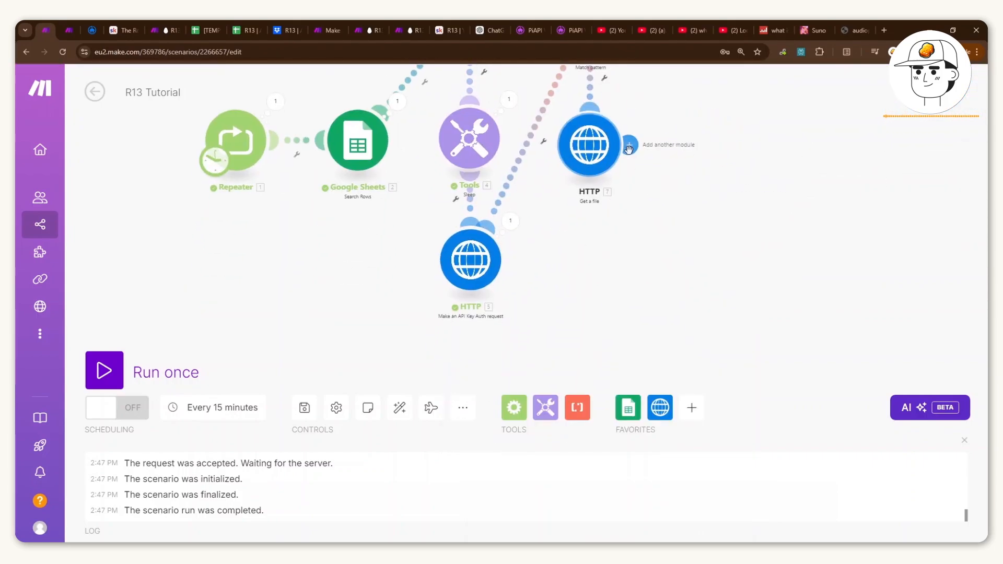
Step: Add a Dropbox Upload a File module targeting the R13 | AI Music Generator Toolkit folder
left_click(628, 149)
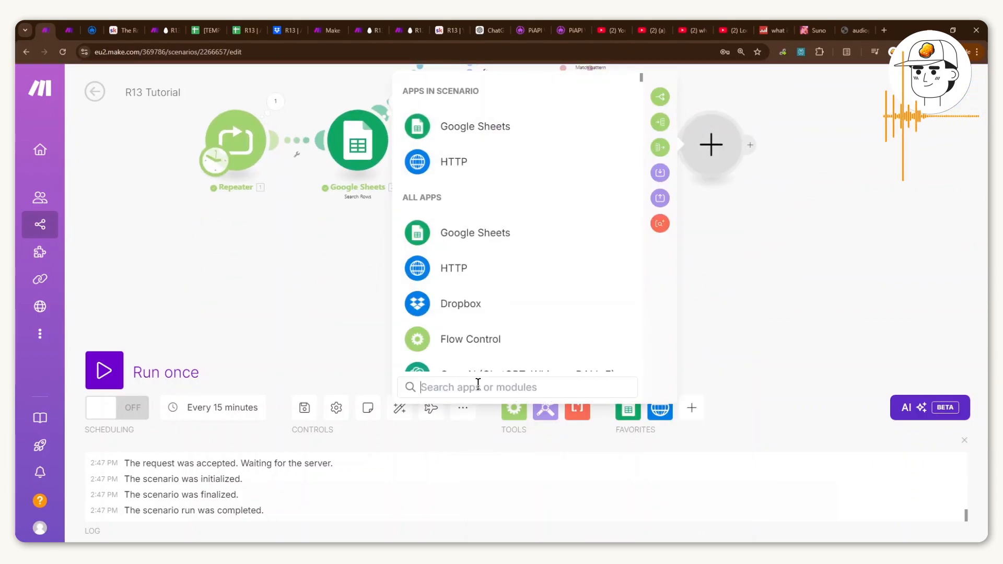
type("drob")
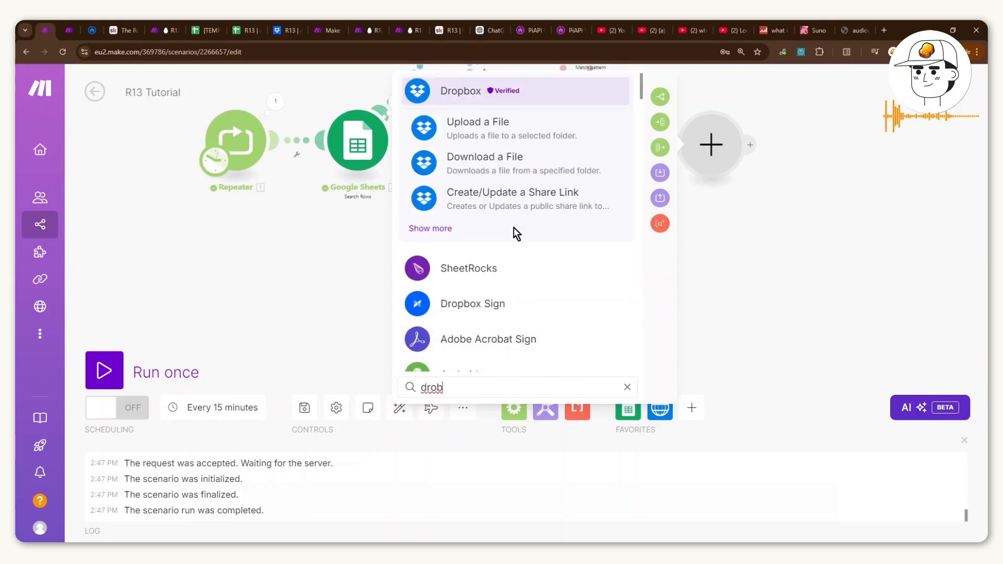
left_click(478, 128)
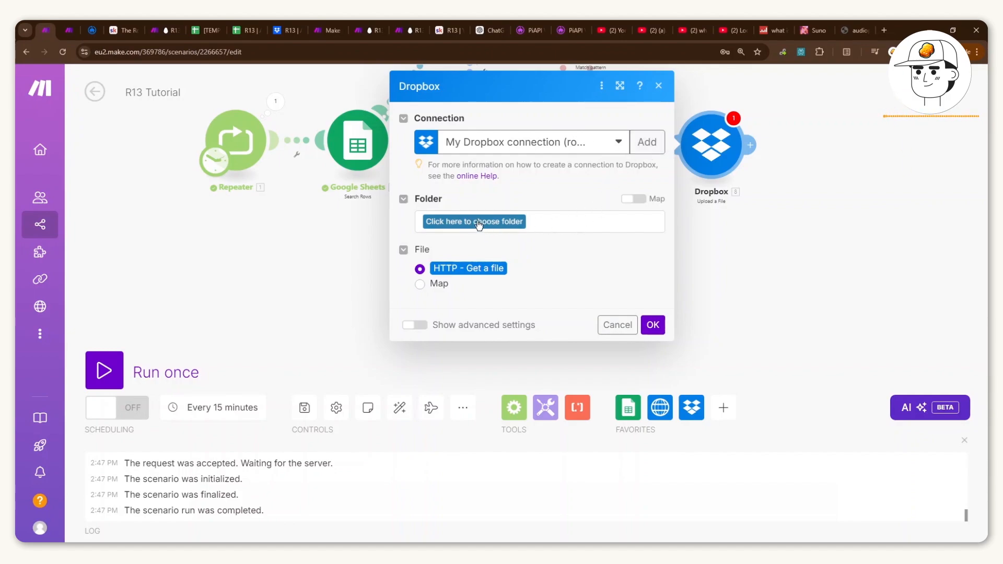
mouse_move(510, 226)
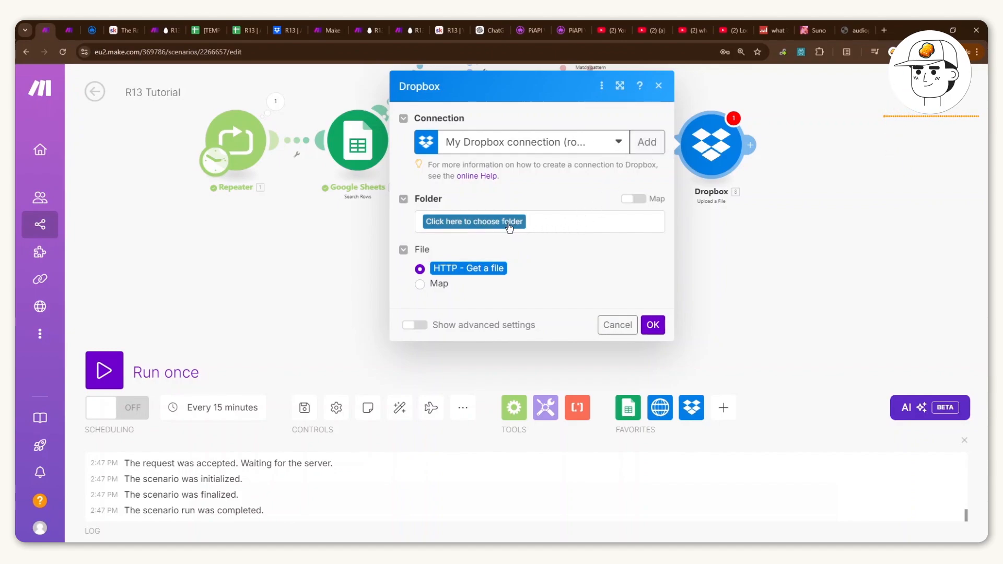
left_click(473, 222)
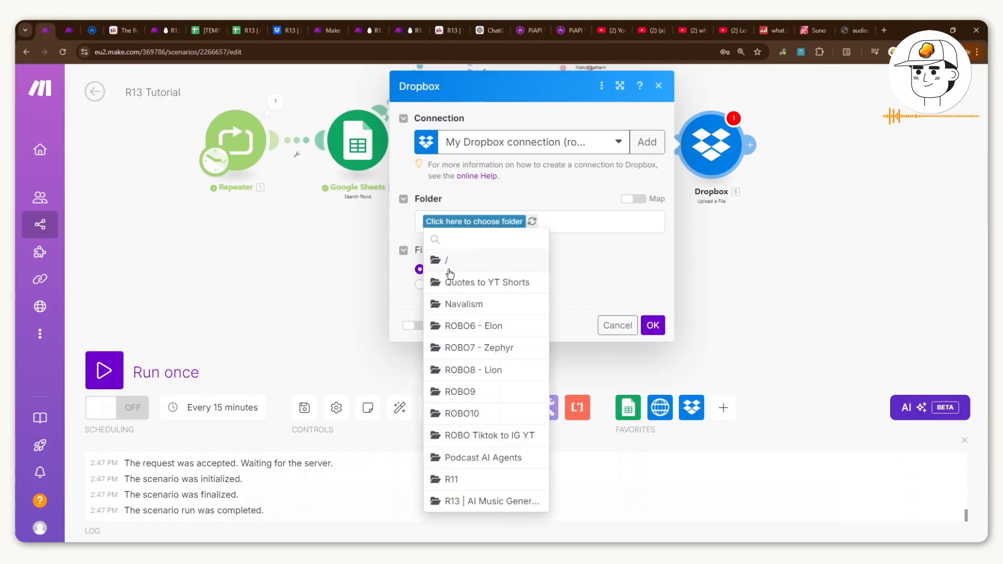
left_click(485, 500)
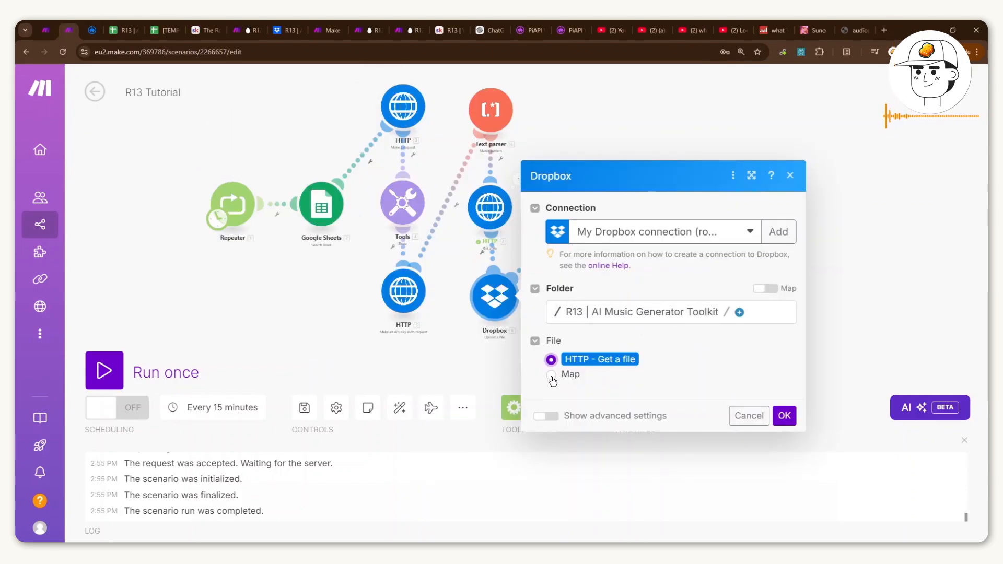
Step: Map the file name as index_Title.mp3 with the downloaded Data, and save the module
left_click(551, 378)
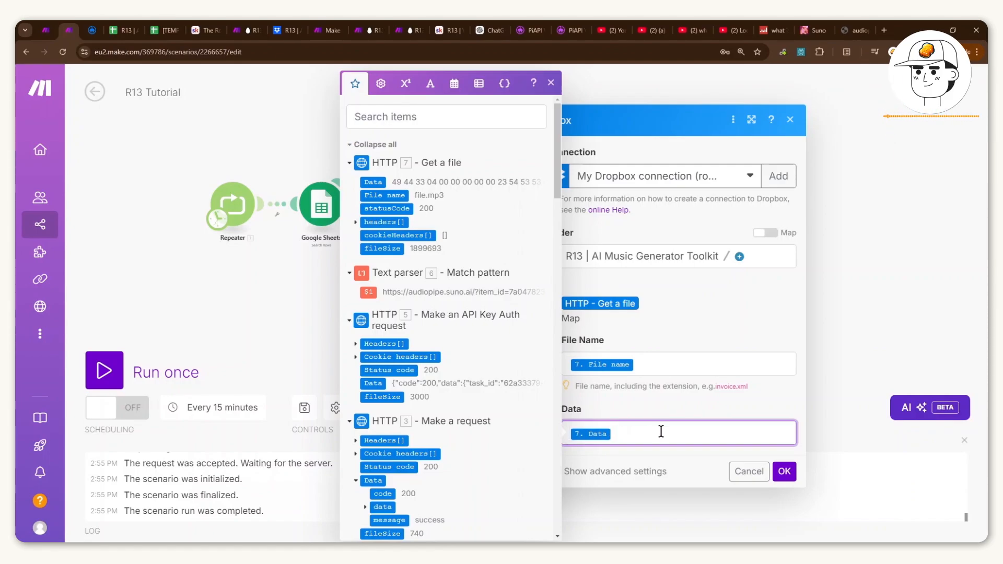
left_click(678, 364)
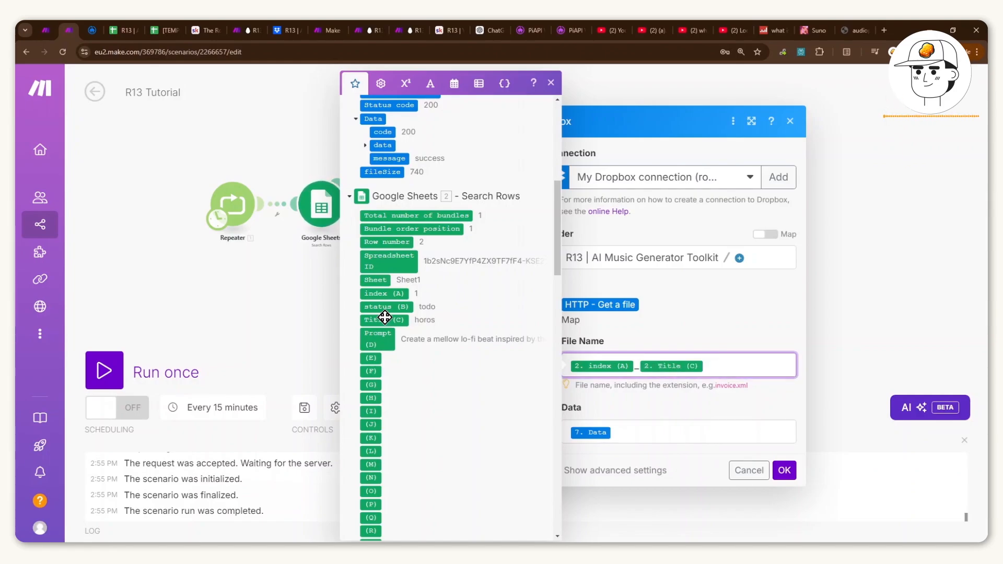
type(".mp3")
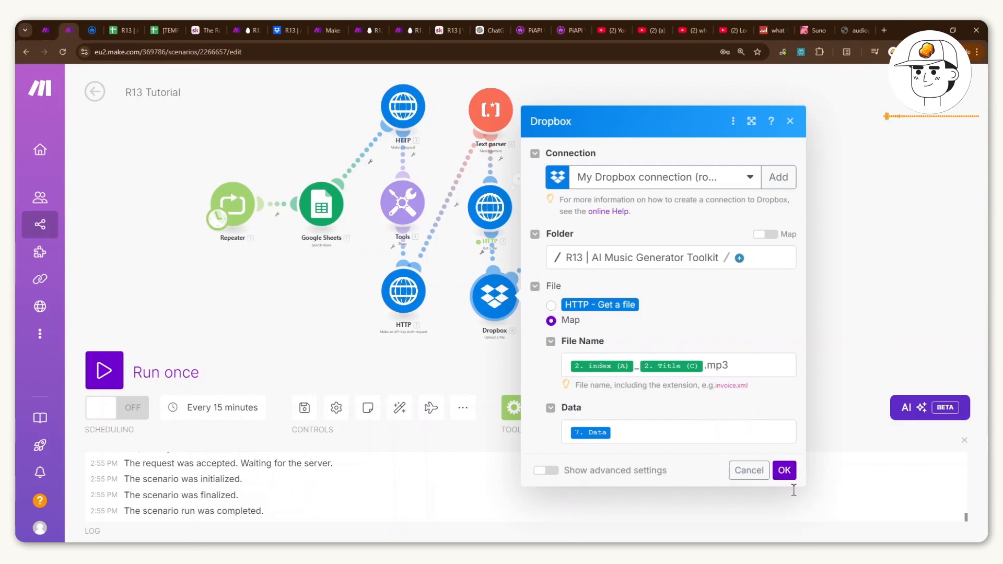
left_click(784, 470)
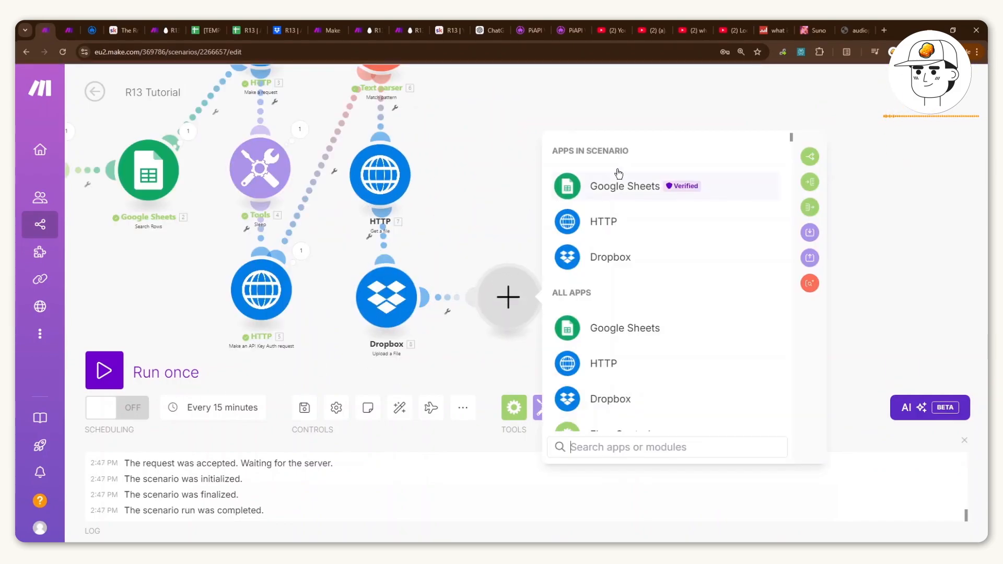
Step: Add and review the Google Sheets Update a Row module that ends the scenario
left_click(625, 186)
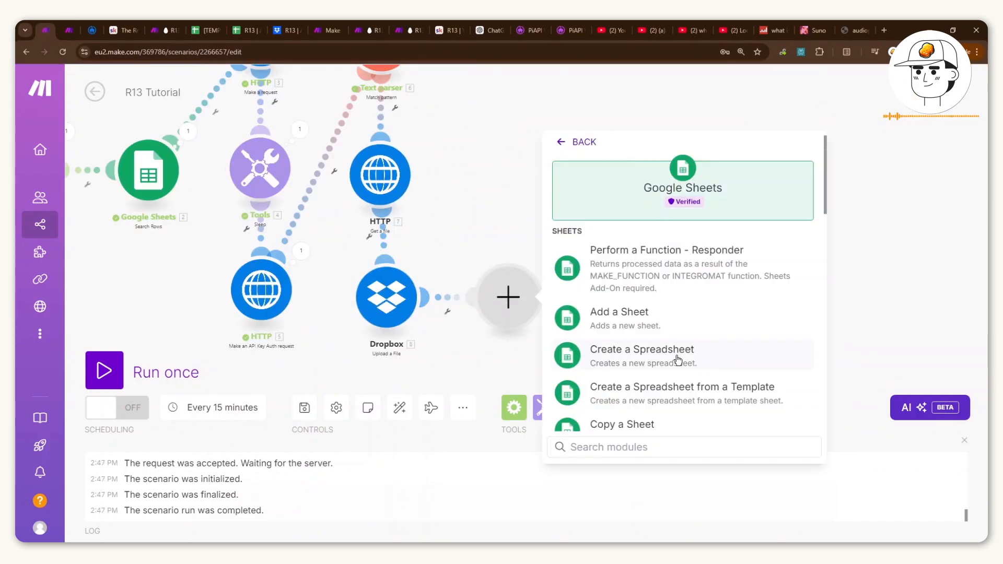
type("up")
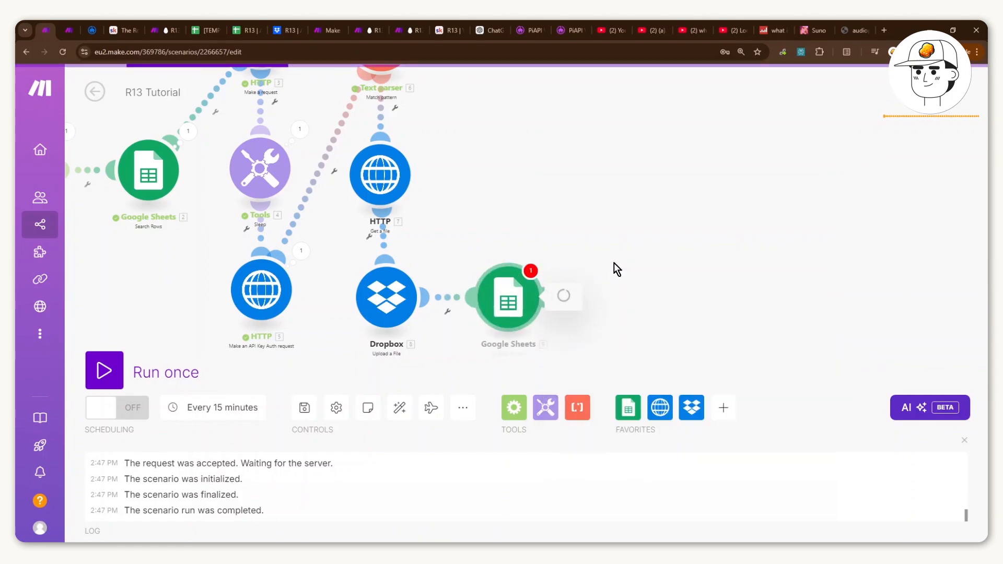
left_click(508, 296)
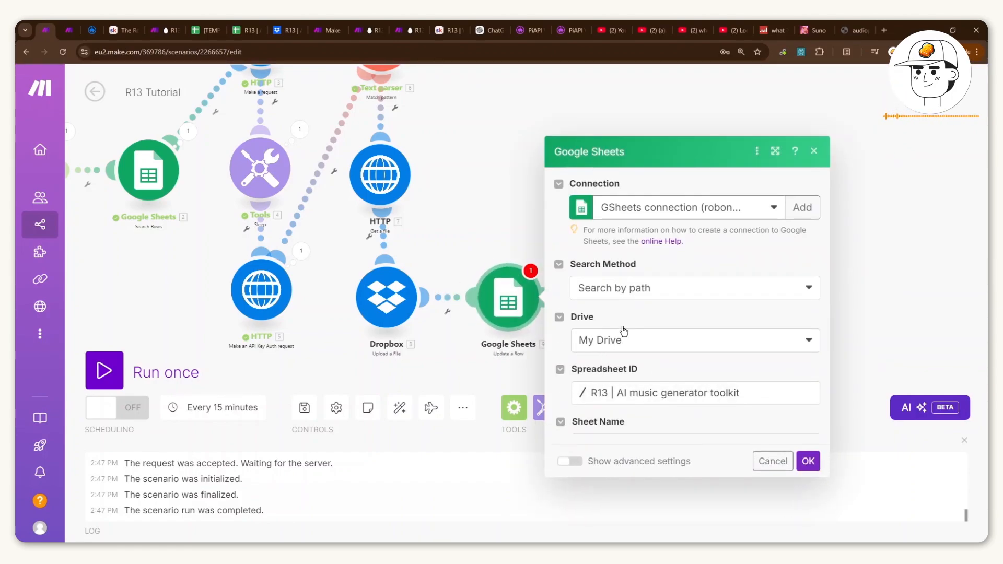
left_click(694, 421)
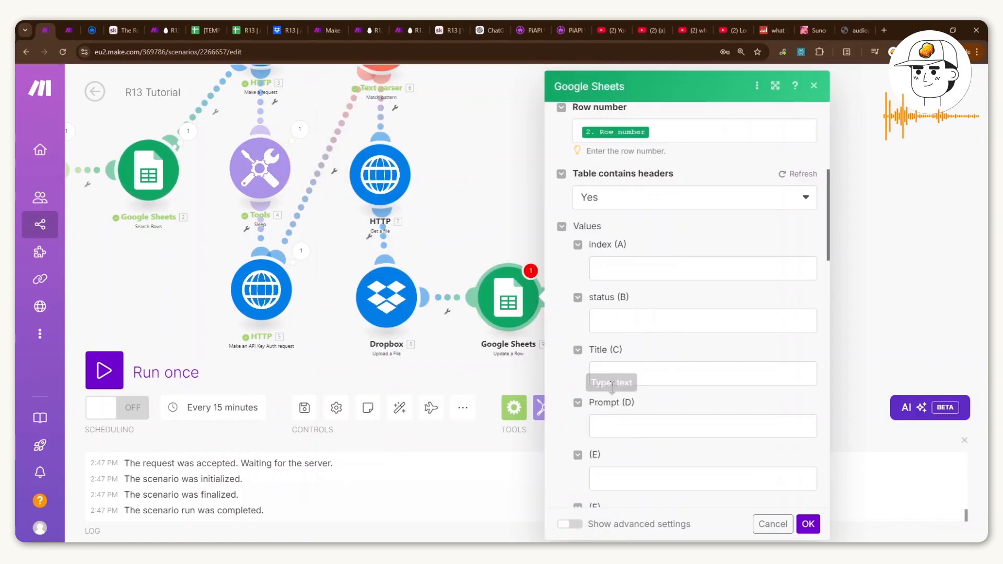
left_click(702, 321)
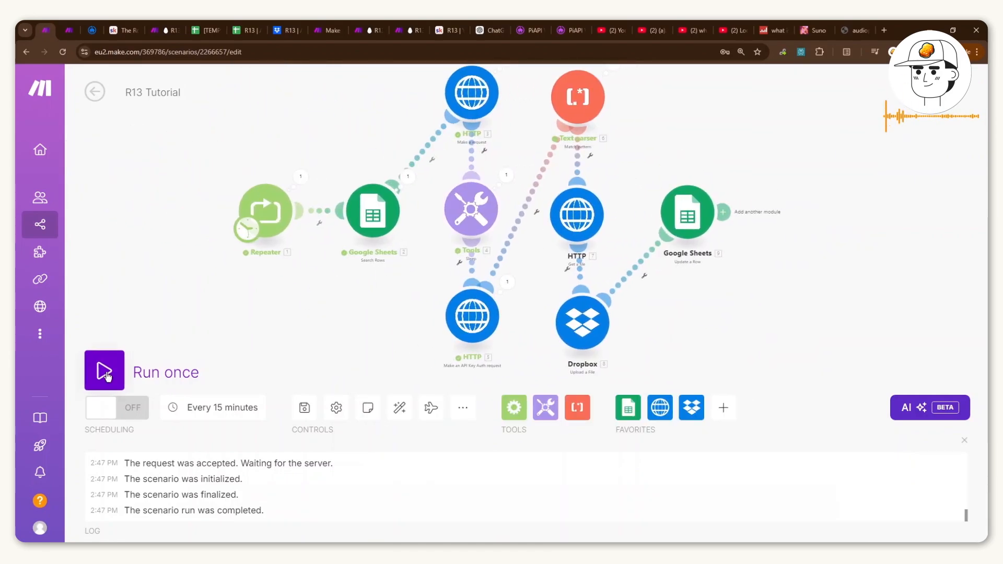
Step: Run the scenario once, then switch to the song prompts spreadsheet
left_click(104, 370)
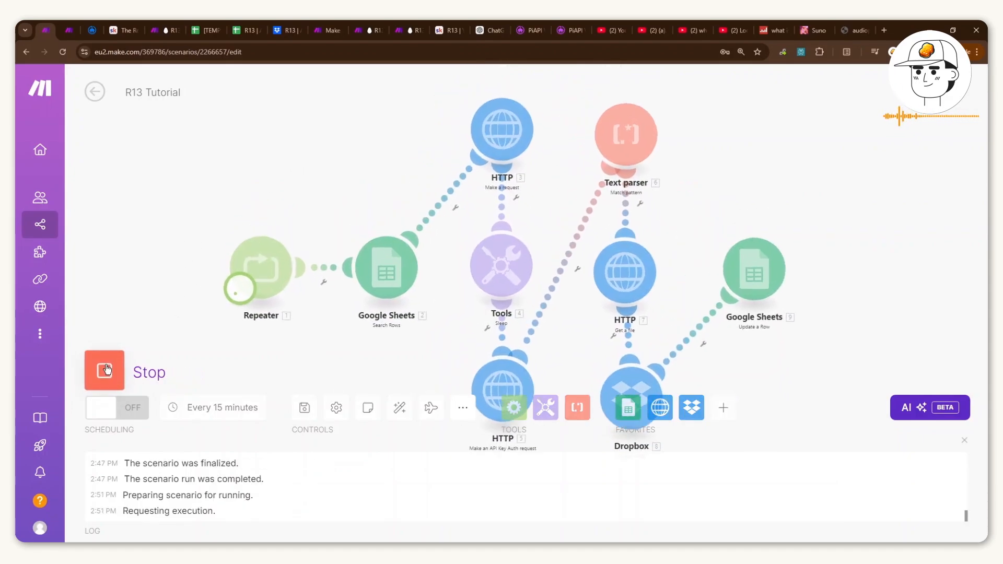
left_click(103, 370)
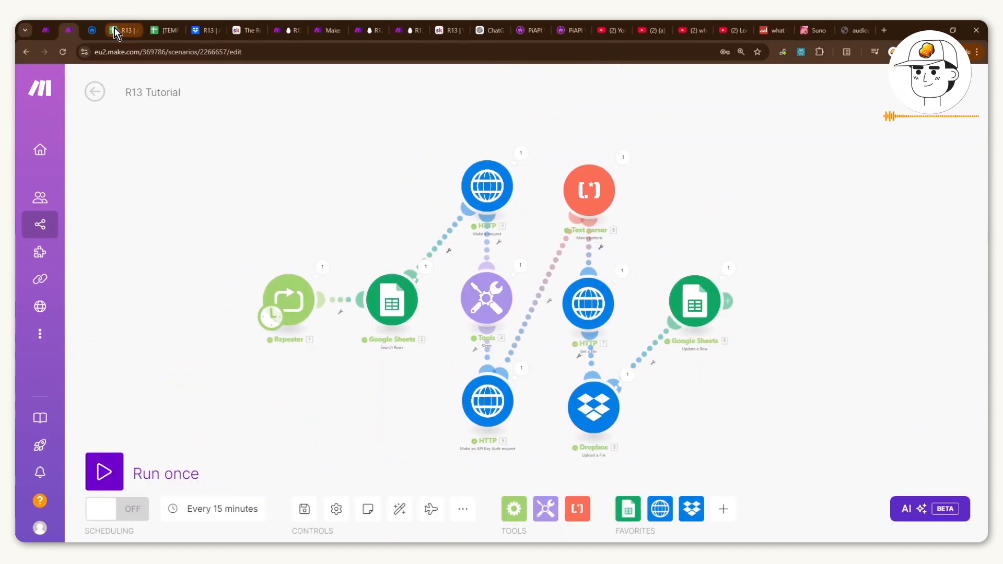
left_click(118, 30)
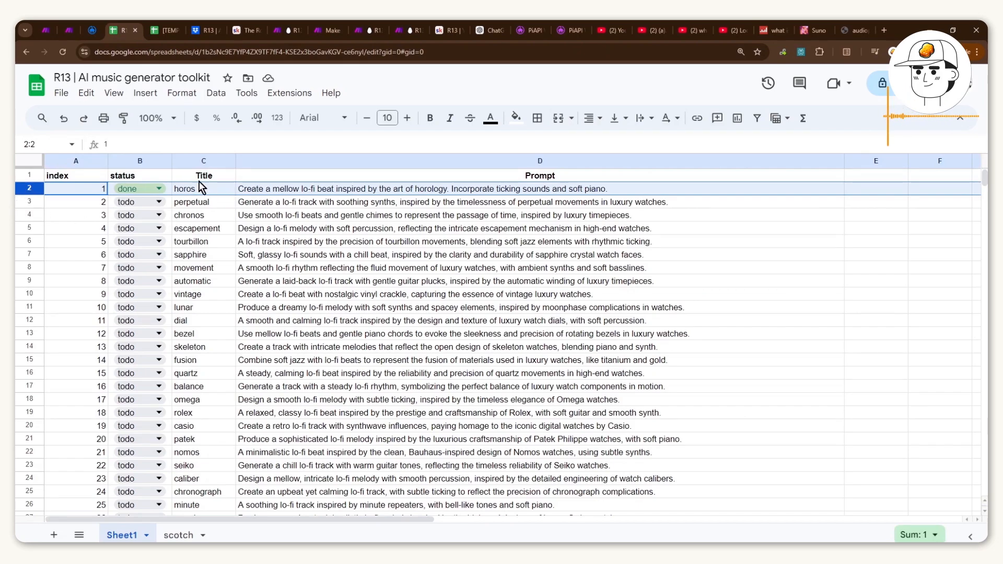
Step: Check the generated MP3s in the Dropbox R13 toolkit folder, then return to the scenario
left_click(201, 31)
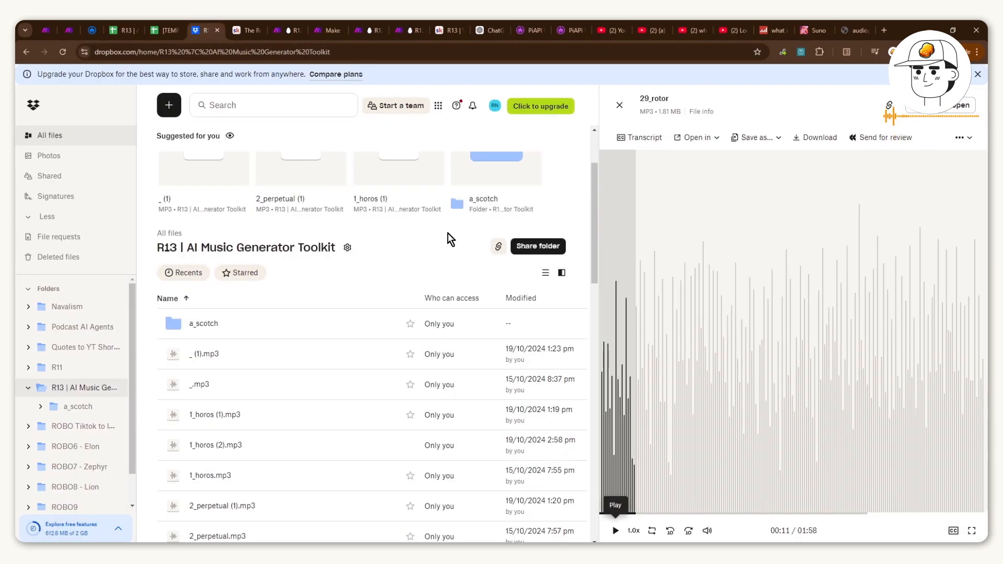
scroll("down", 3)
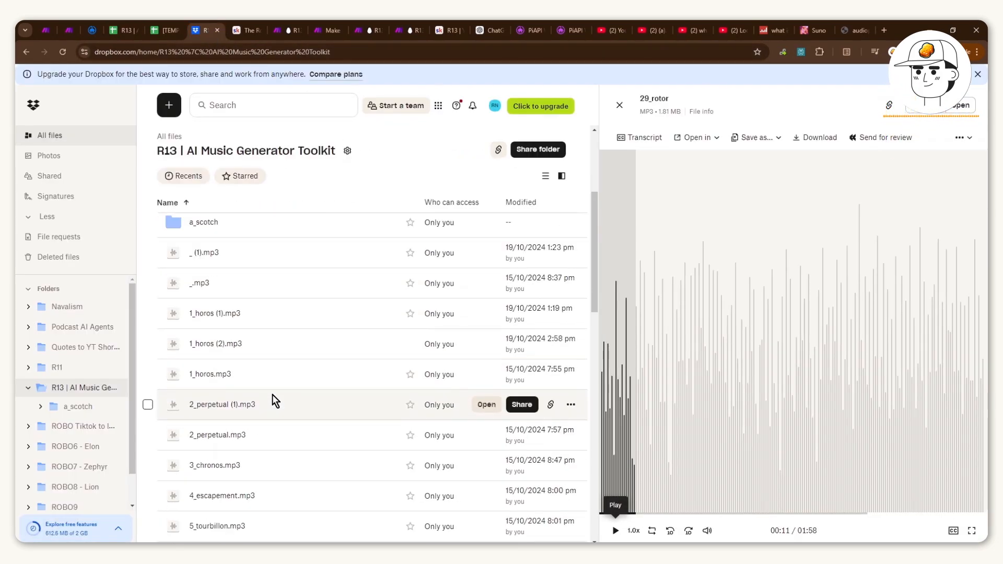
left_click(147, 344)
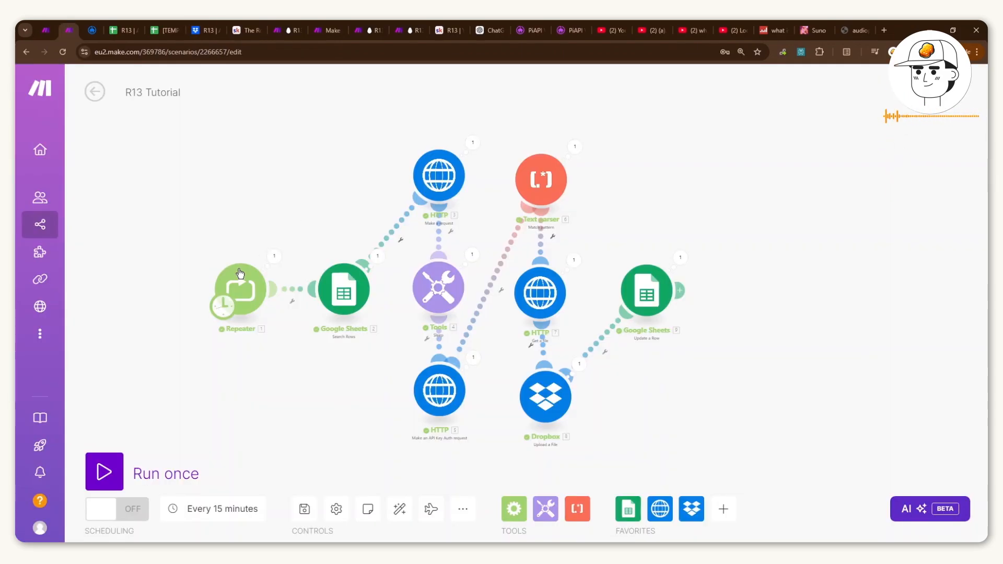
Step: Set the Repeater to 30 repeats and start a single run of the scenario
left_click(239, 288)
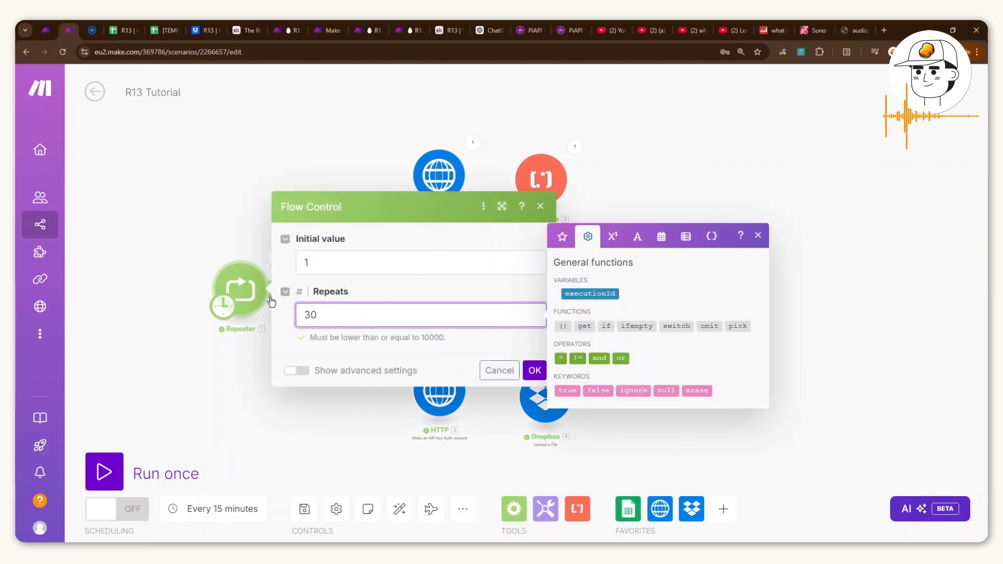
left_click(535, 370)
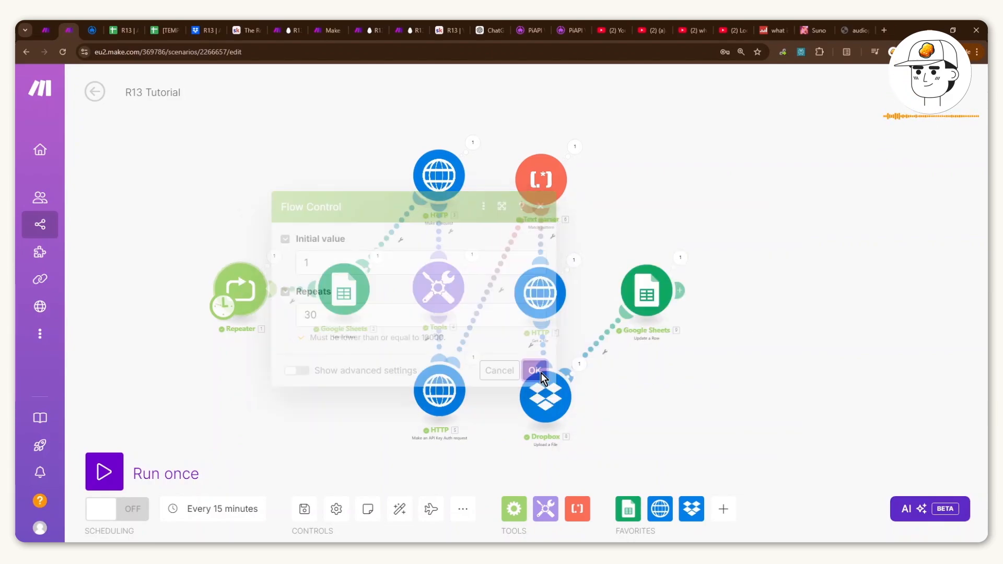
left_click(535, 370)
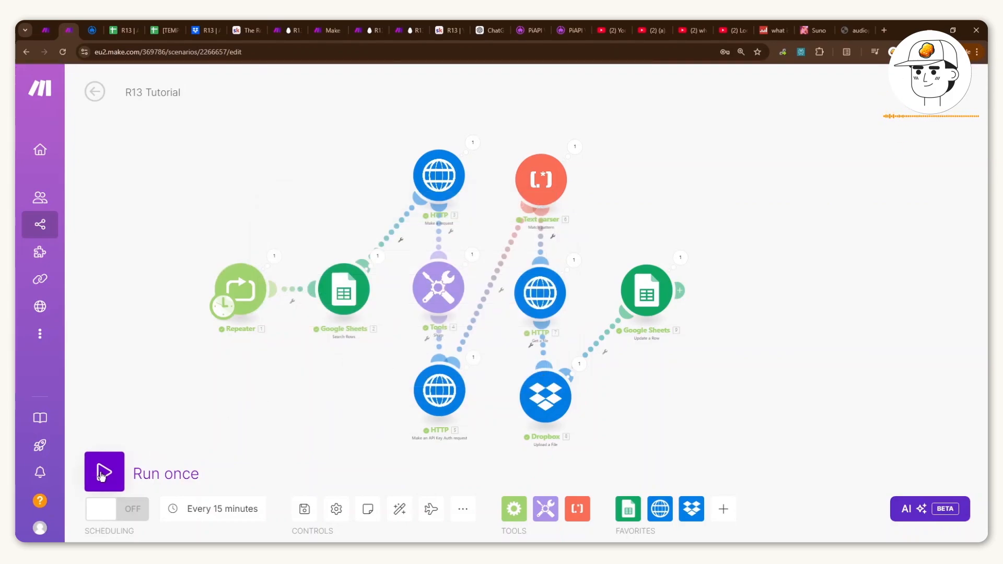
left_click(201, 30)
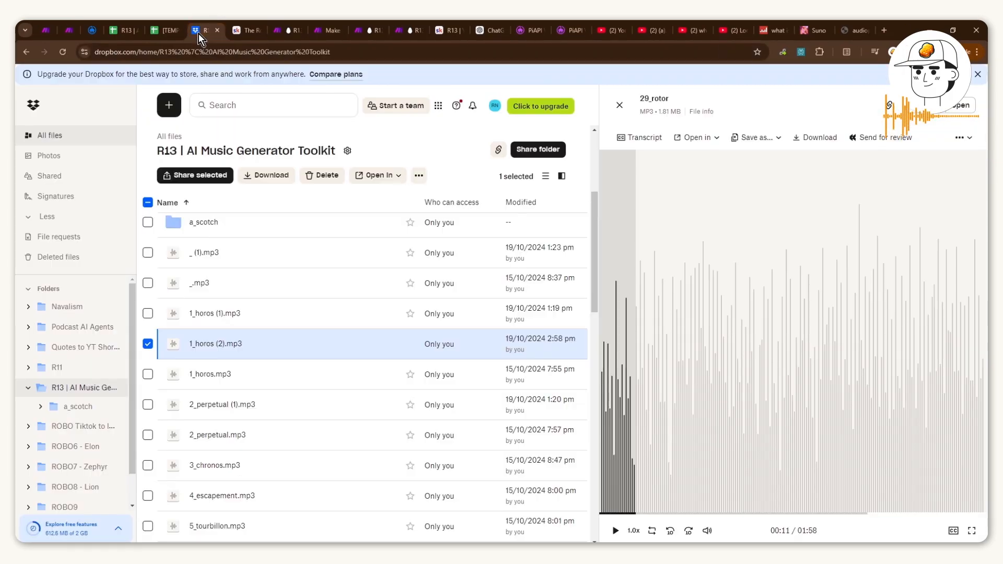
scroll("down", 3)
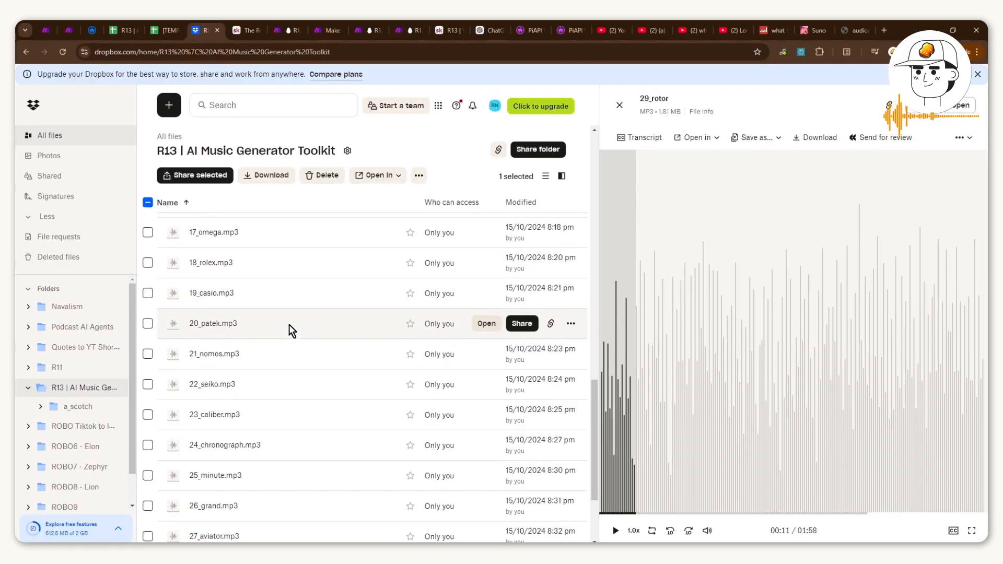
scroll("down", 3)
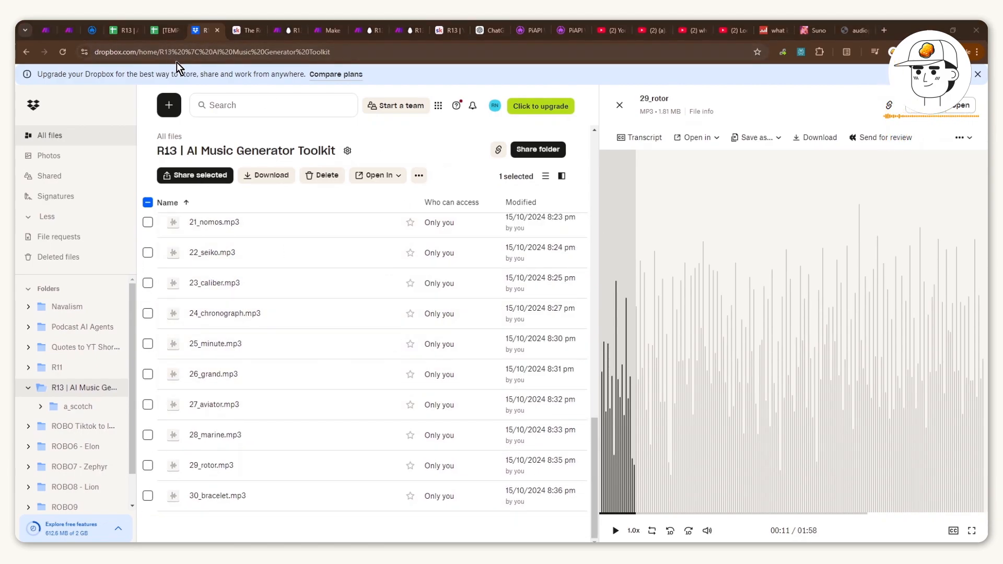
mouse_move(67, 30)
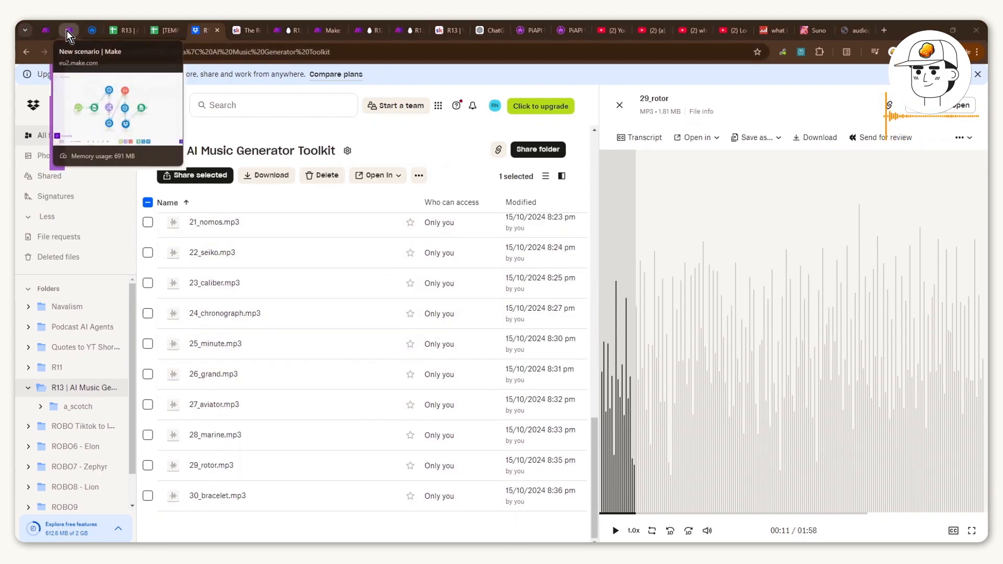
Step: Switch the R13 Tutorial scenario's 15-minute scheduling on briefly and leave it off
left_click(67, 30)
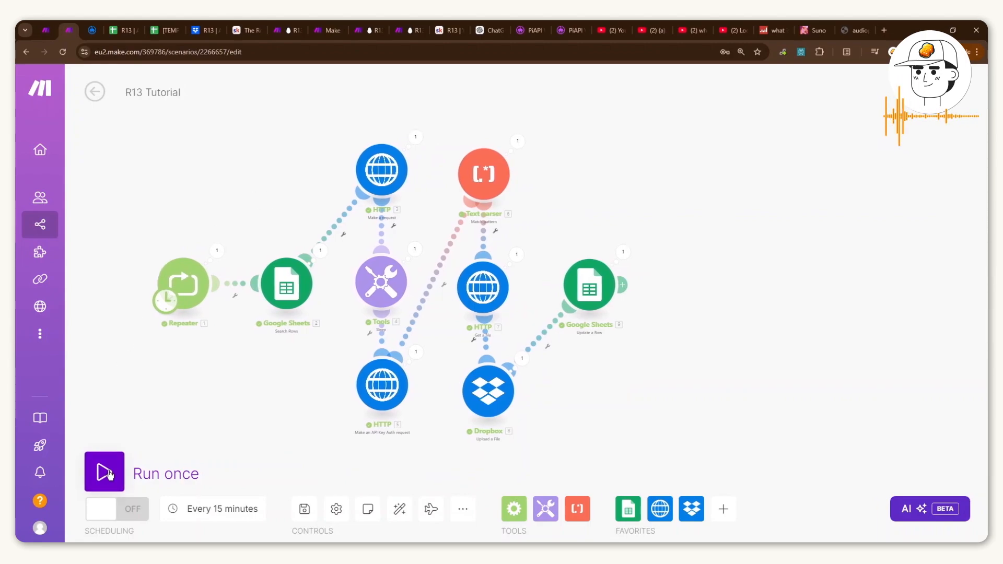
mouse_move(212, 509)
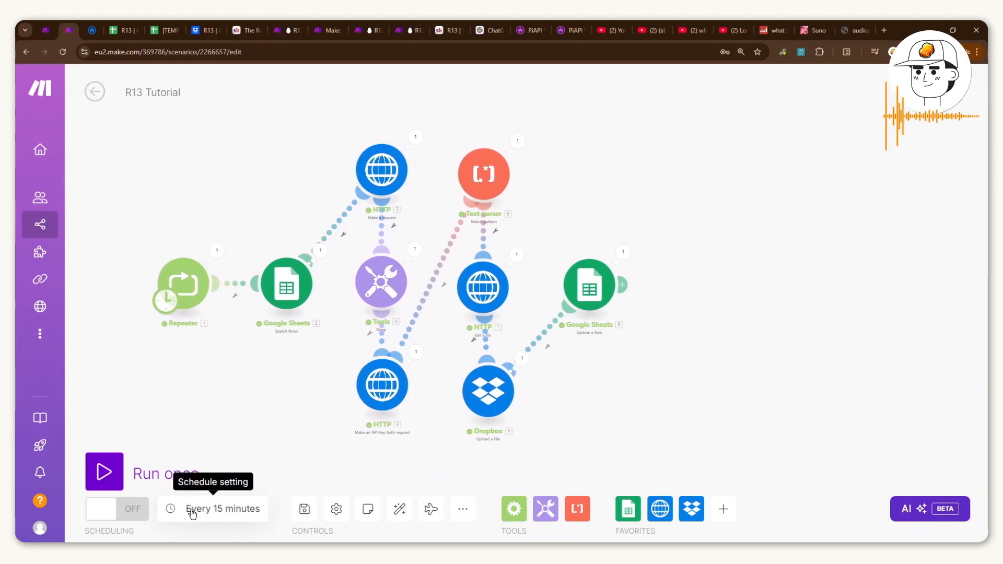
mouse_move(135, 530)
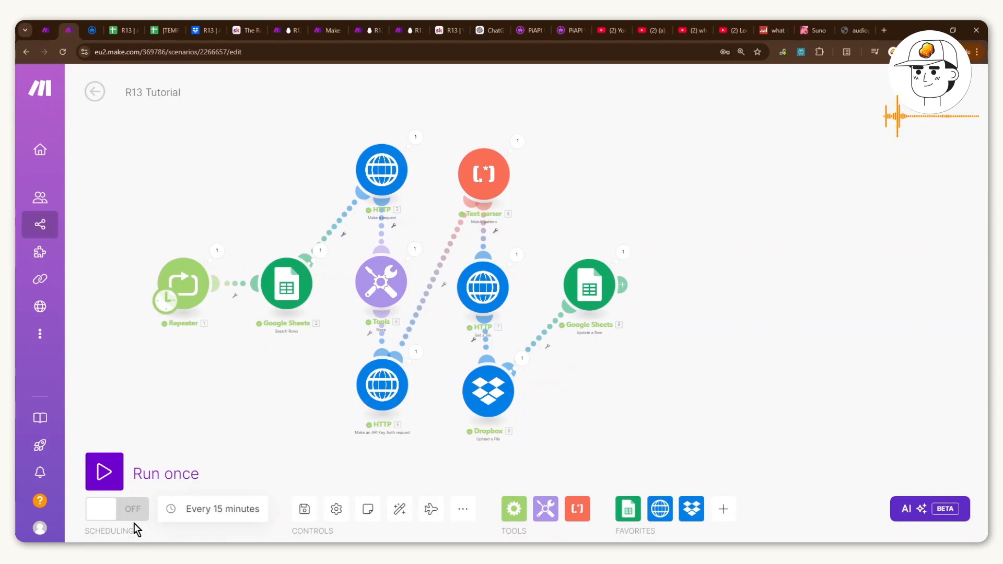
left_click(117, 508)
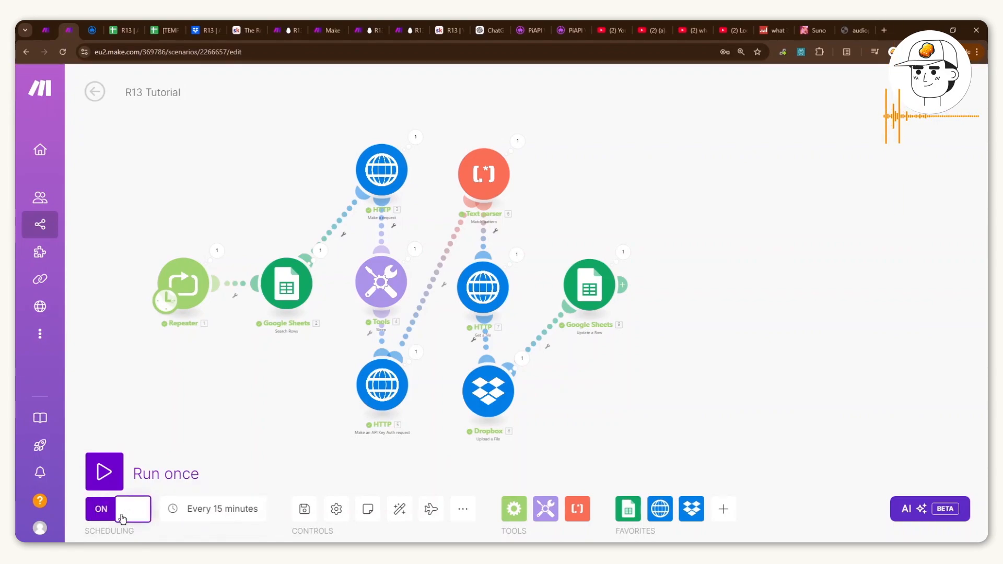
left_click(122, 509)
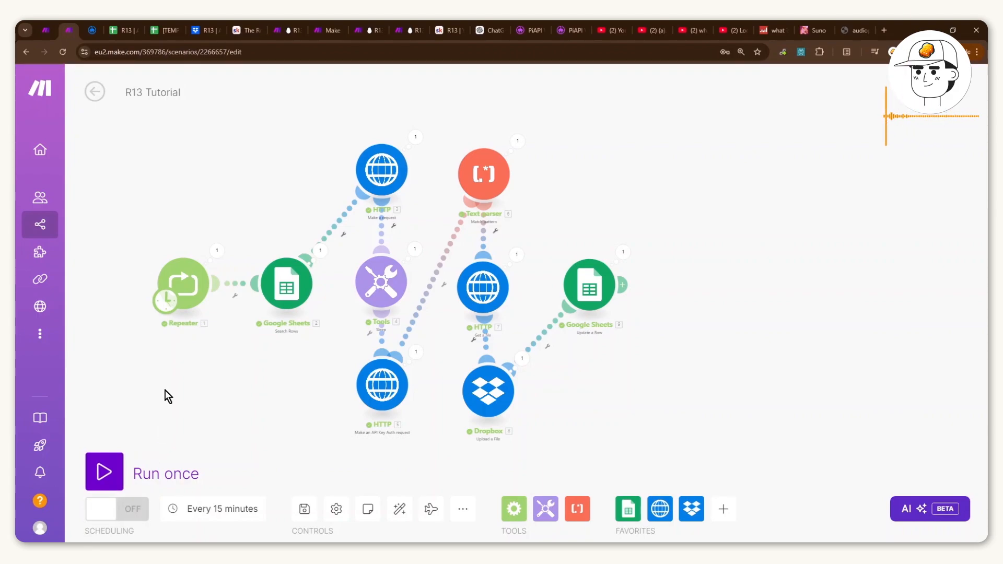
mouse_move(164, 402)
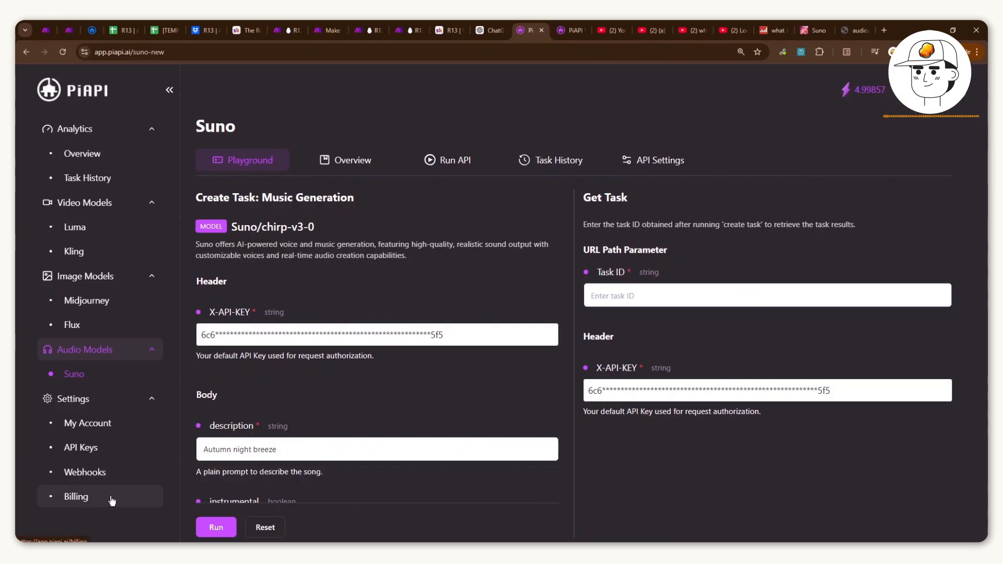
Step: Review the PiAPI Billing page showing a $4.20857 account balance
left_click(75, 497)
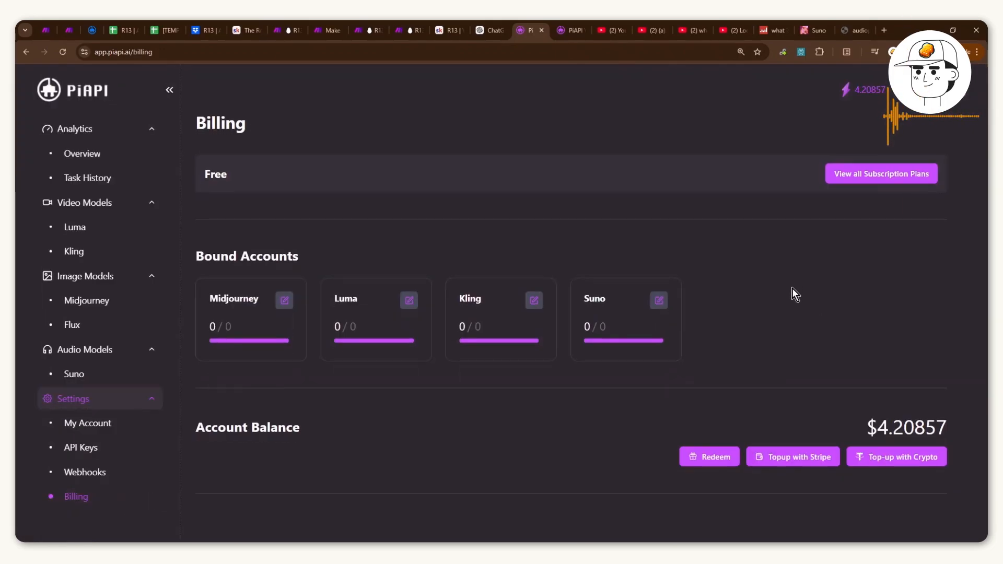
scroll("down", 3)
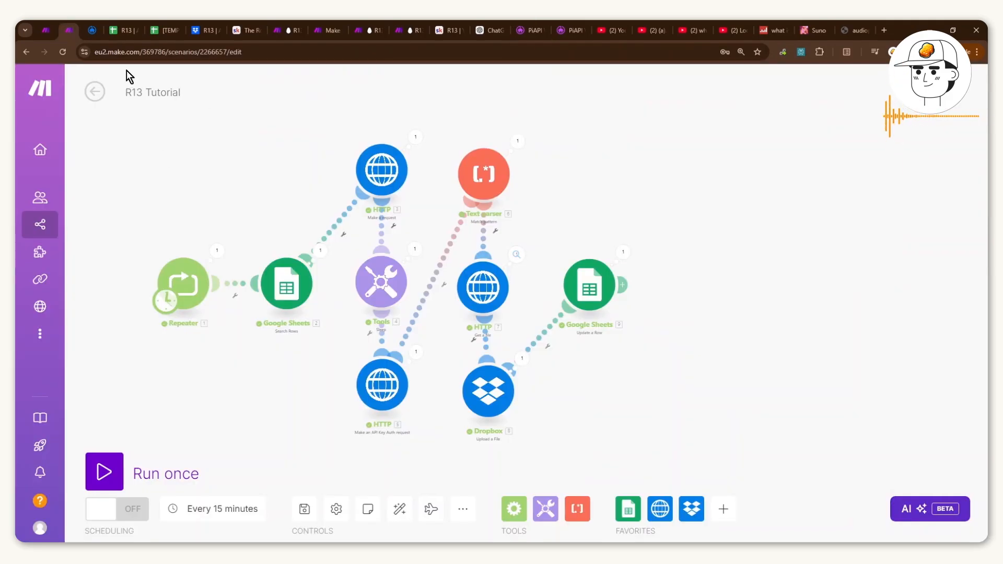
mouse_move(250, 206)
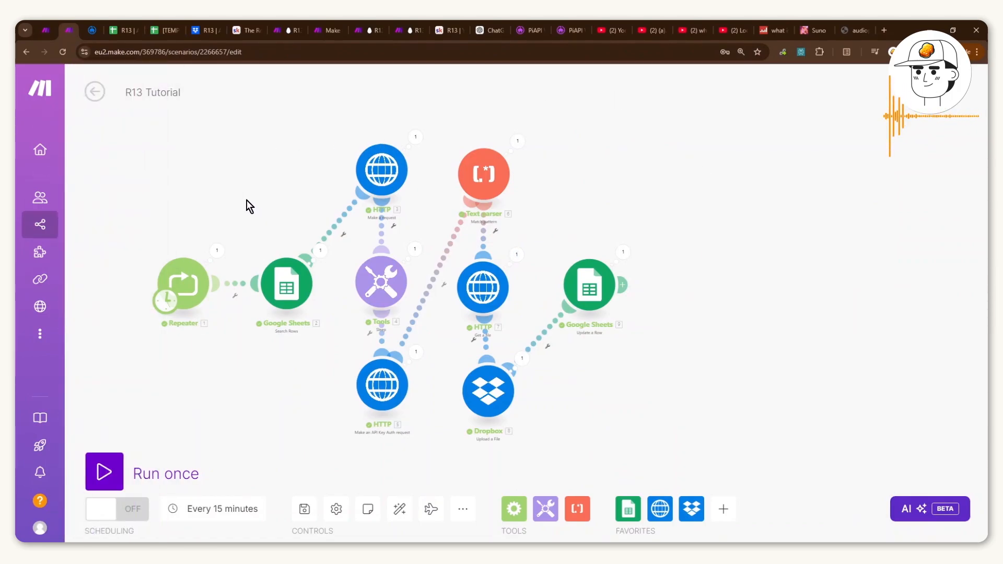
Step: Return to the RoboNuggets Skool lesson page with the lo-fi prompt templates
left_click(201, 31)
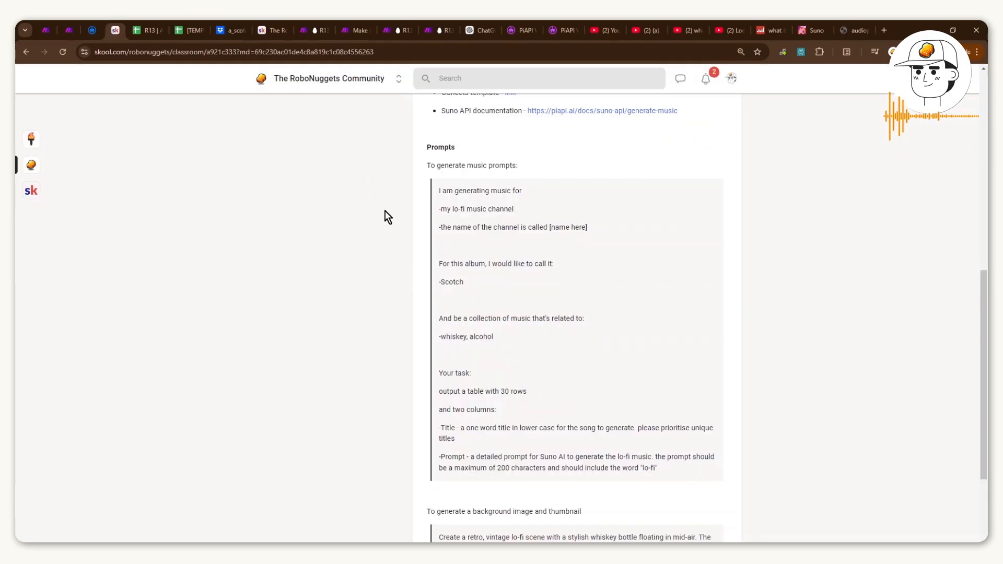
Step: Select the retro whiskey-bottle thumbnail image prompt and start a new browser tab
scroll("down", 3)
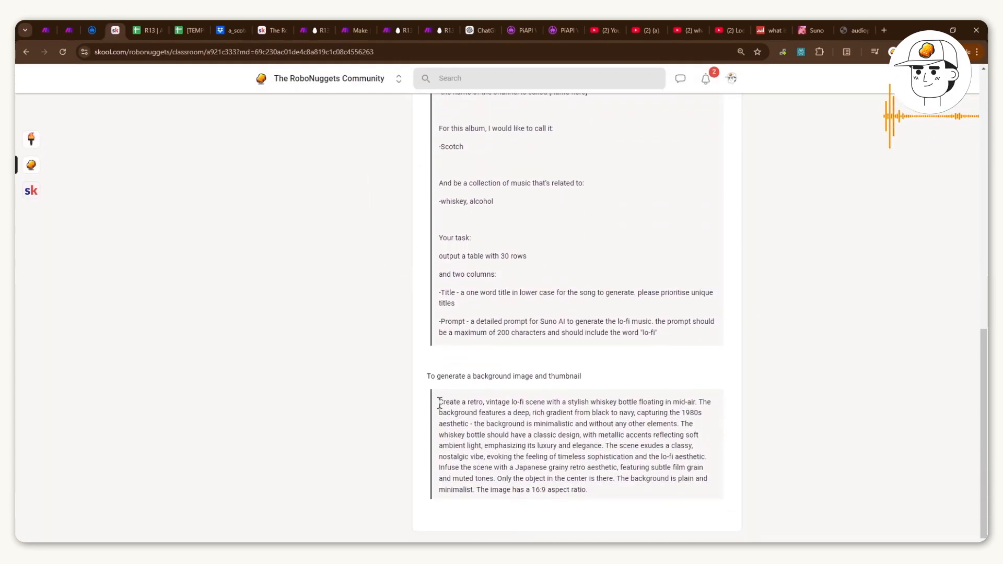
left_click_drag(440, 402, 586, 489)
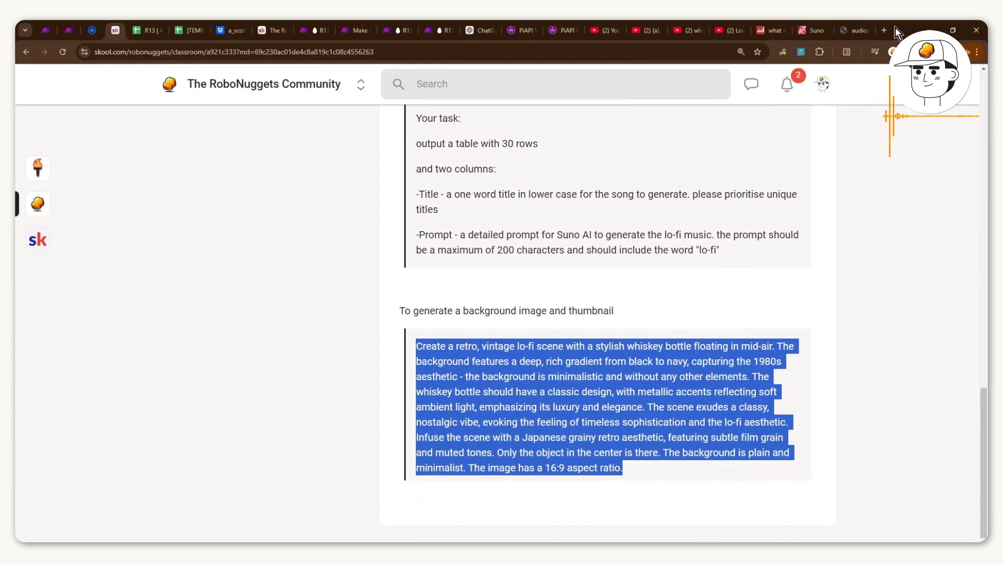
left_click(884, 31)
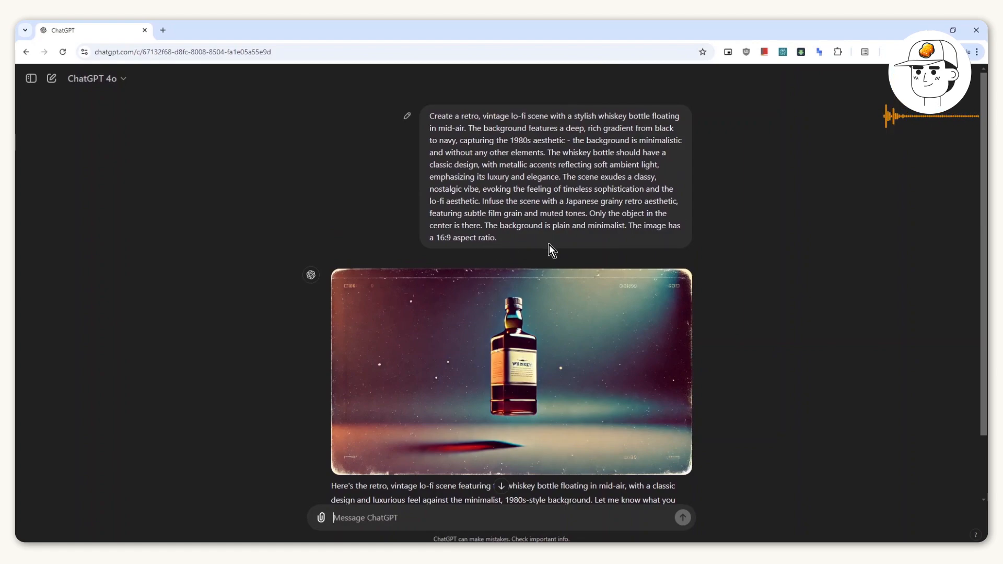
mouse_move(459, 323)
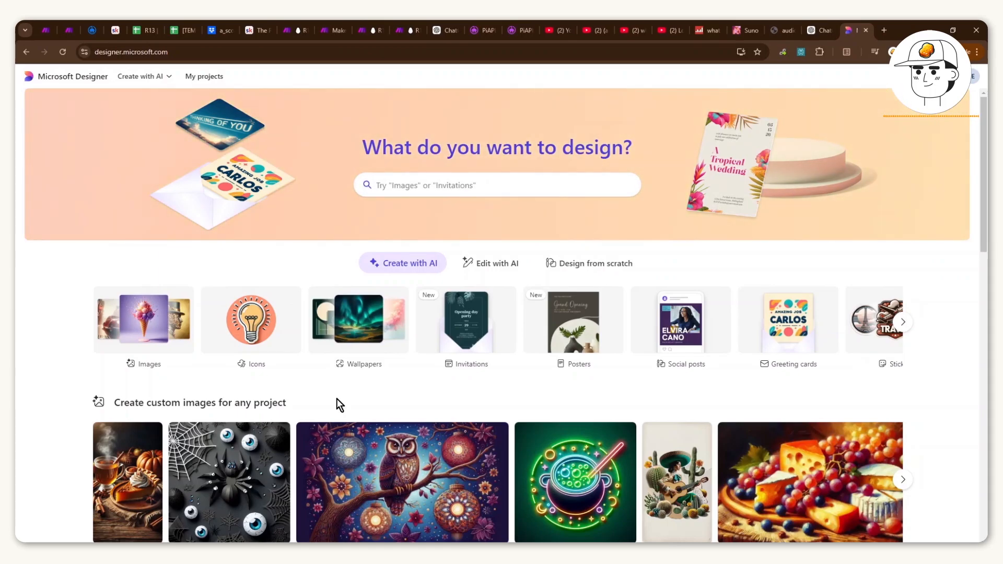
Step: Move to the Dropbox a_scotch folder of whiskey-named MP3s
left_click(216, 30)
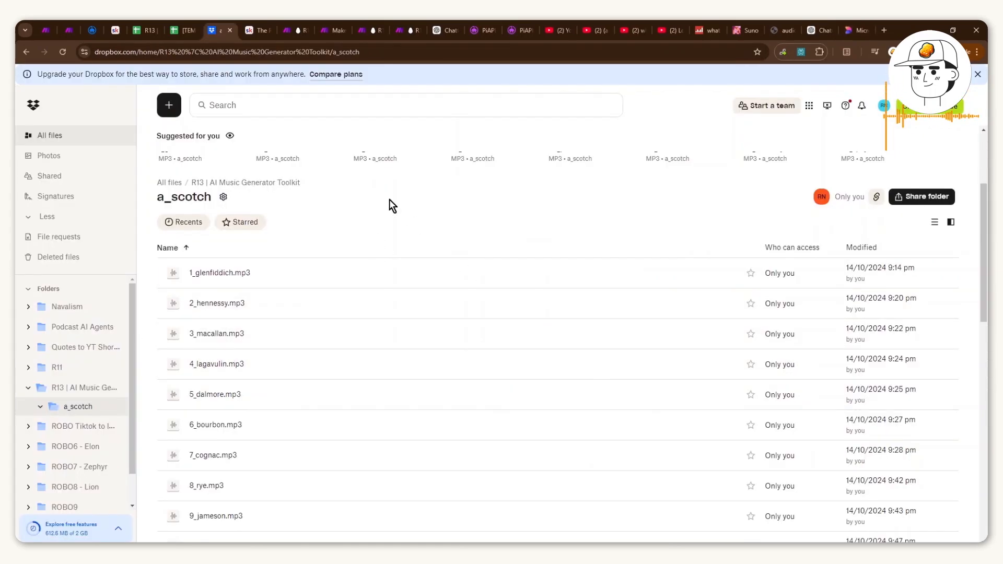
mouse_move(646, 251)
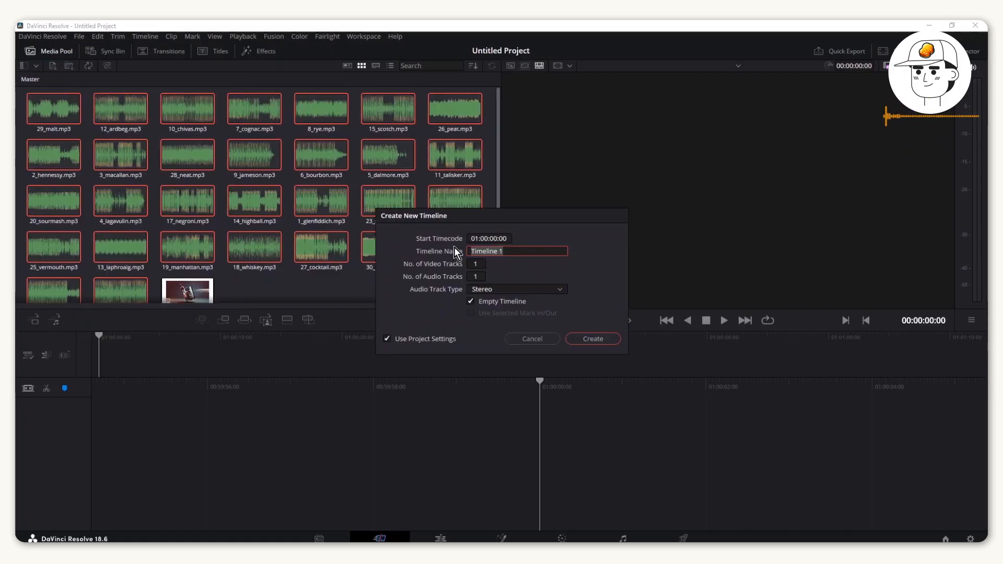
Step: Create the timeline of all 30 whiskey MP3s with the whiskey glass image stretched above them
left_click(592, 339)
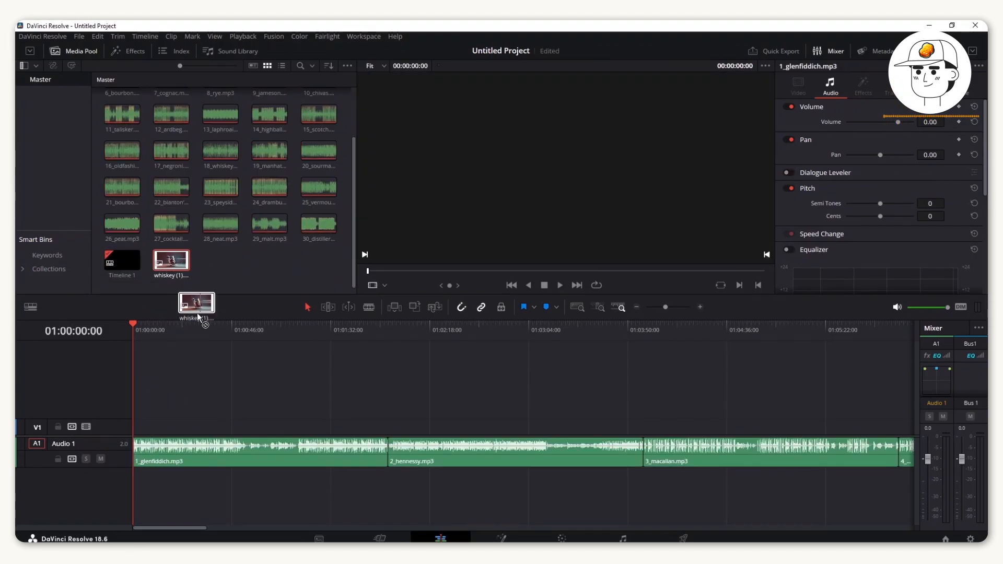
left_click_drag(170, 261, 199, 431)
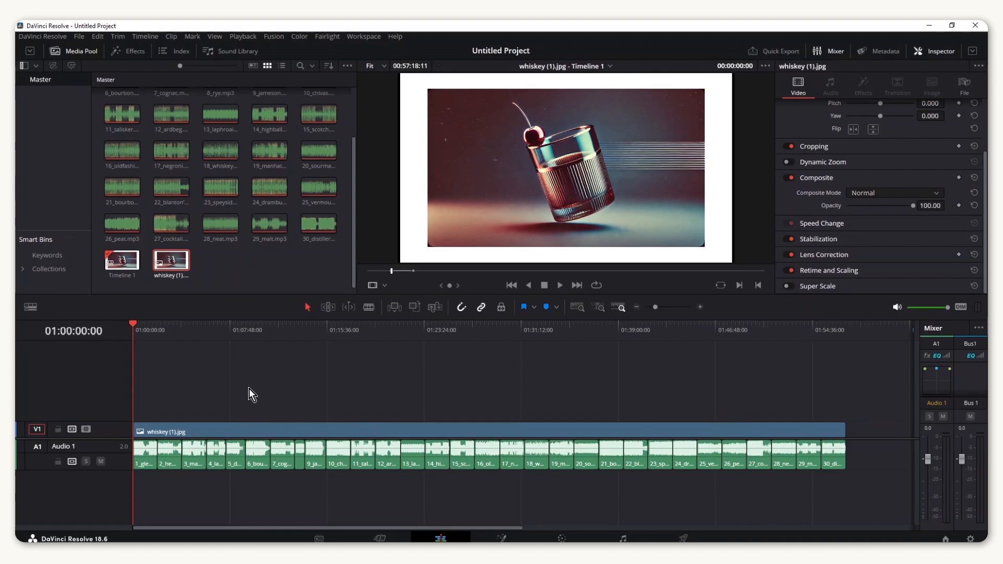
mouse_move(241, 403)
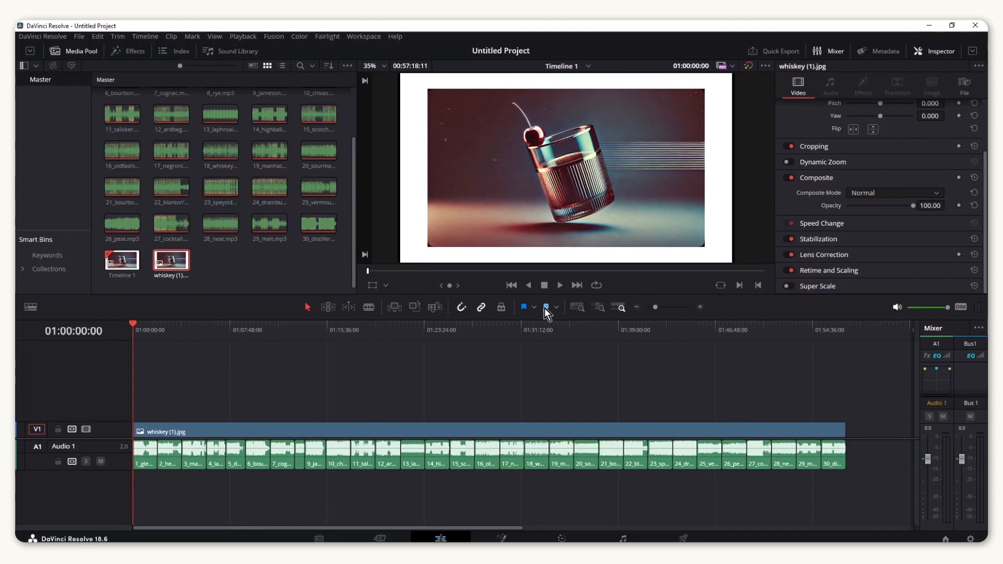
left_click(558, 286)
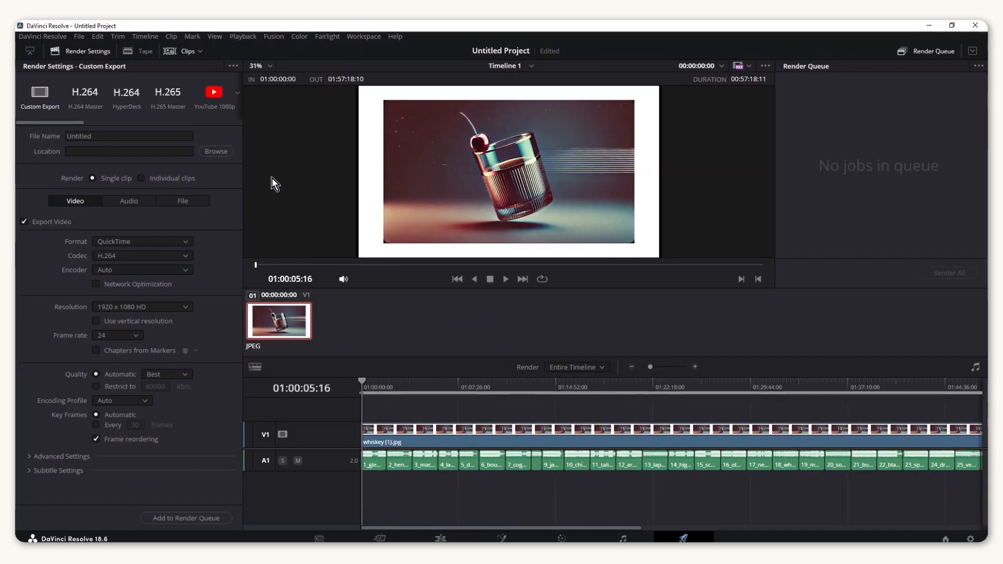
Step: Queue a YouTube 1080p export of the timeline named 1_whiskey for rendering
left_click(213, 96)
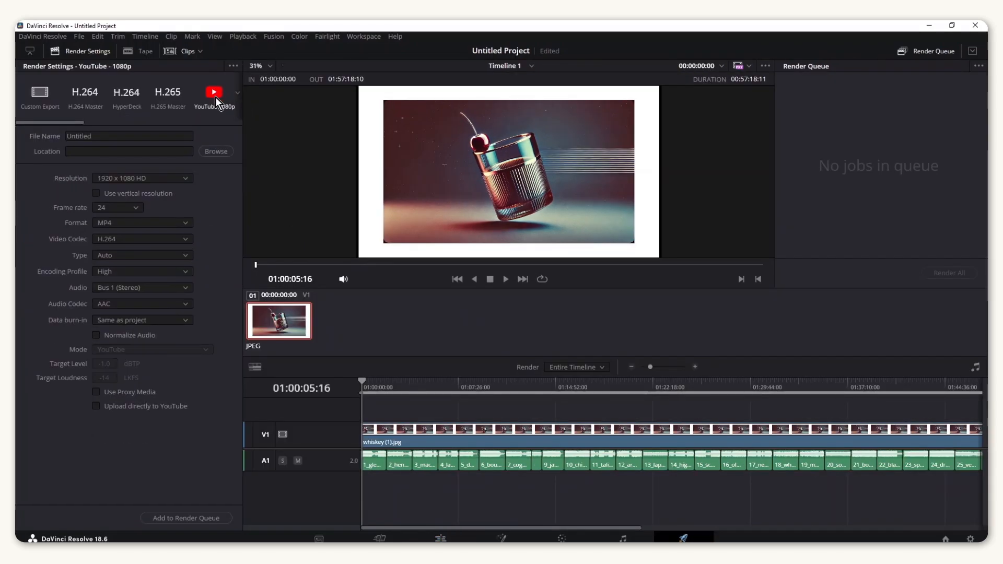
type("1_whiskey")
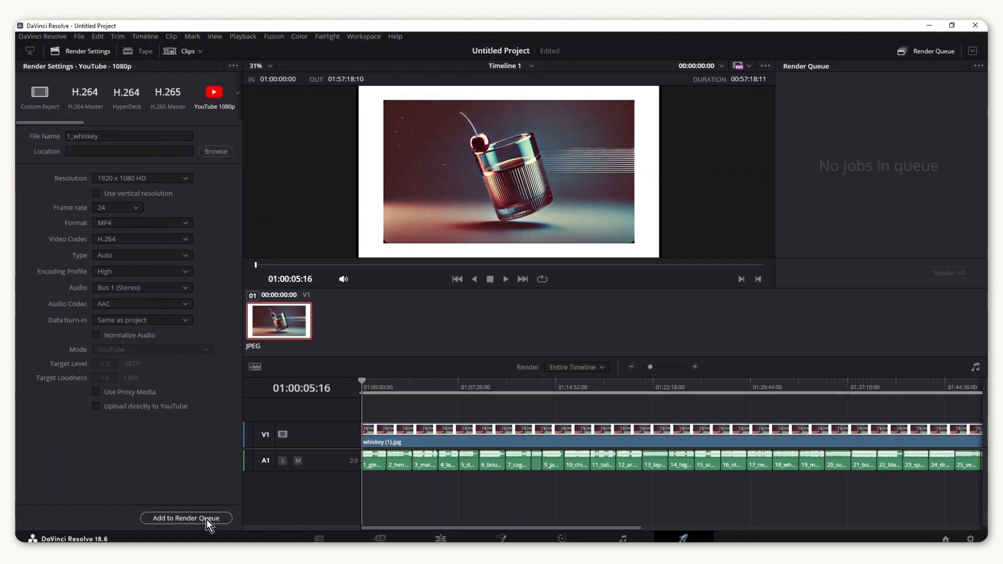
left_click(186, 518)
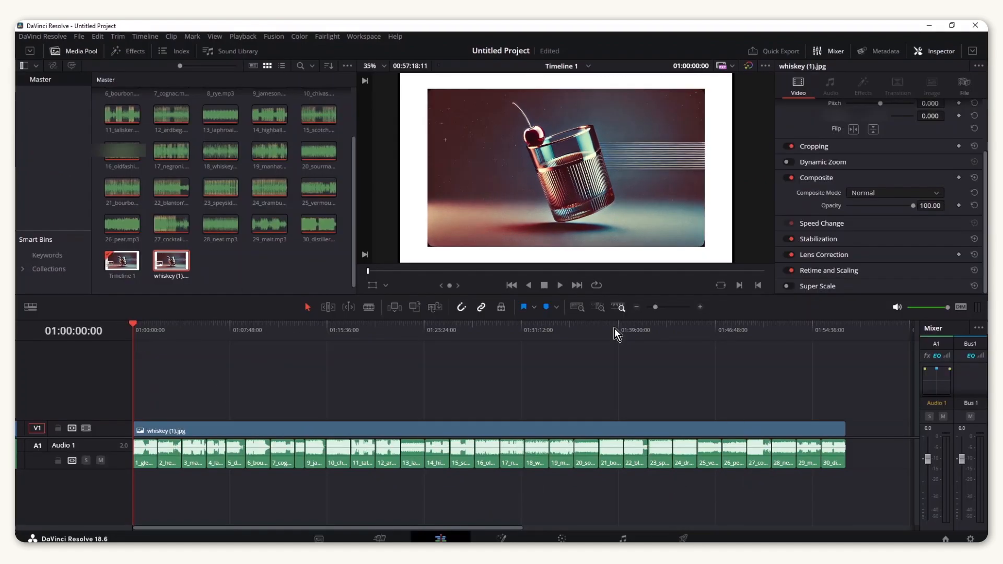
mouse_move(649, 397)
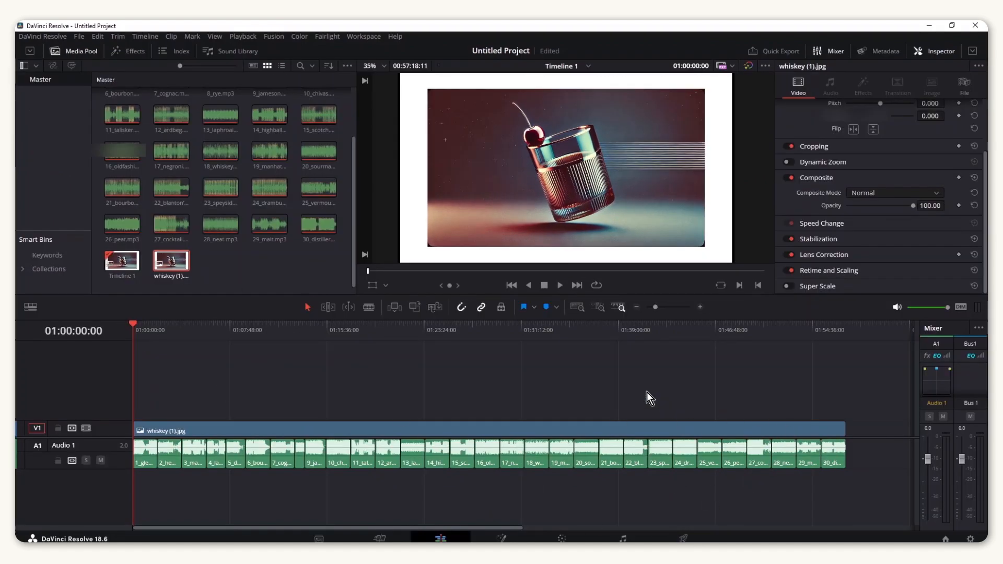
mouse_move(602, 195)
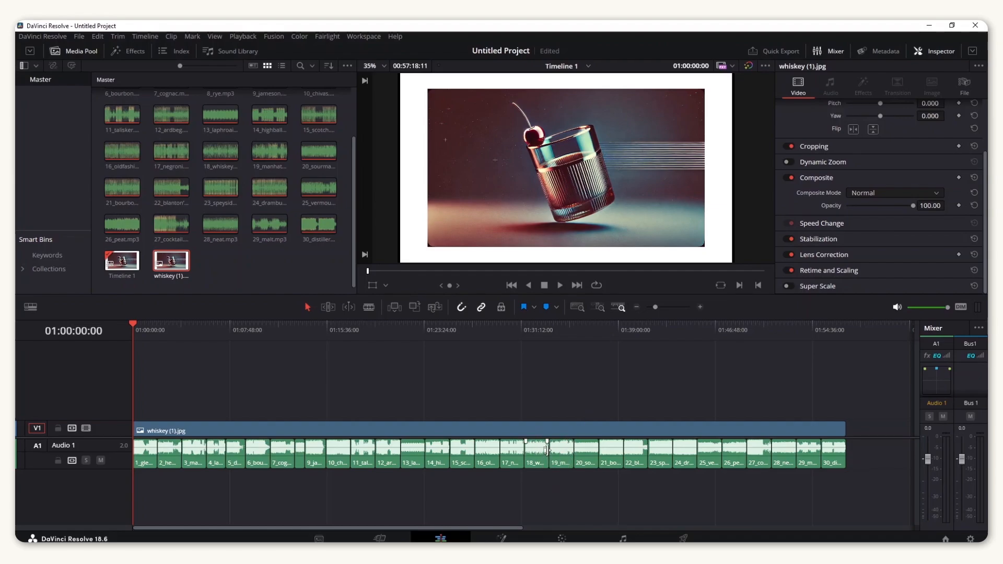
mouse_move(539, 165)
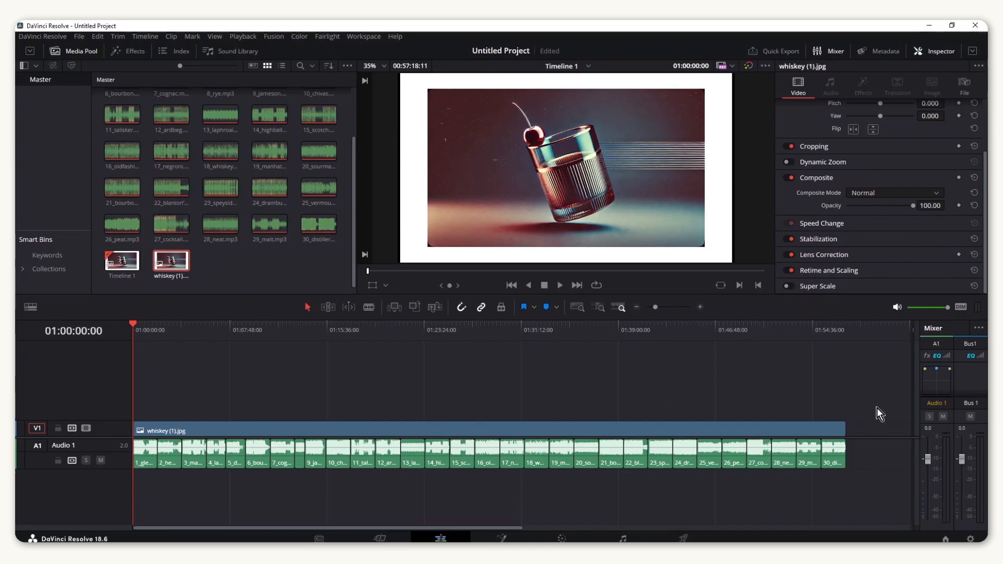
mouse_move(532, 133)
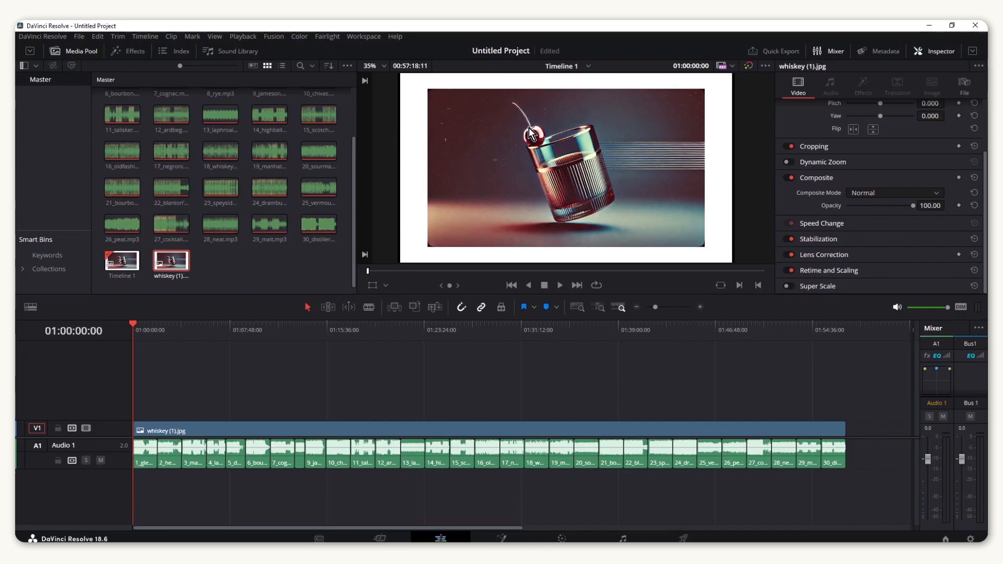
mouse_move(590, 228)
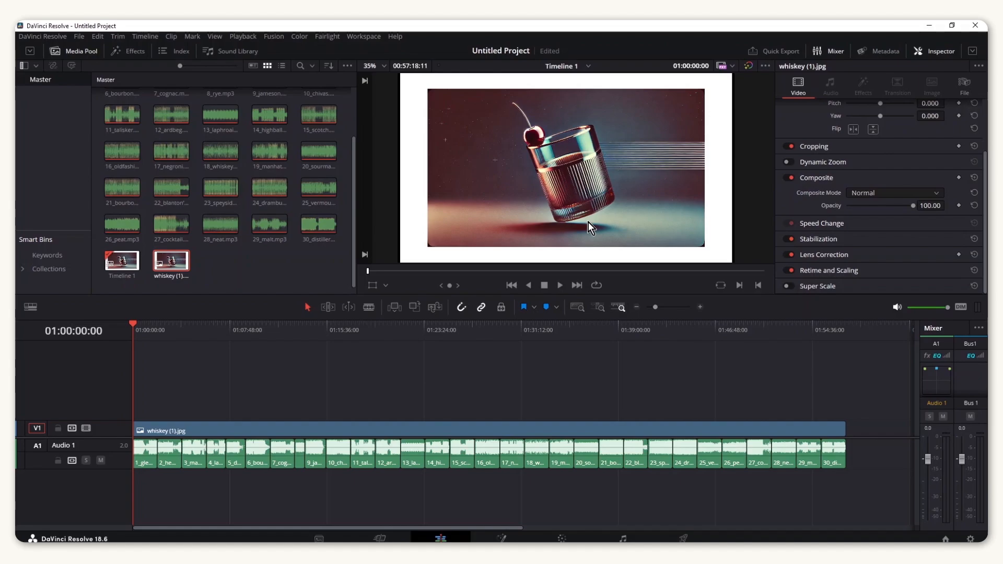
Step: Return to the R13 AI Music Generator Agent scenario in Make.com
left_click(92, 31)
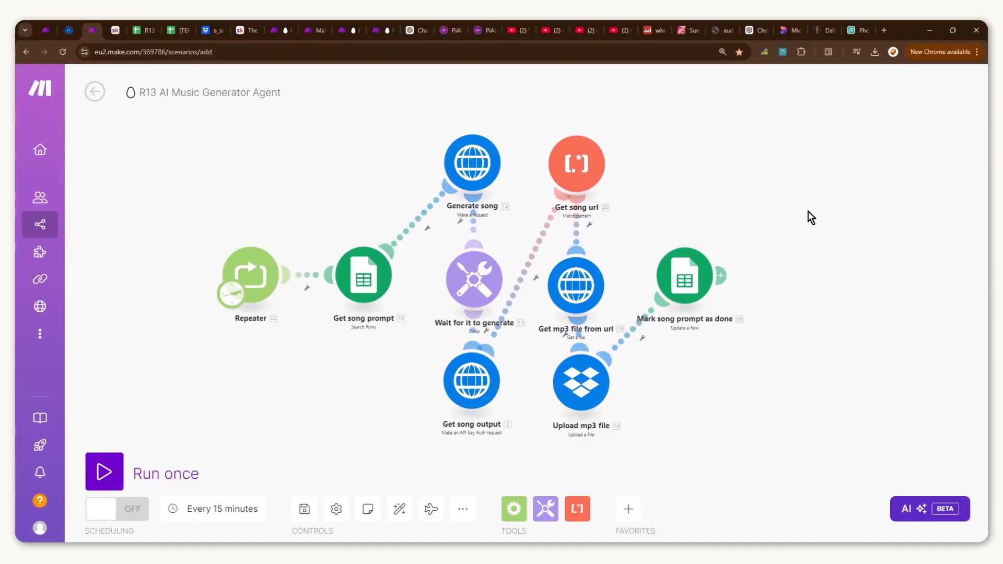
mouse_move(779, 170)
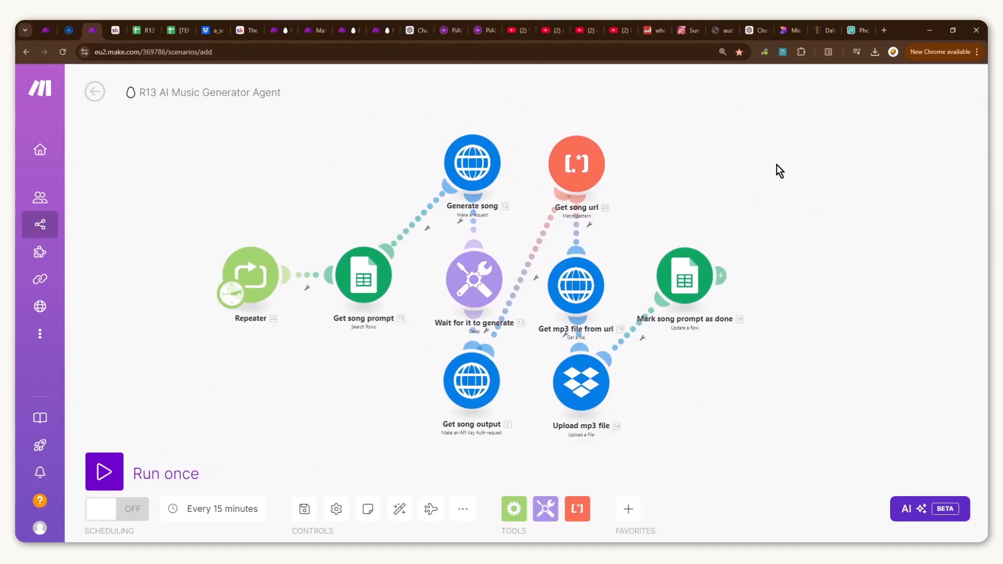
mouse_move(794, 225)
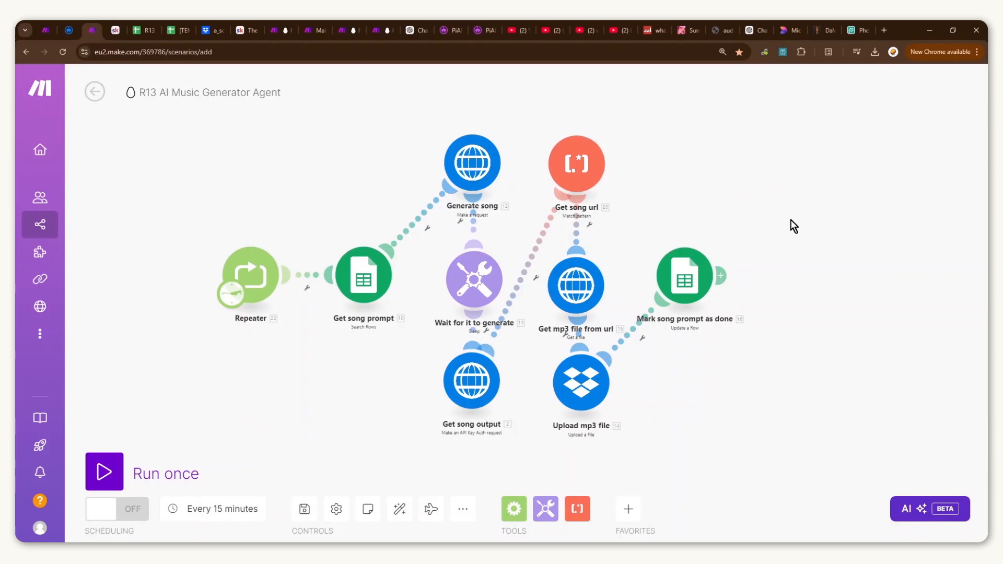
Step: Go to the RoboNuggets Community classroom on Skool
left_click(115, 31)
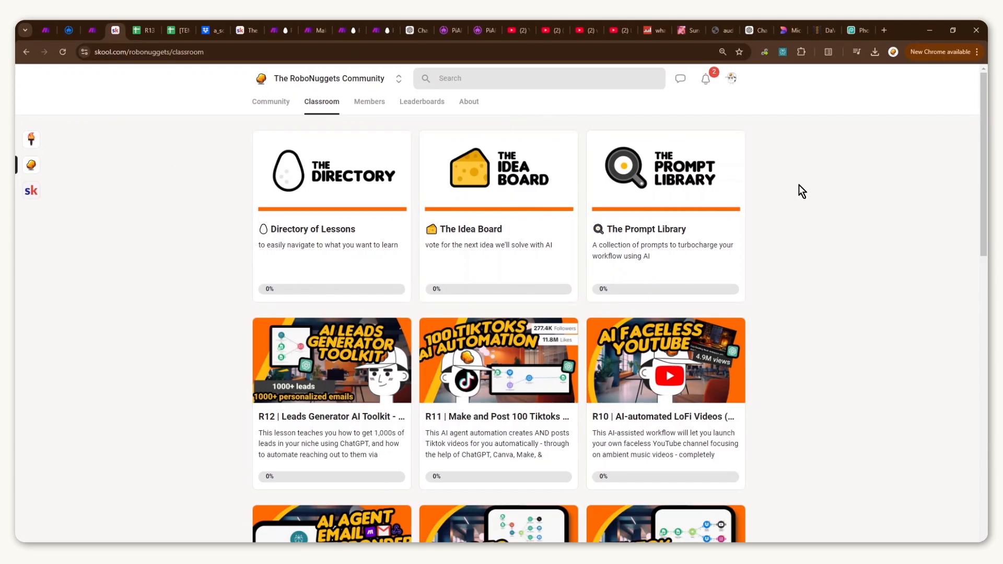
Step: Scroll the Classroom page before heading to the community feed
scroll("down", 3)
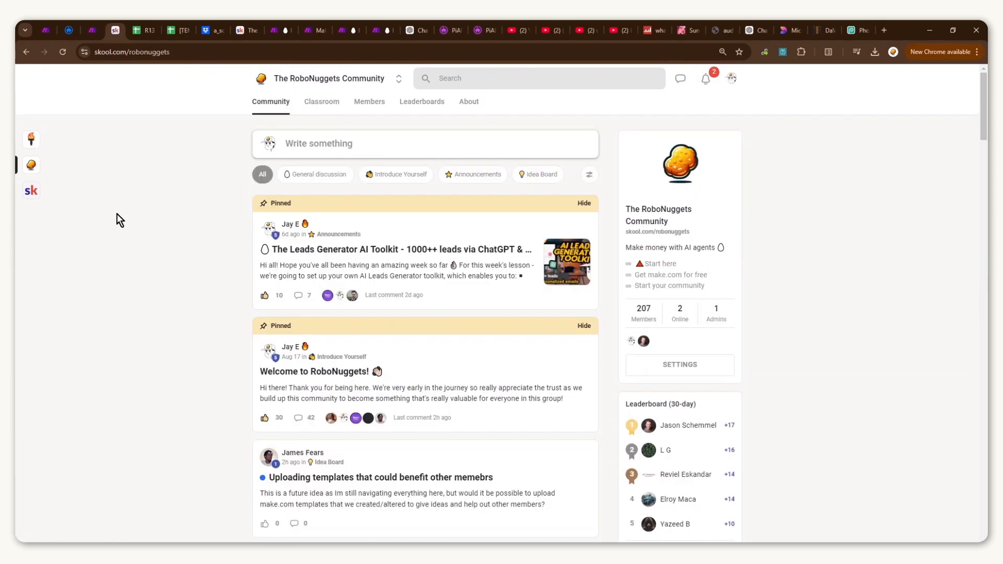
mouse_move(247, 100)
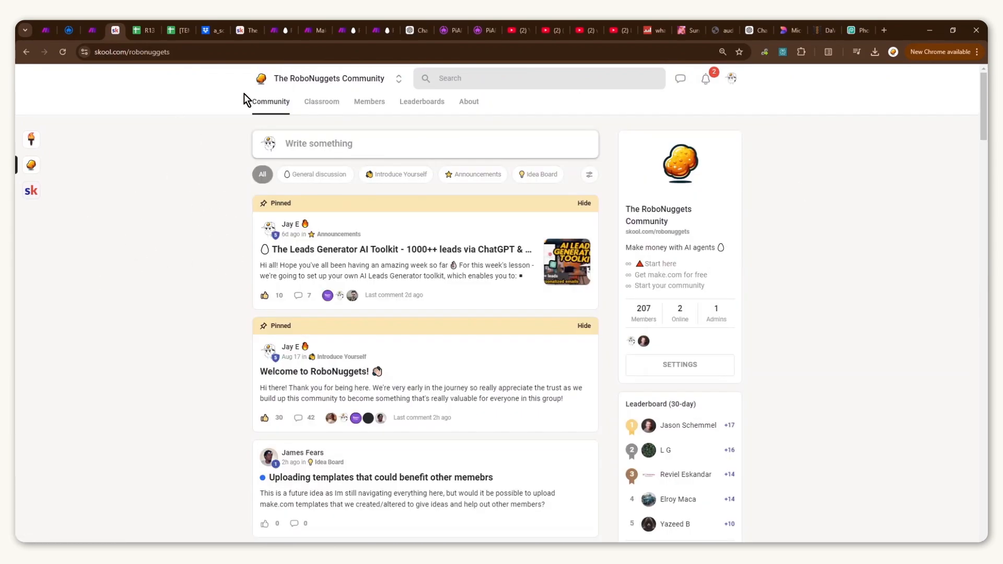
mouse_move(224, 248)
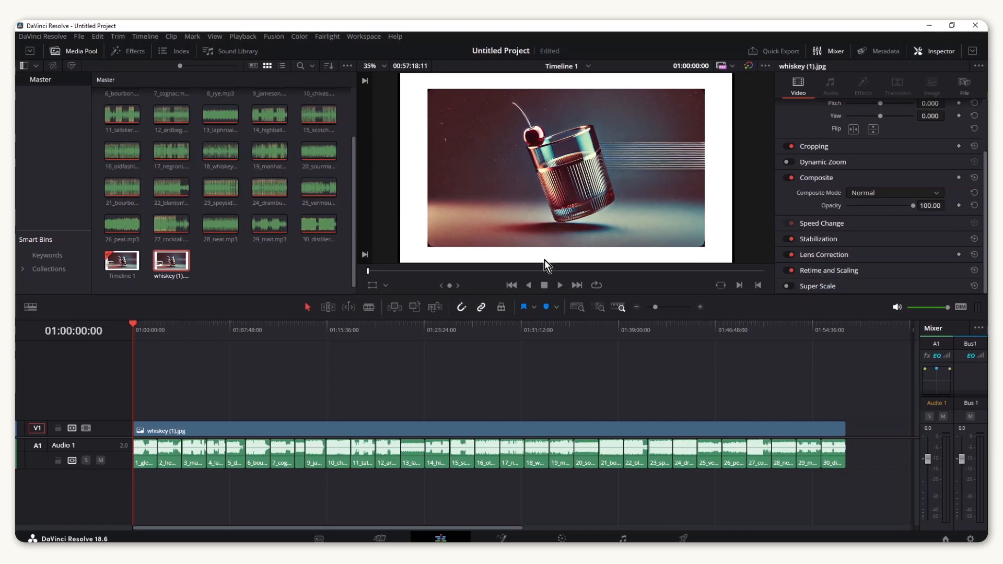
mouse_move(512, 234)
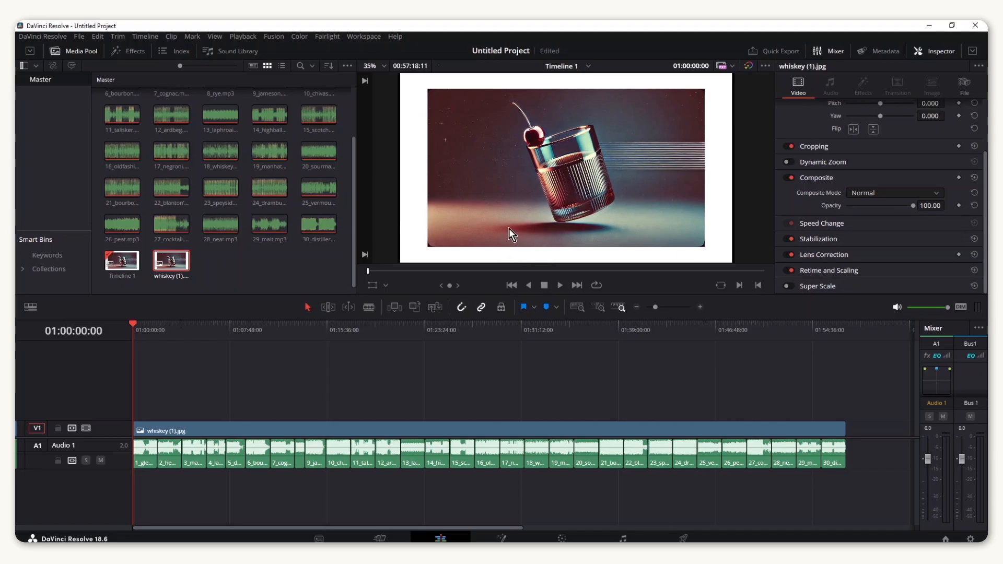
mouse_move(619, 142)
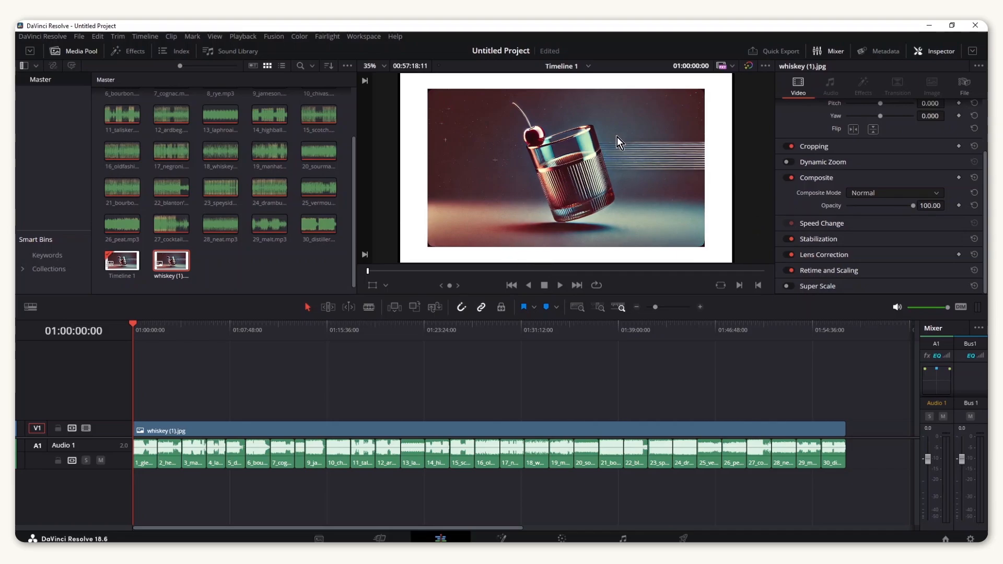
mouse_move(637, 139)
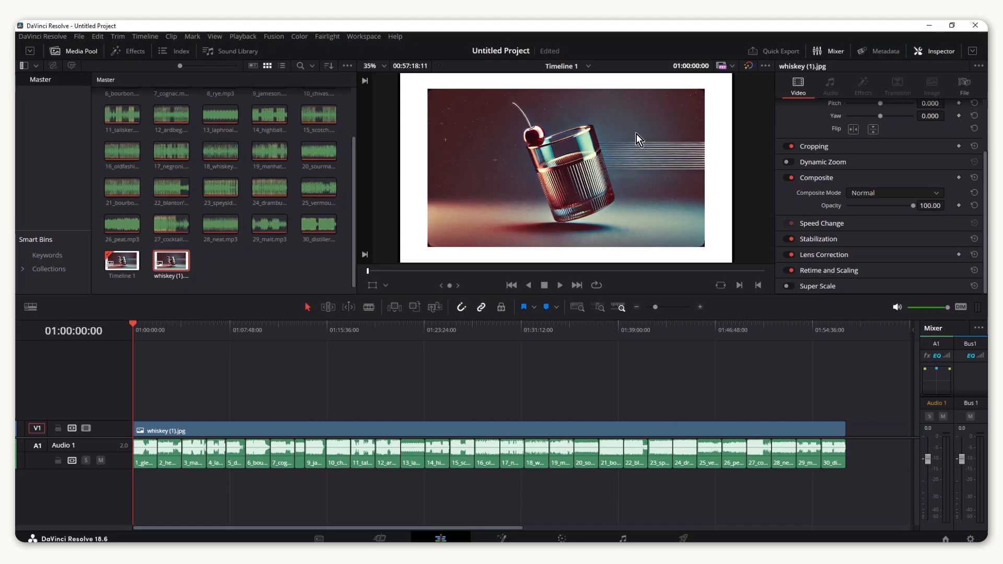
mouse_move(695, 186)
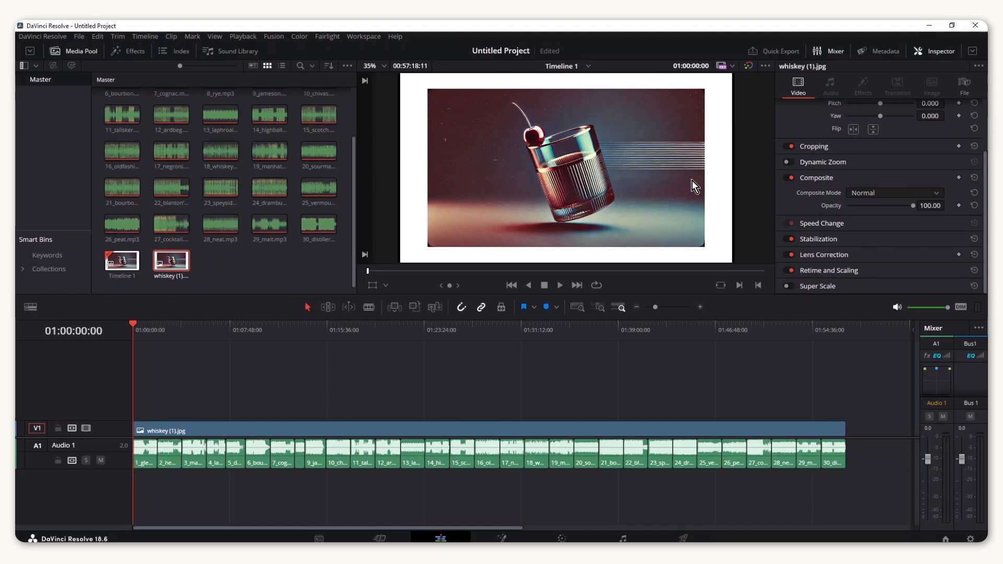
mouse_move(675, 169)
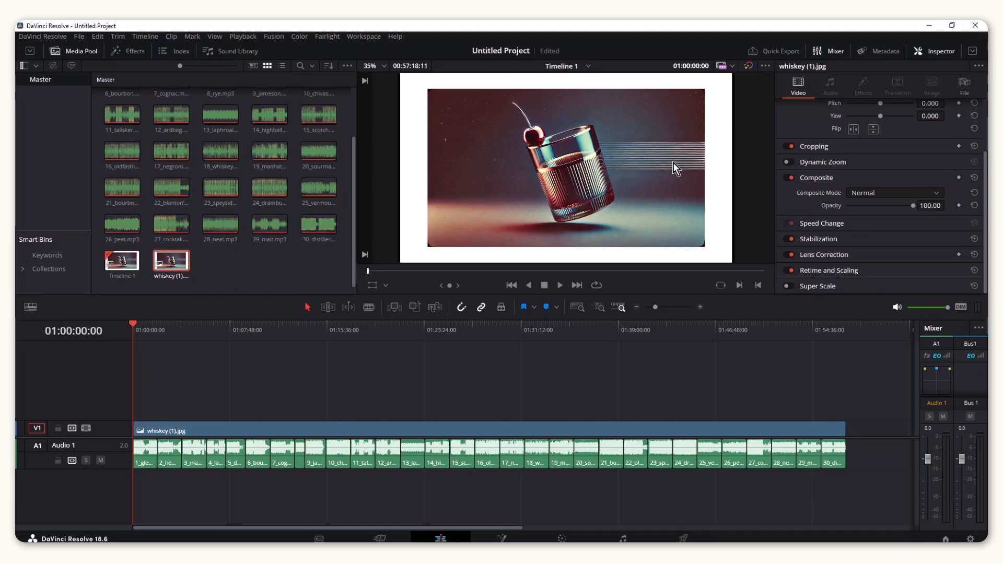